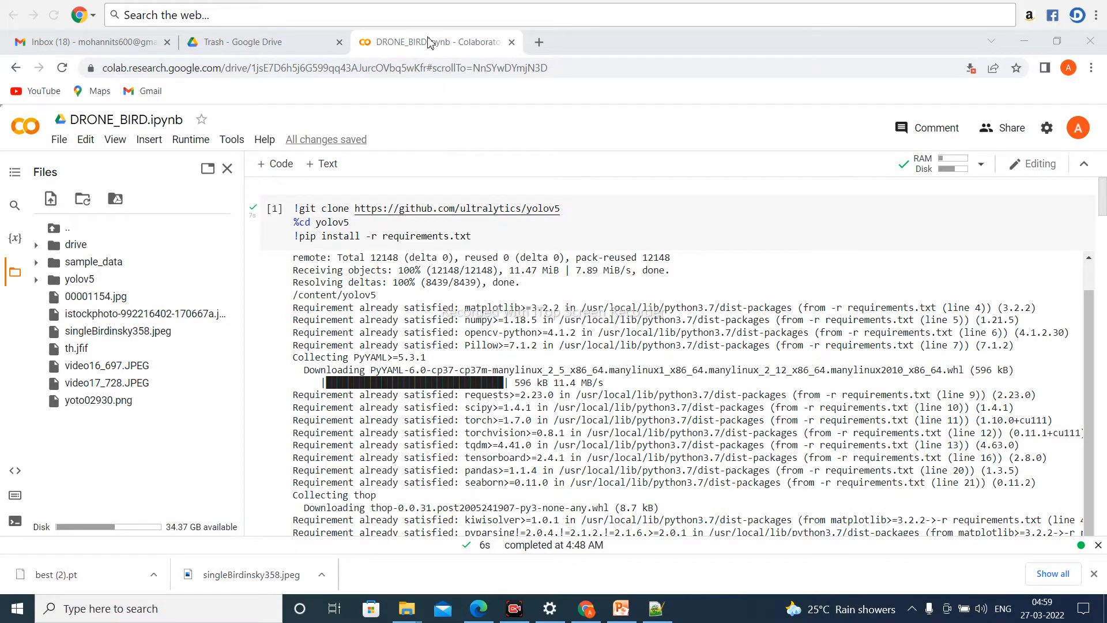
pyautogui.moveTo(577, 187)
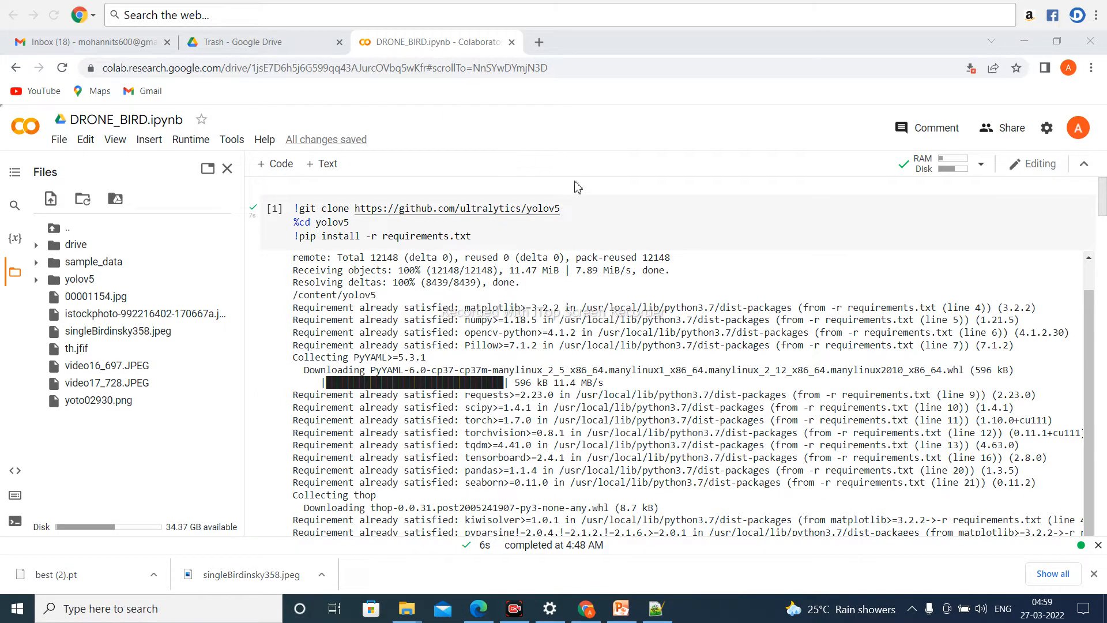
pyautogui.moveTo(458, 131)
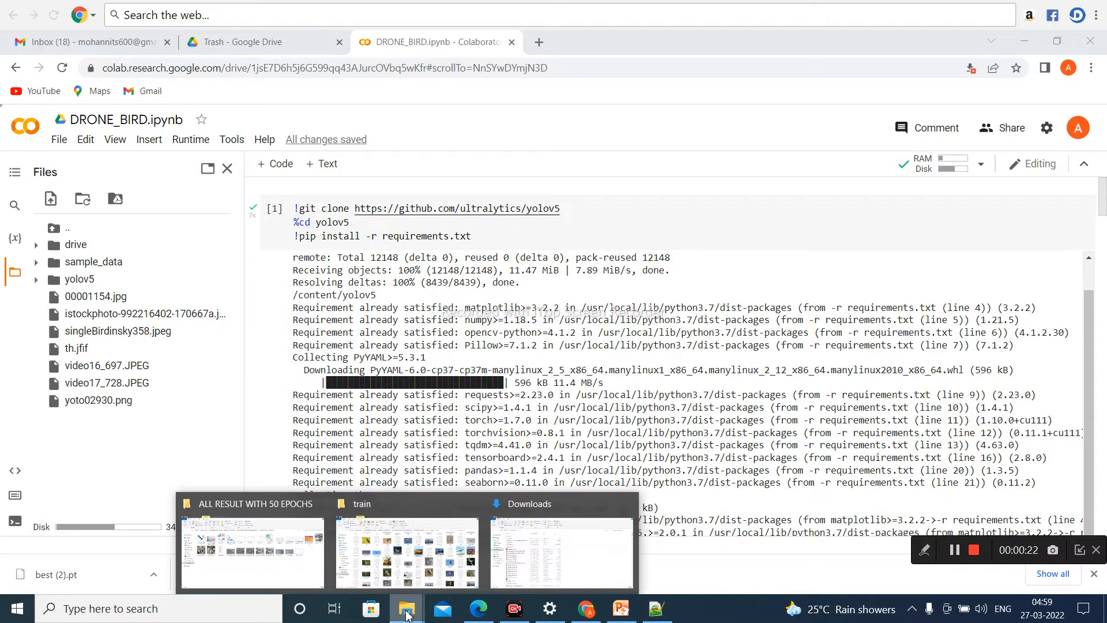
# - Navigate from the demo folder into DRONEVSBIRDNEWB and its data folder
pyautogui.click(406, 555)
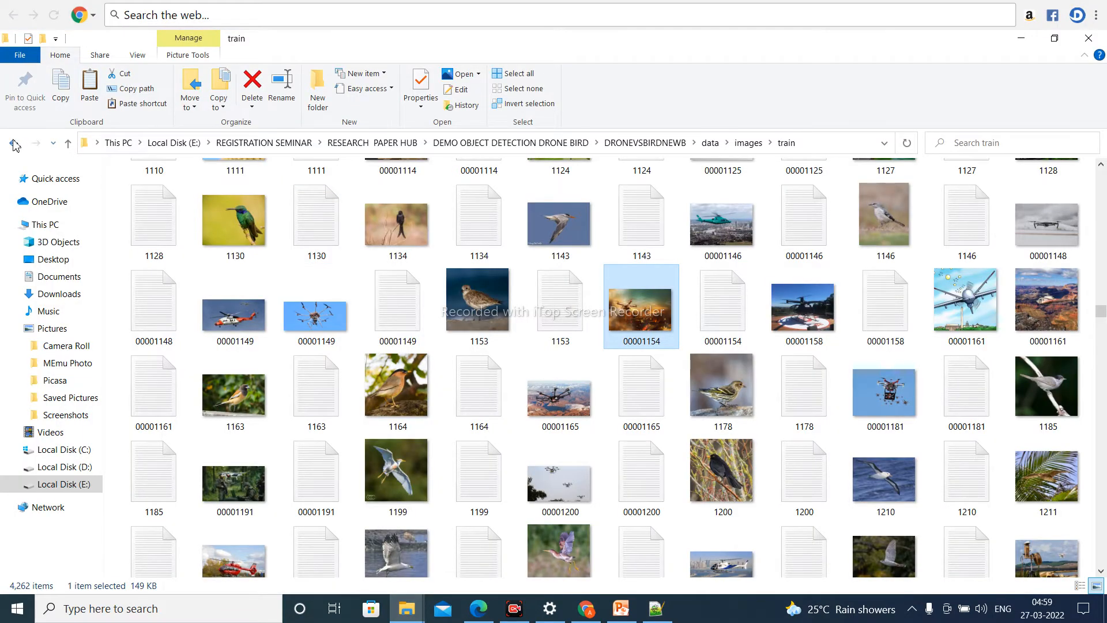
pyautogui.click(68, 143)
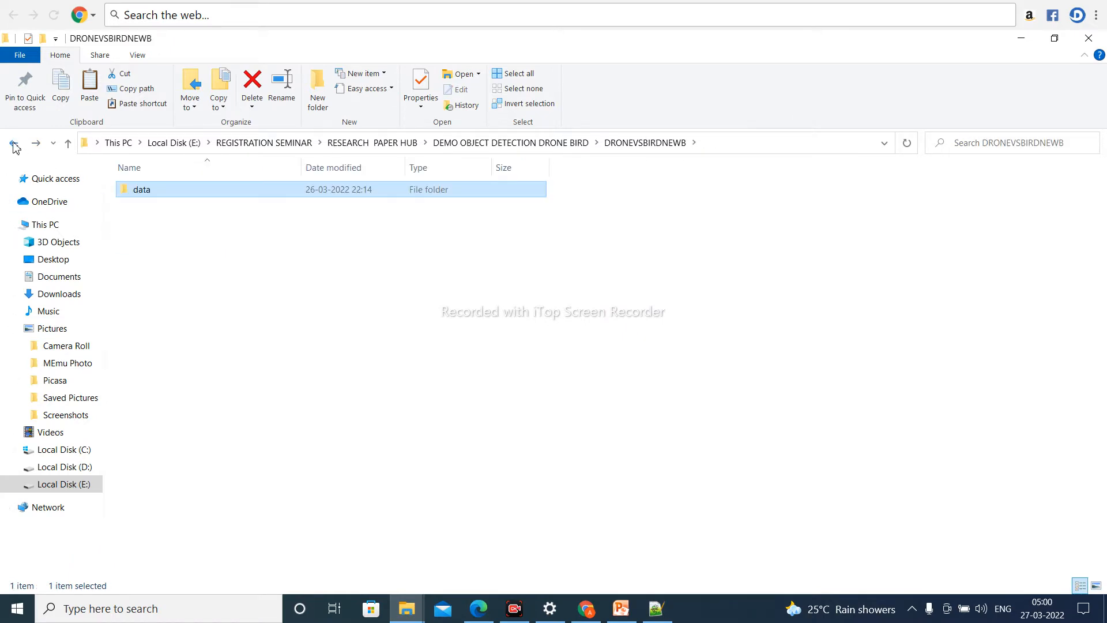
pyautogui.click(13, 143)
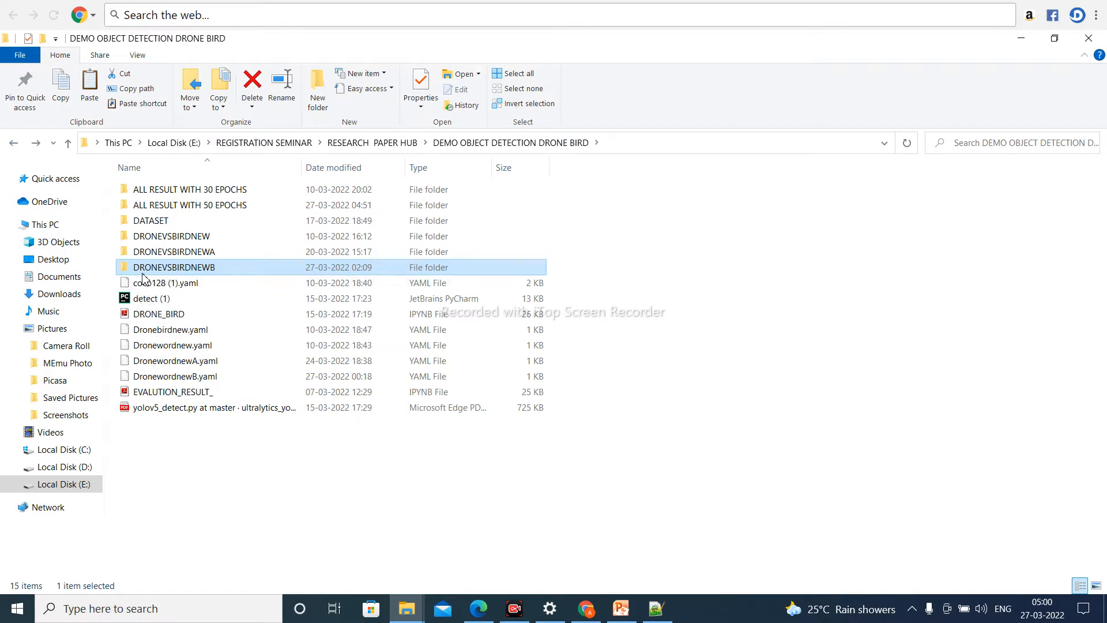
pyautogui.doubleClick(174, 267)
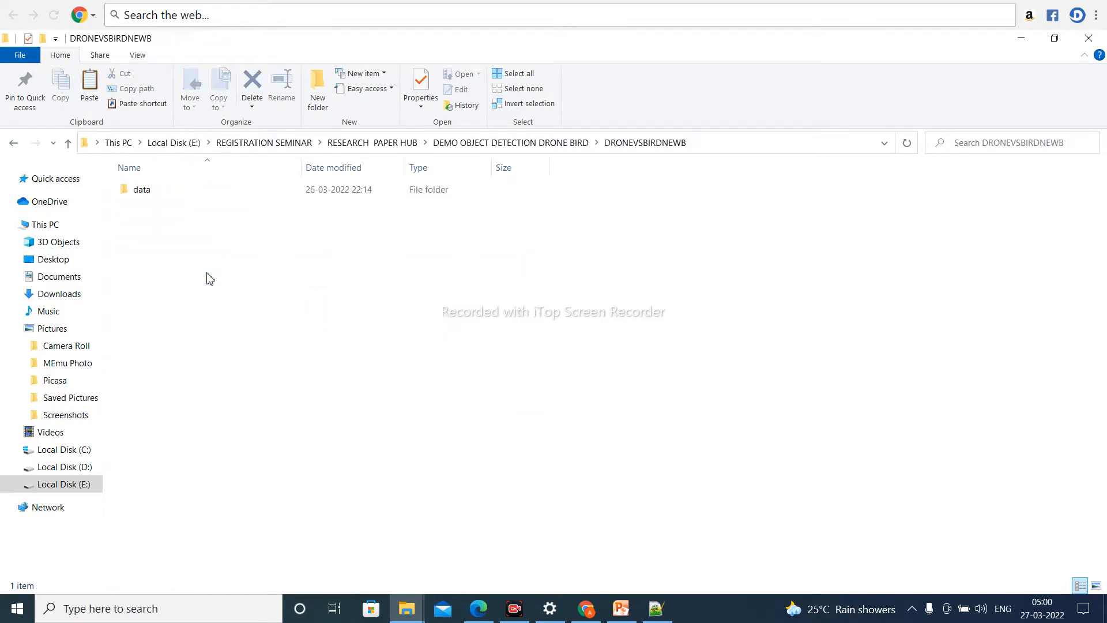
pyautogui.doubleClick(141, 189)
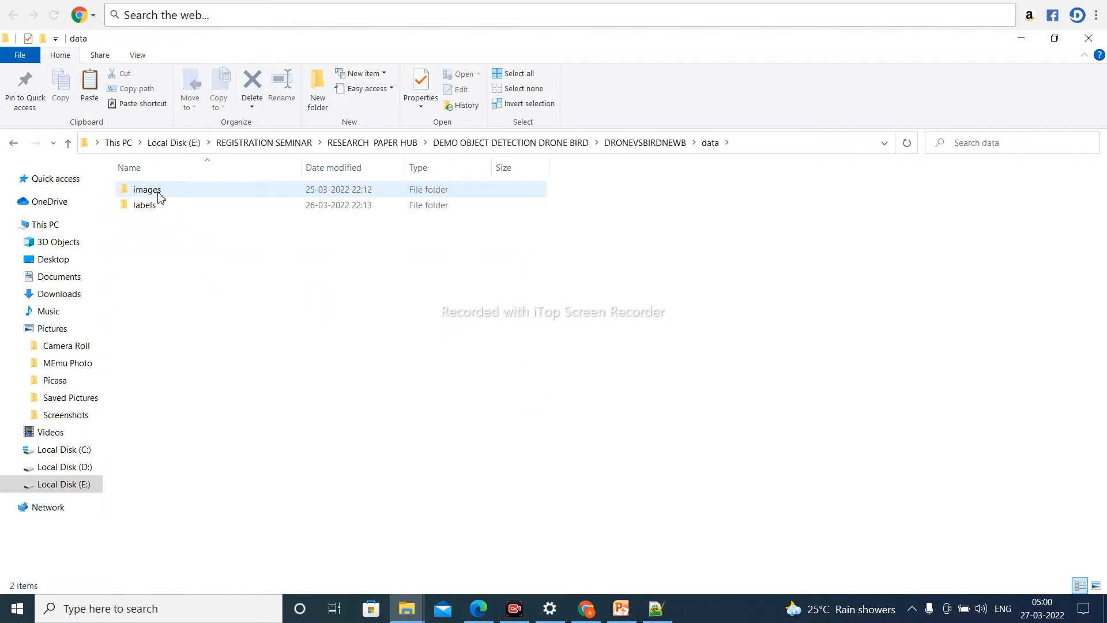
# - Review the train and valid image folders under data/images, returning to data
pyautogui.click(147, 189)
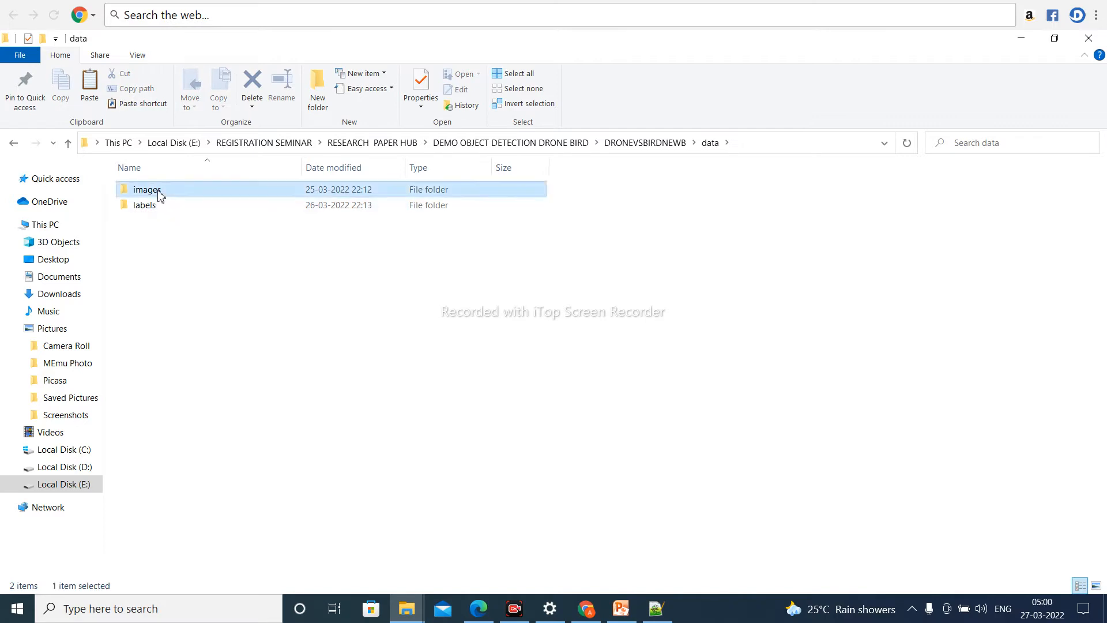
pyautogui.doubleClick(147, 189)
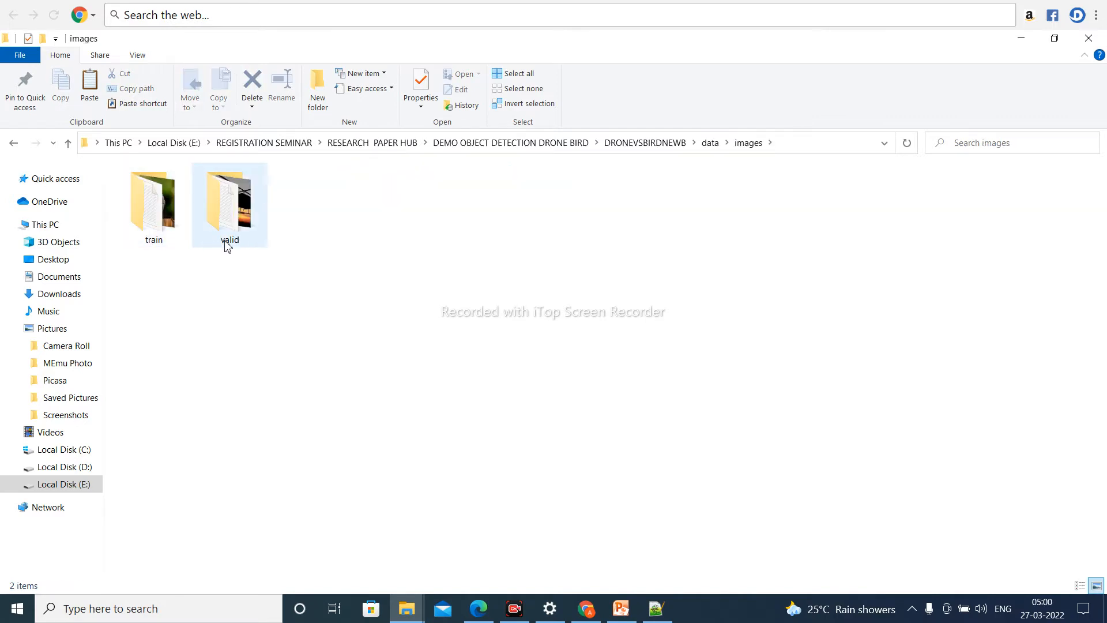
pyautogui.doubleClick(153, 199)
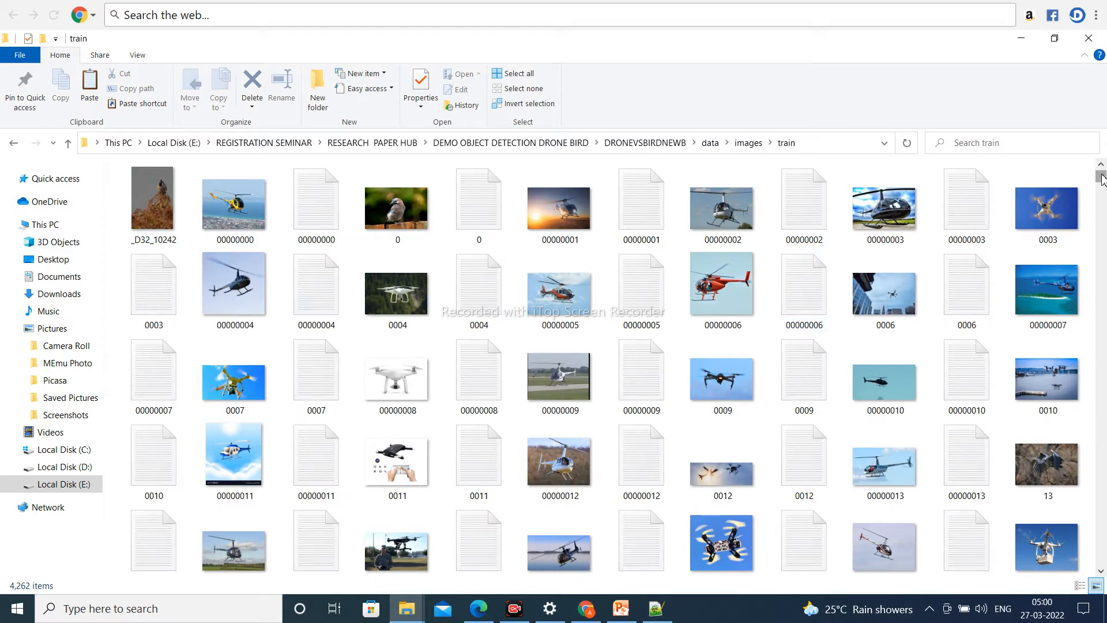
pyautogui.scroll(-3)
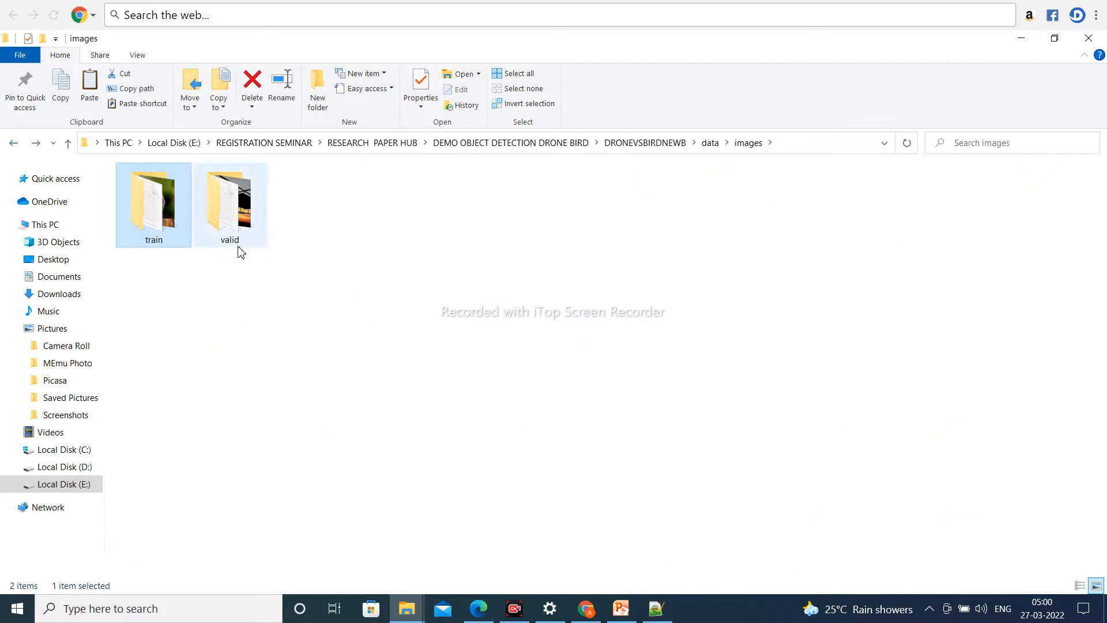
pyautogui.moveTo(240, 230)
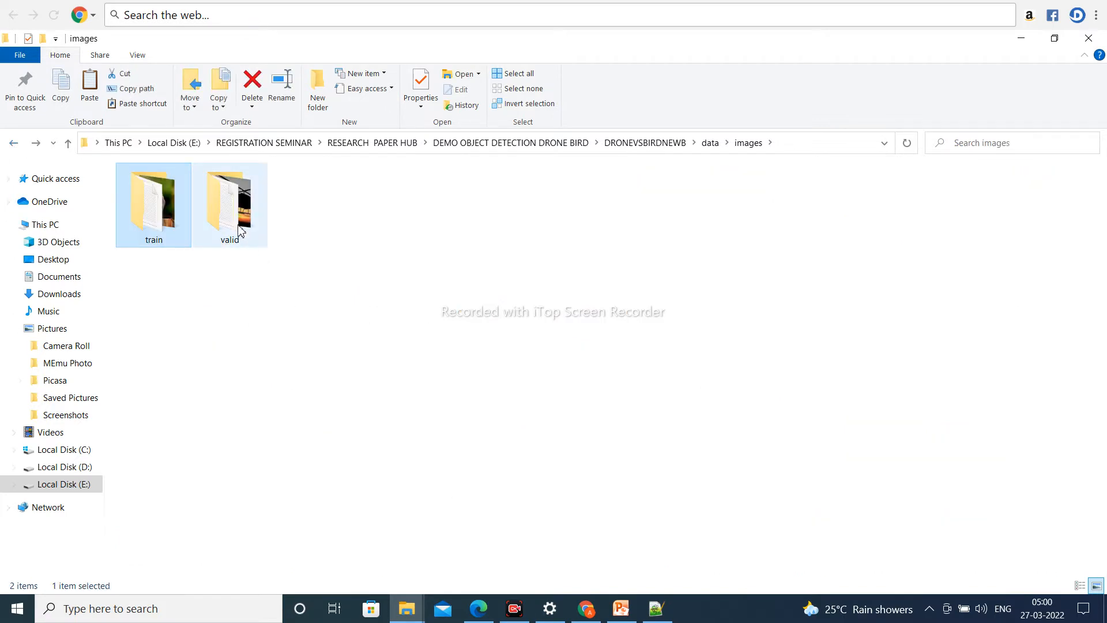
pyautogui.doubleClick(229, 205)
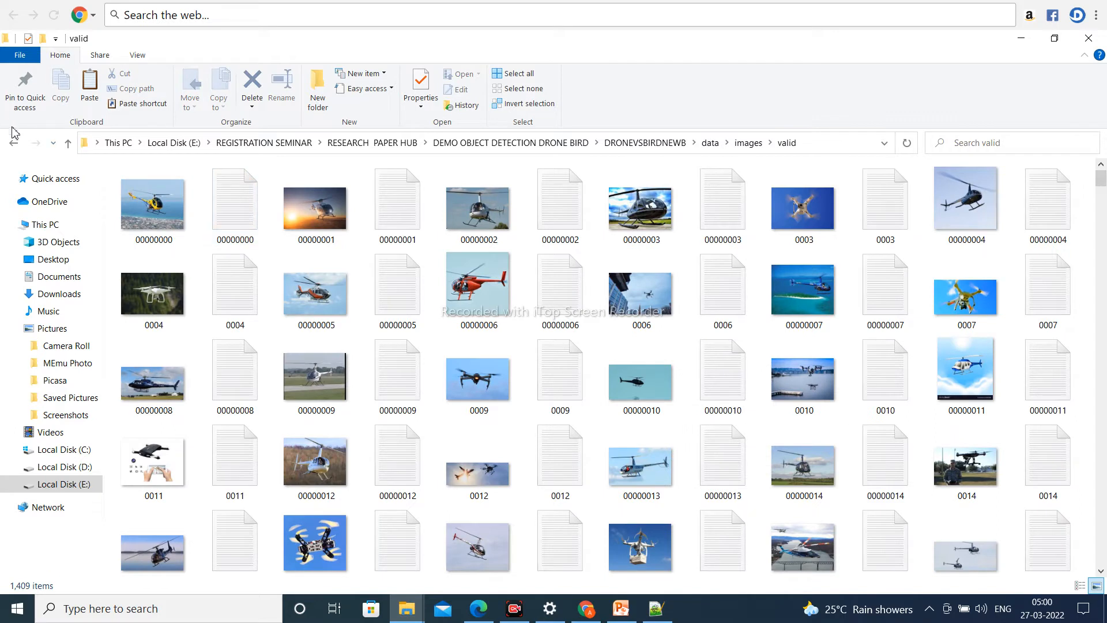
pyautogui.click(68, 143)
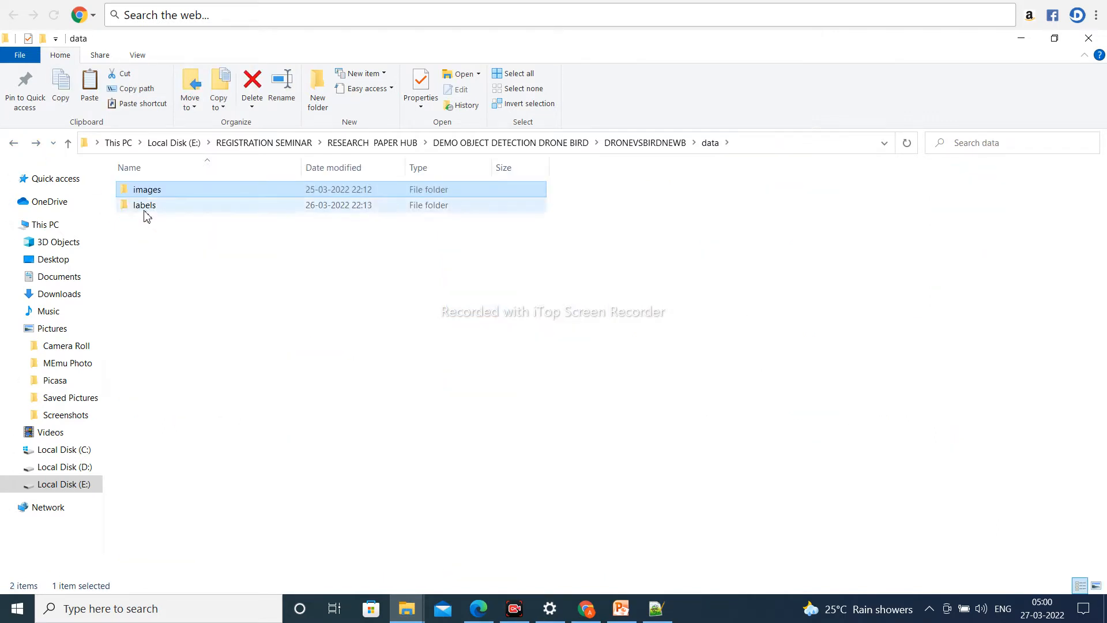
# - Review the train annotation text files under data/labels, returning to data
pyautogui.doubleClick(144, 206)
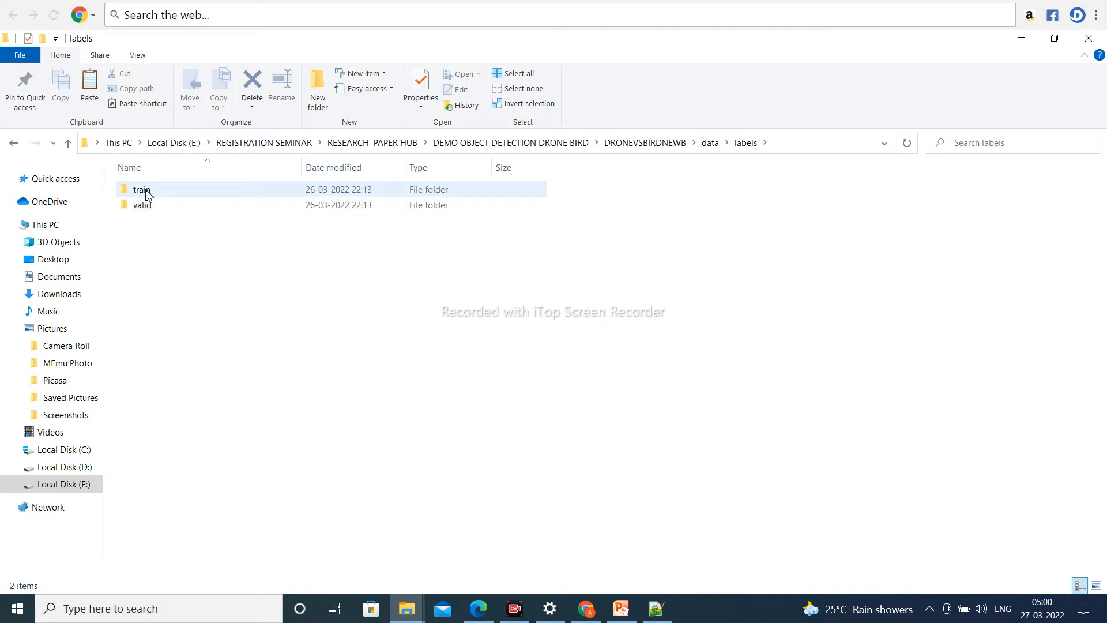
pyautogui.click(141, 189)
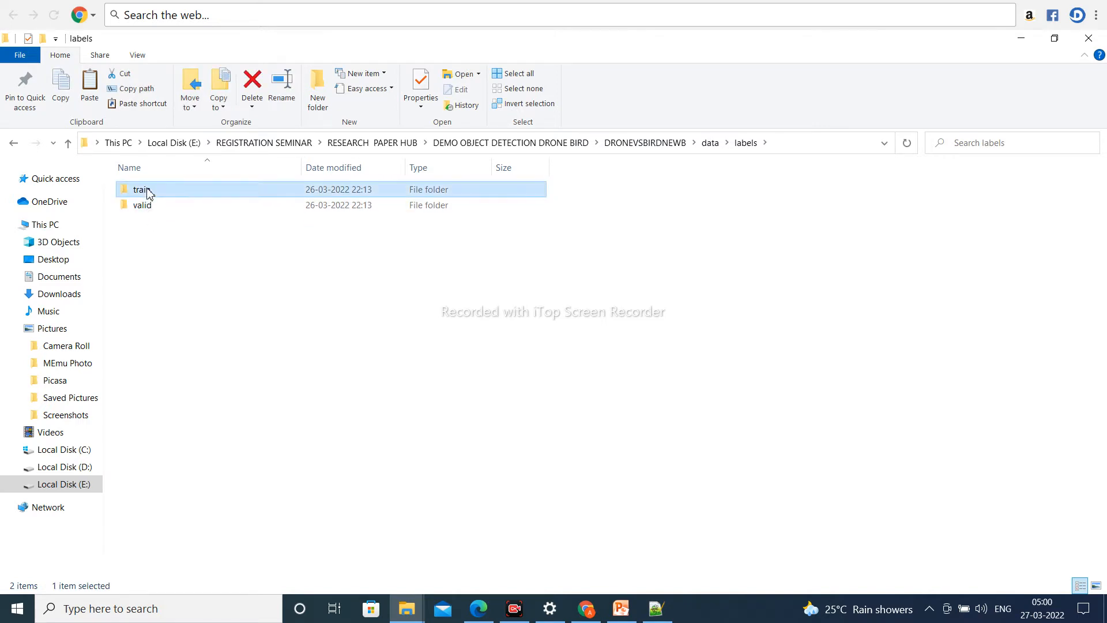
pyautogui.doubleClick(141, 190)
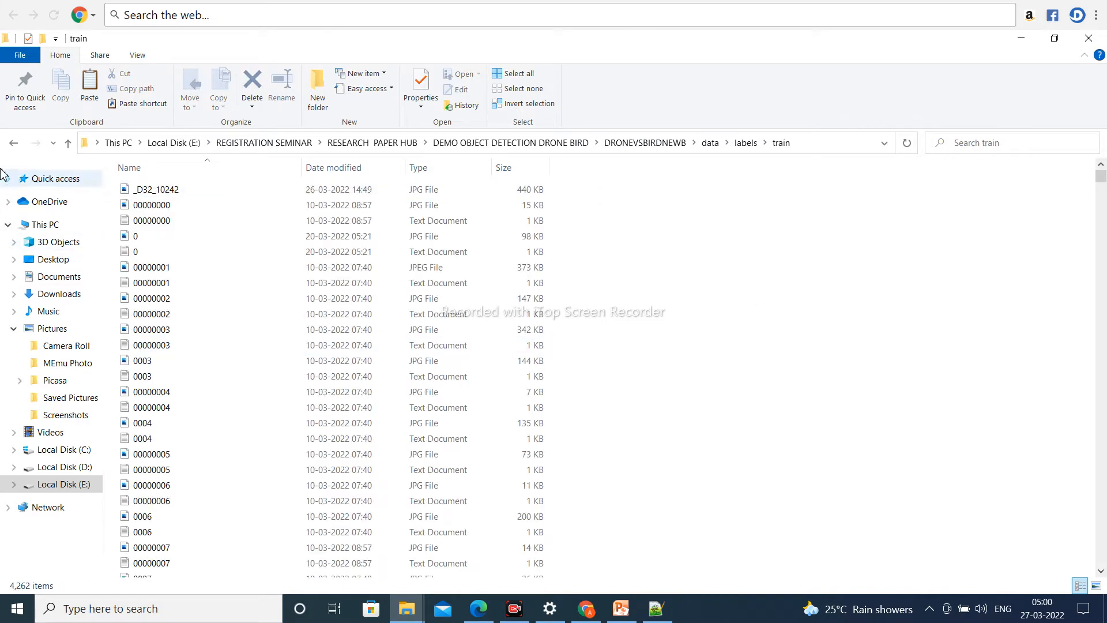
pyautogui.click(12, 143)
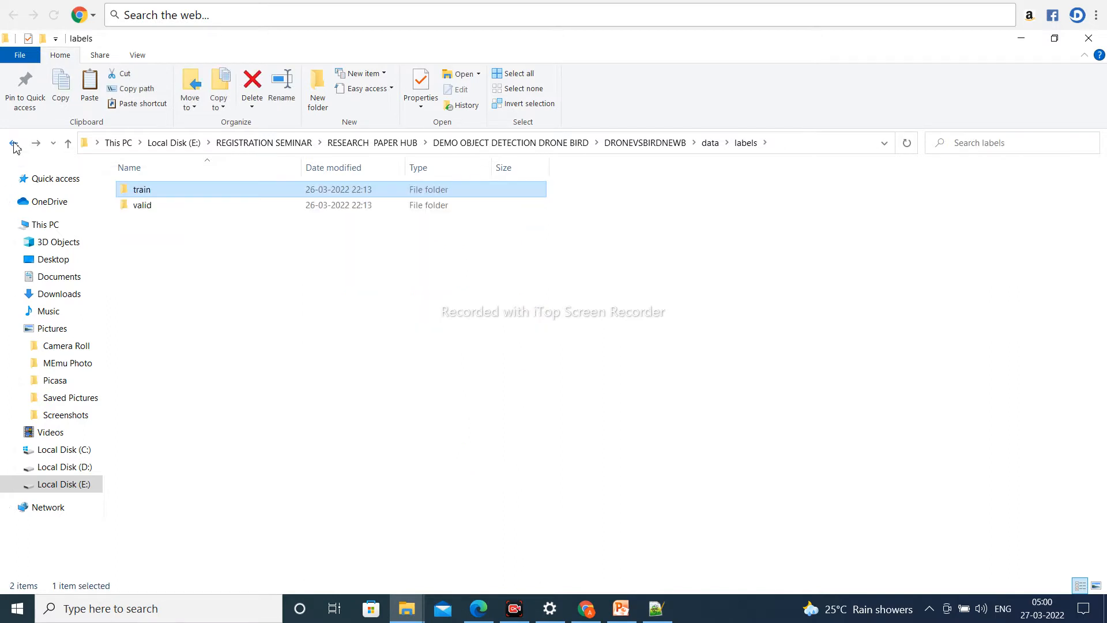
pyautogui.click(13, 143)
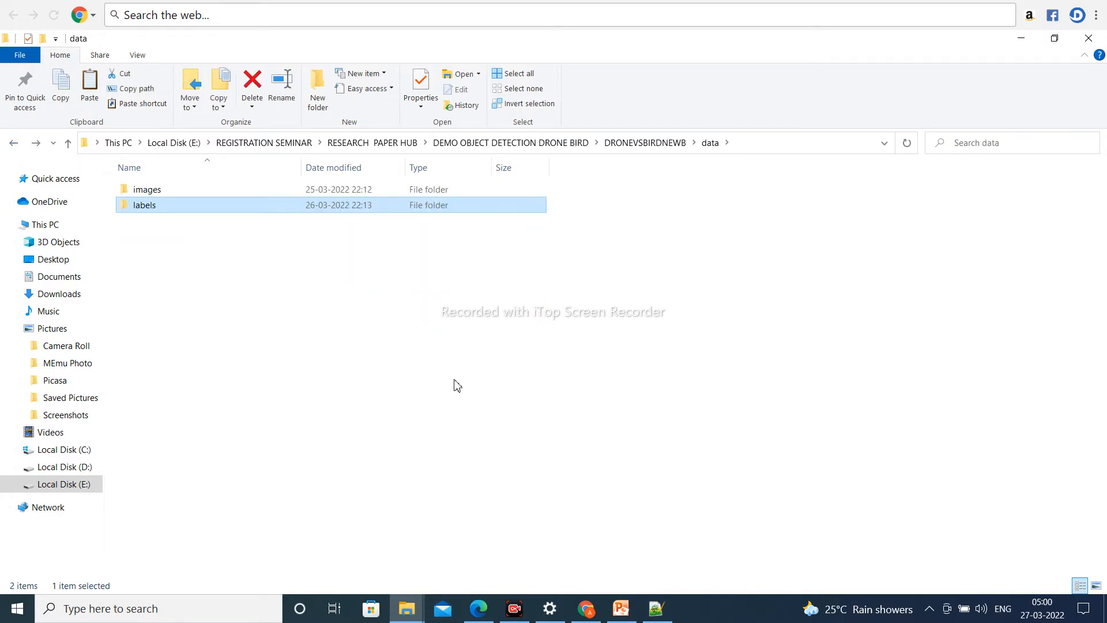
pyautogui.moveTo(300, 327)
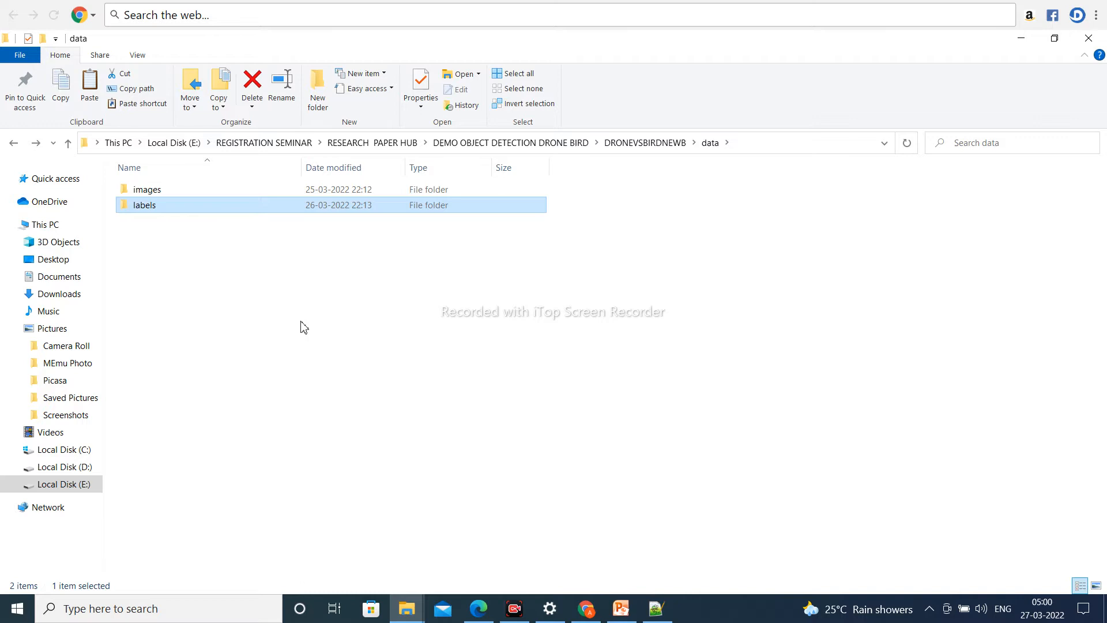
pyautogui.moveTo(322, 309)
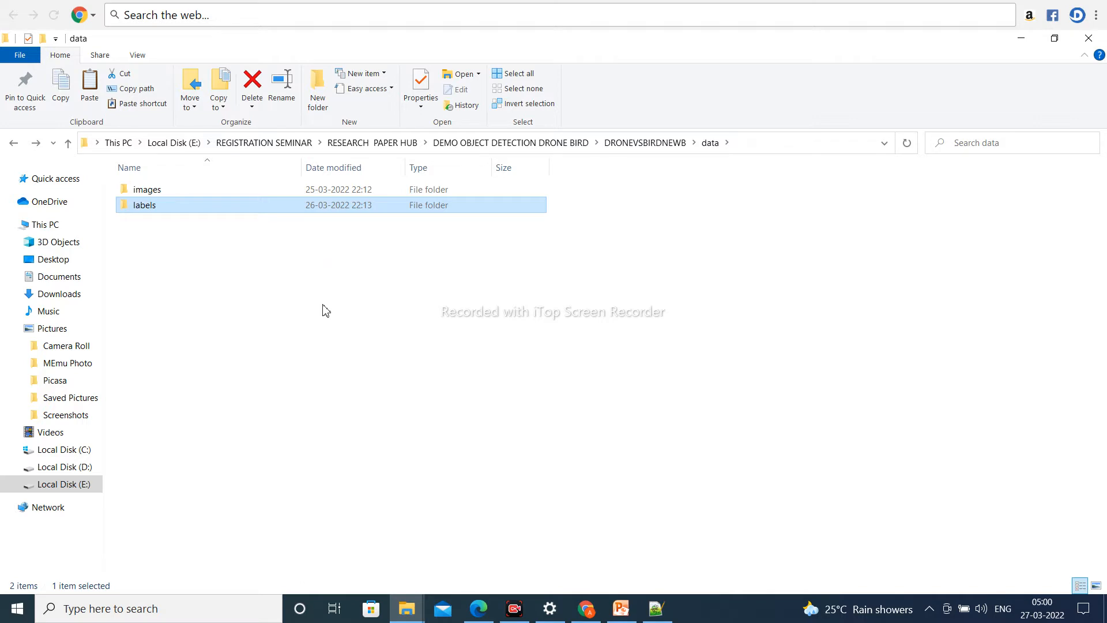
pyautogui.moveTo(588, 601)
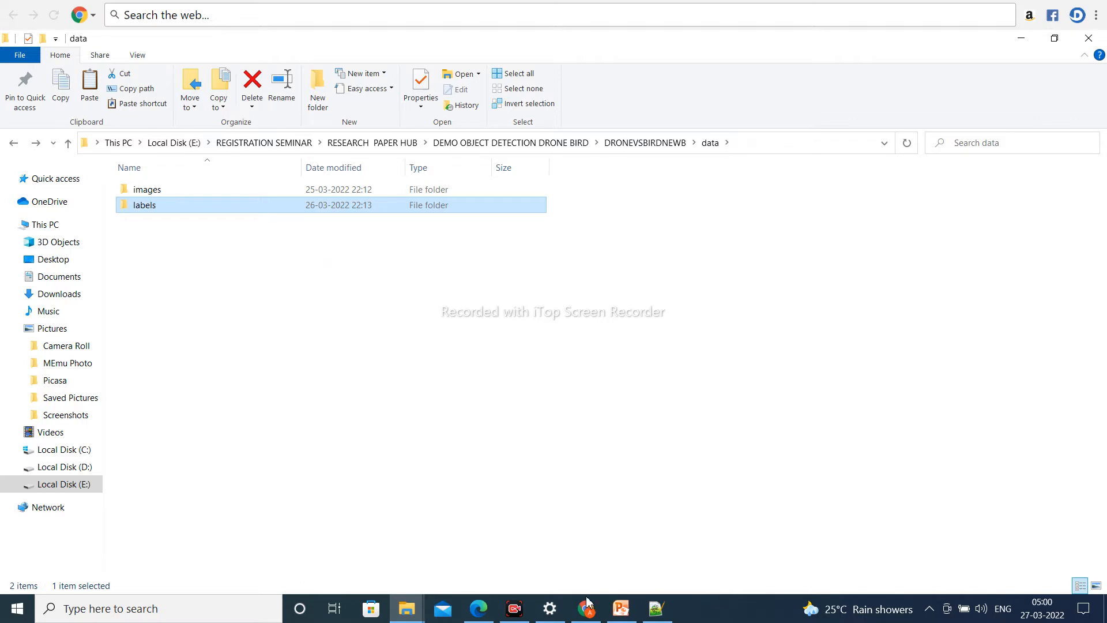
# - Switch from File Explorer to Chrome's Google Drive Trash page listing trashed dataset files
pyautogui.click(586, 608)
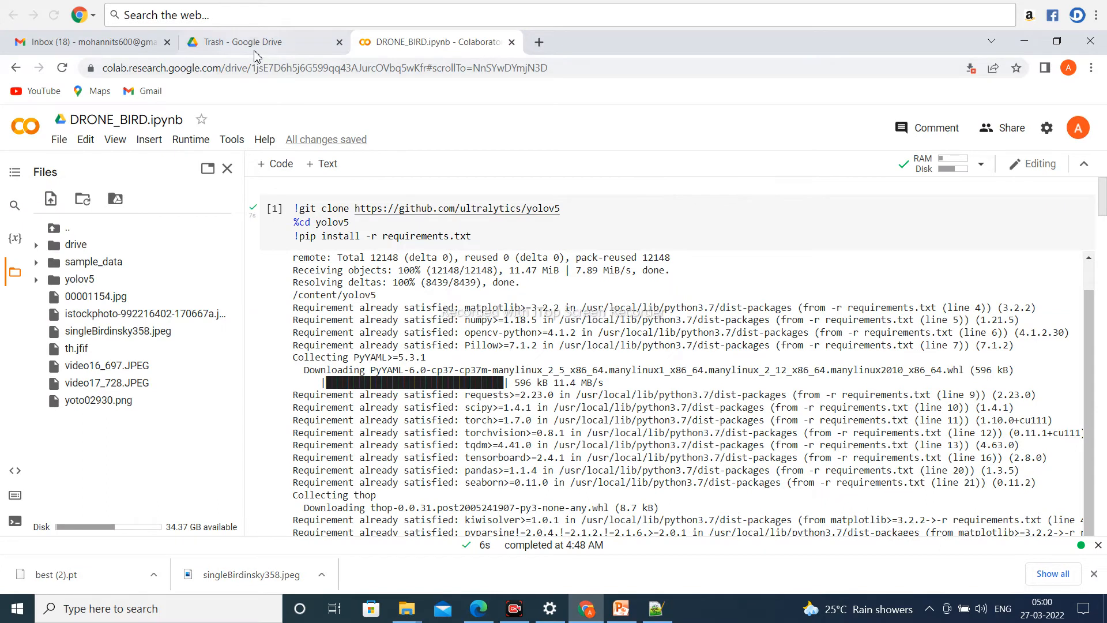
pyautogui.click(246, 41)
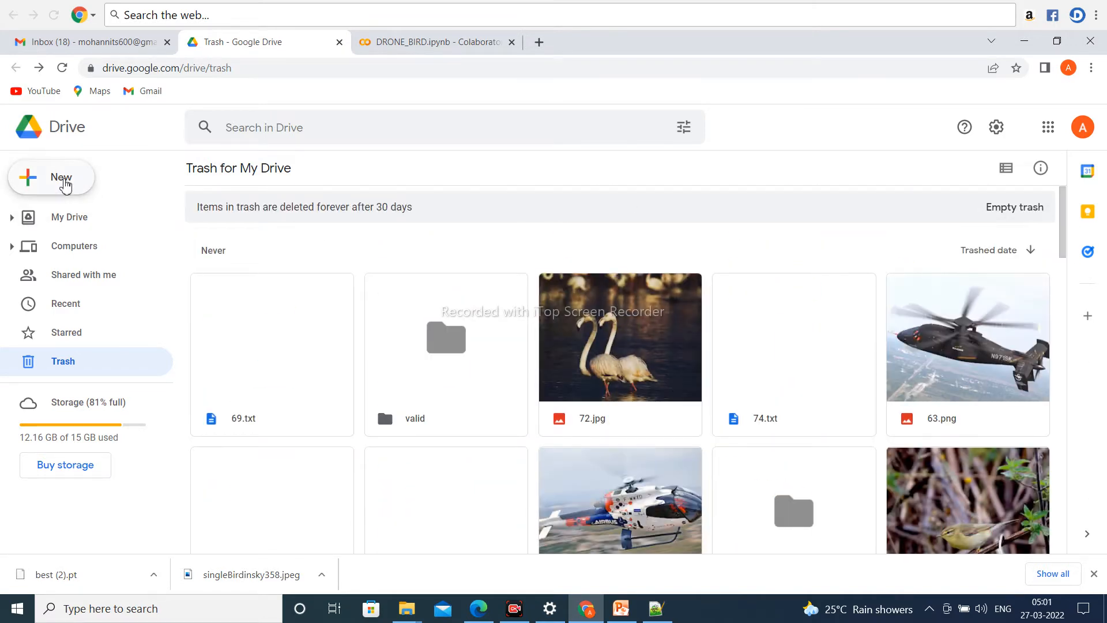
pyautogui.click(51, 178)
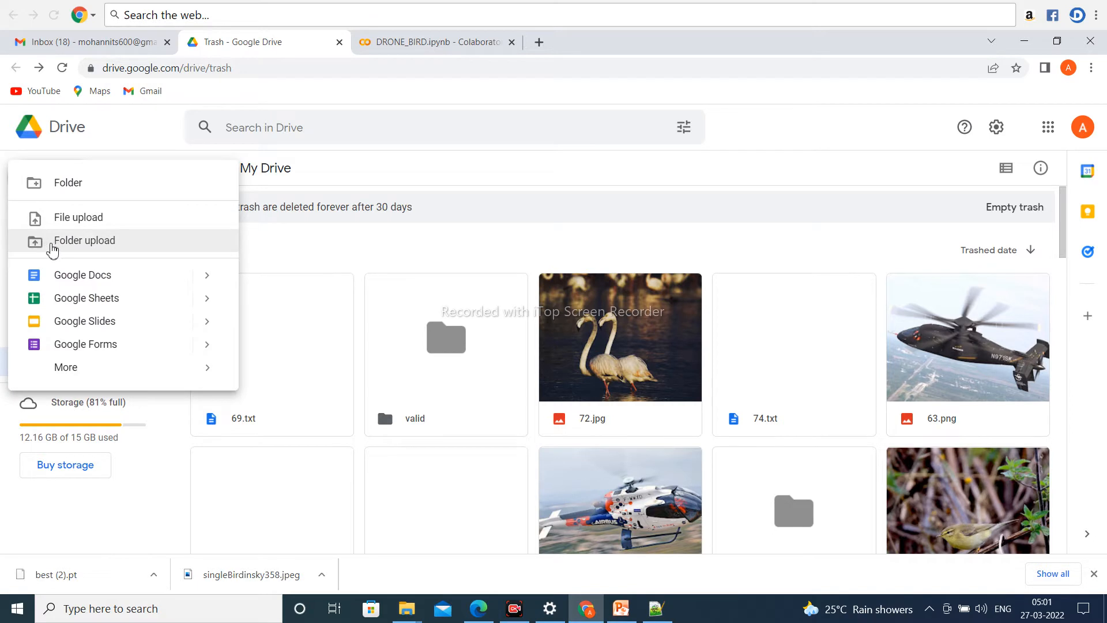
pyautogui.moveTo(83, 247)
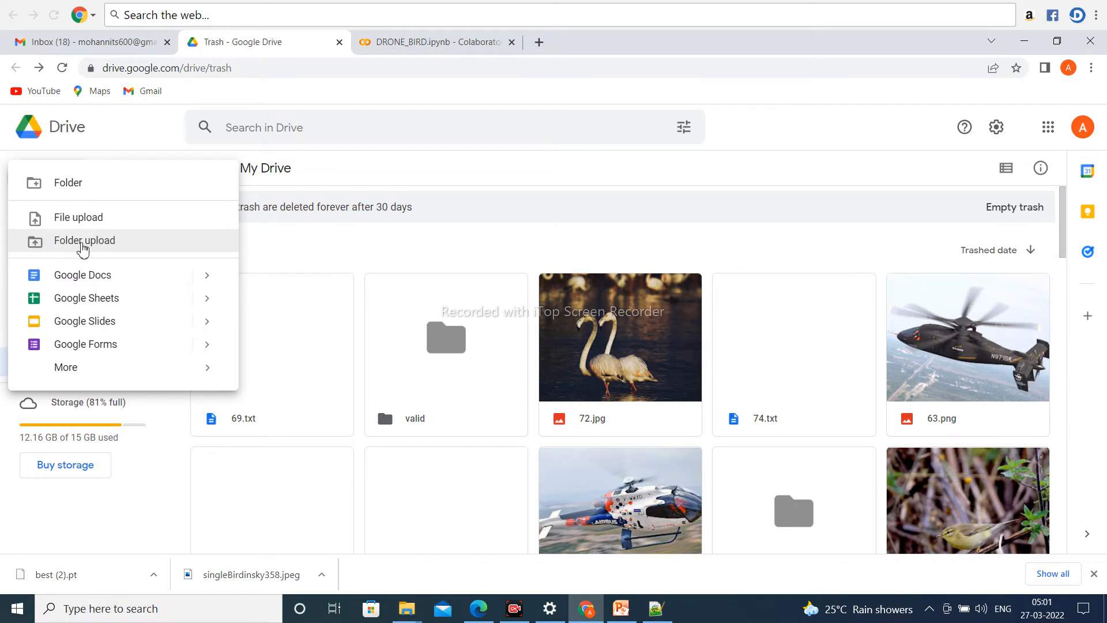
pyautogui.click(84, 240)
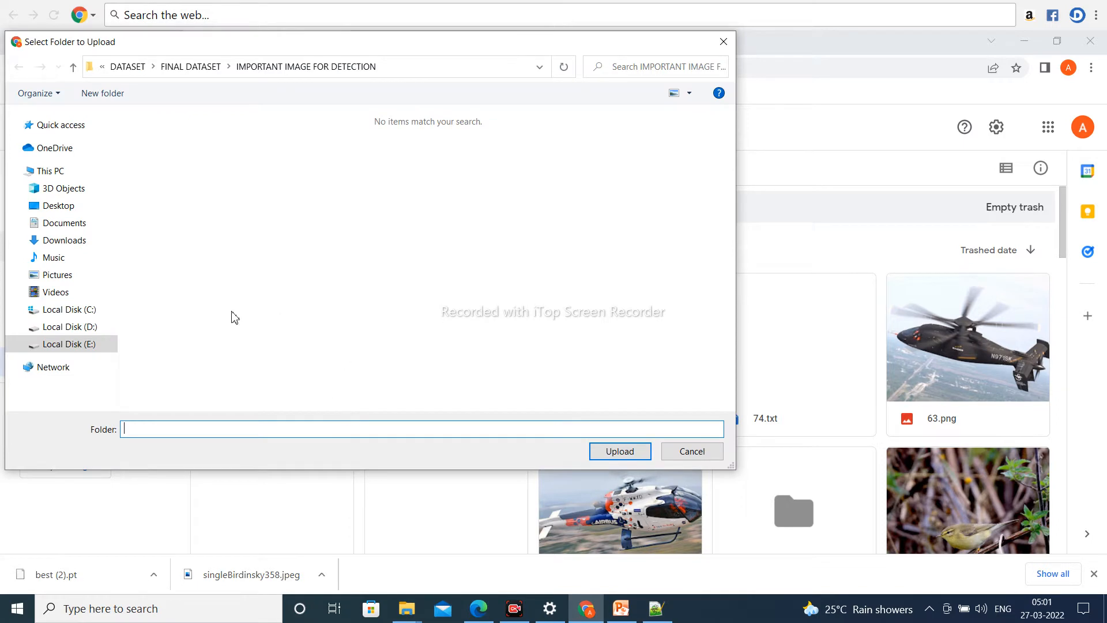
pyautogui.moveTo(118, 333)
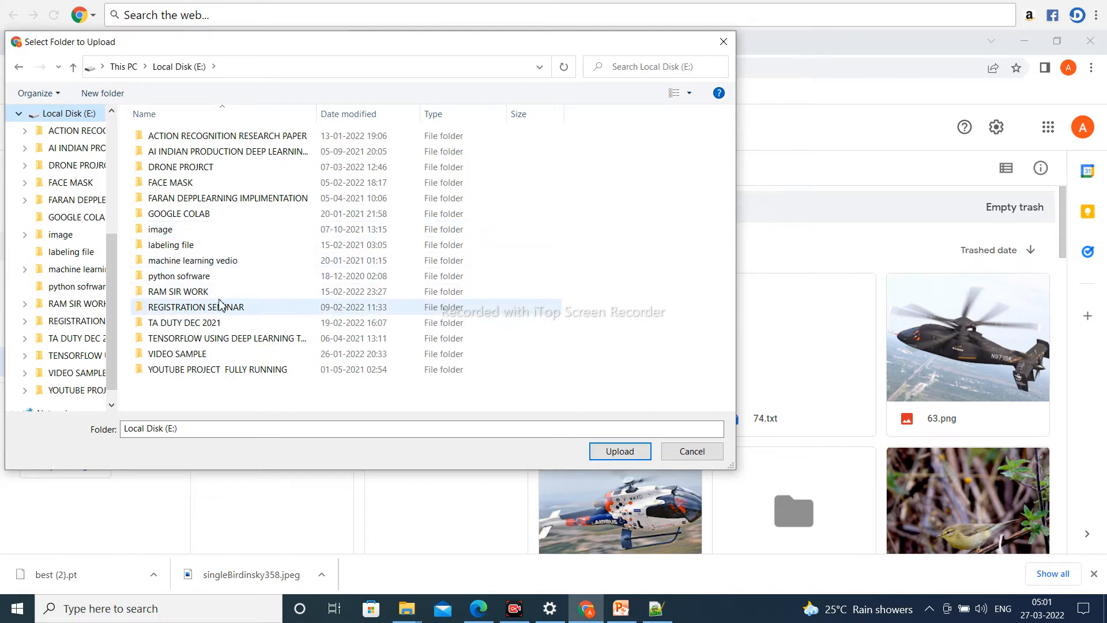
pyautogui.doubleClick(196, 307)
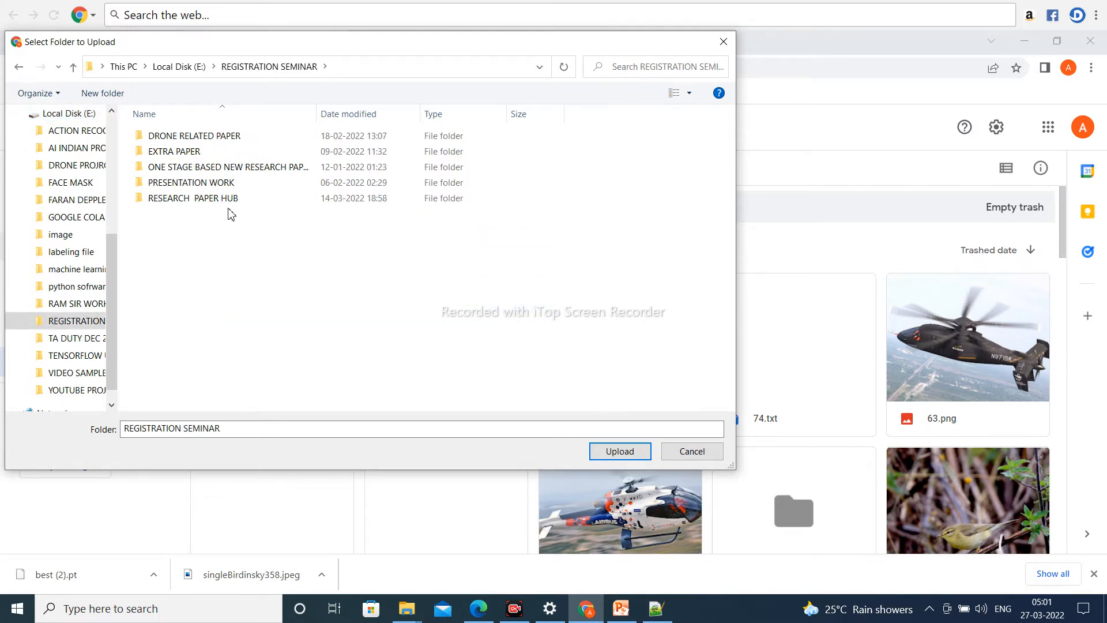
pyautogui.doubleClick(193, 197)
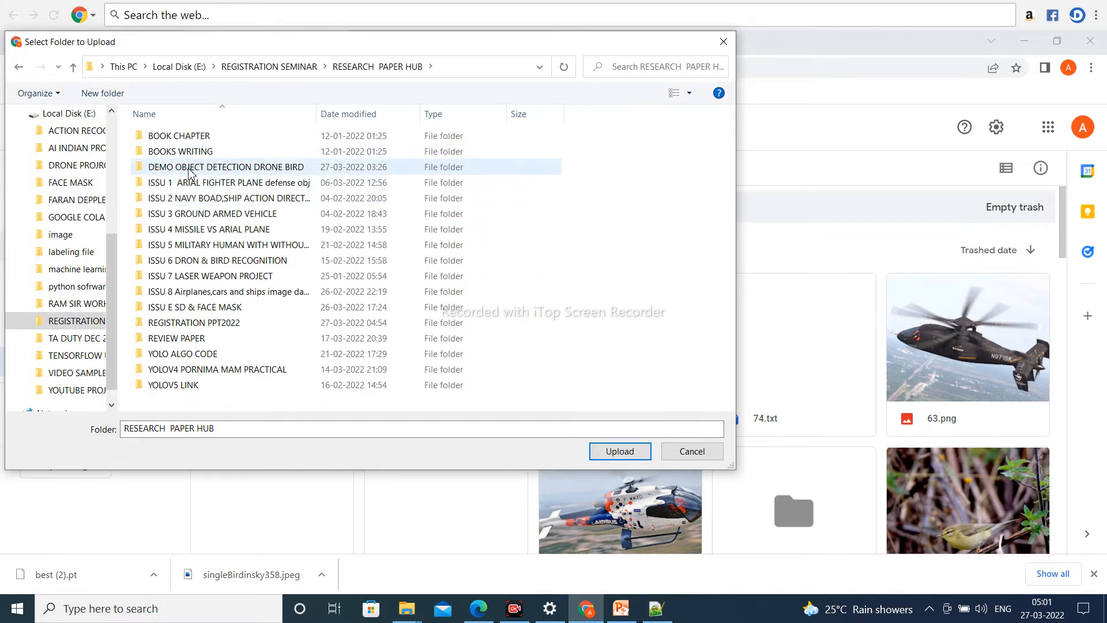
pyautogui.doubleClick(225, 166)
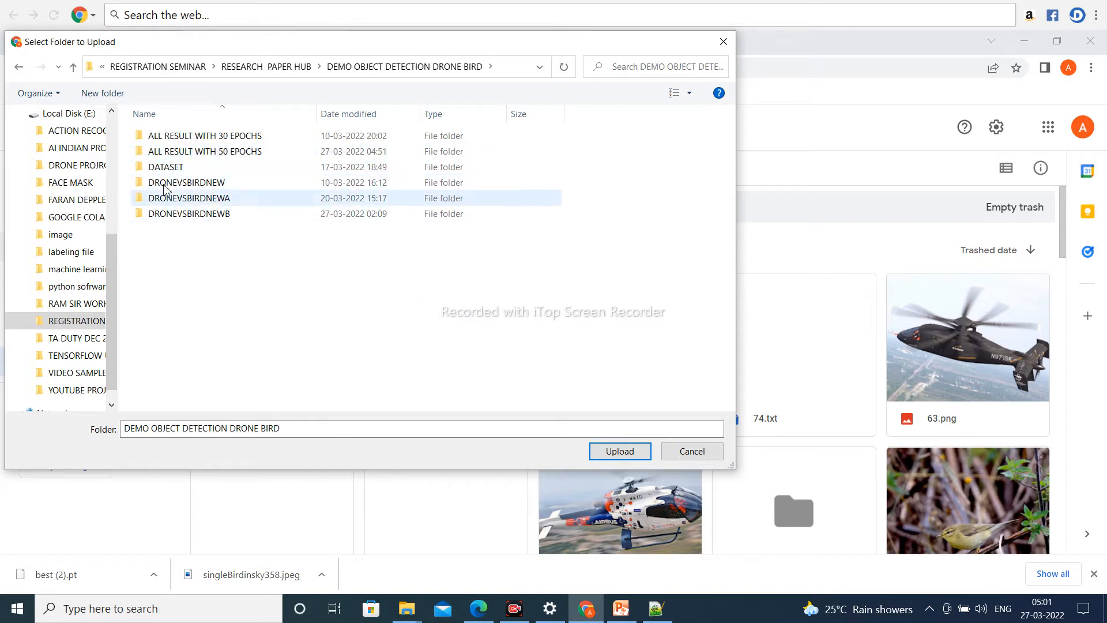
pyautogui.doubleClick(165, 166)
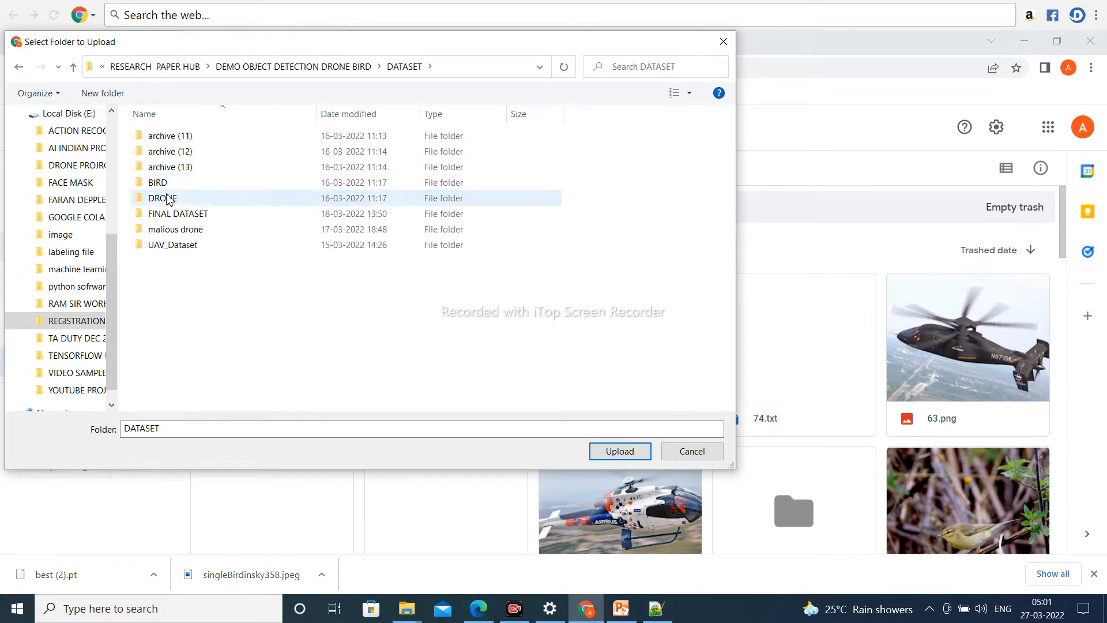
pyautogui.doubleClick(177, 213)
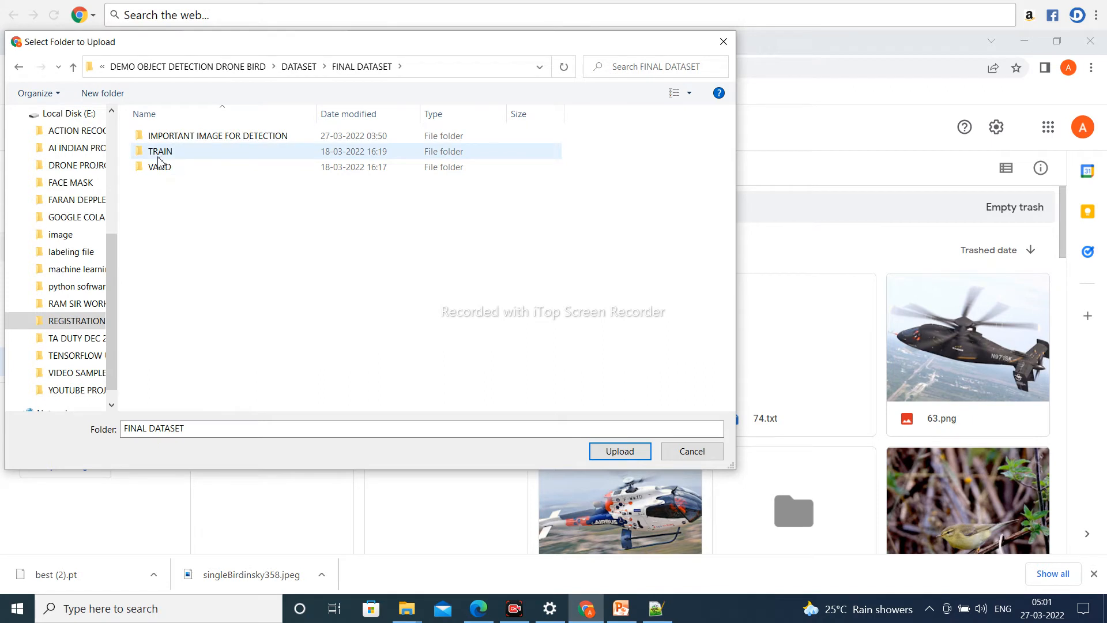
pyautogui.click(159, 166)
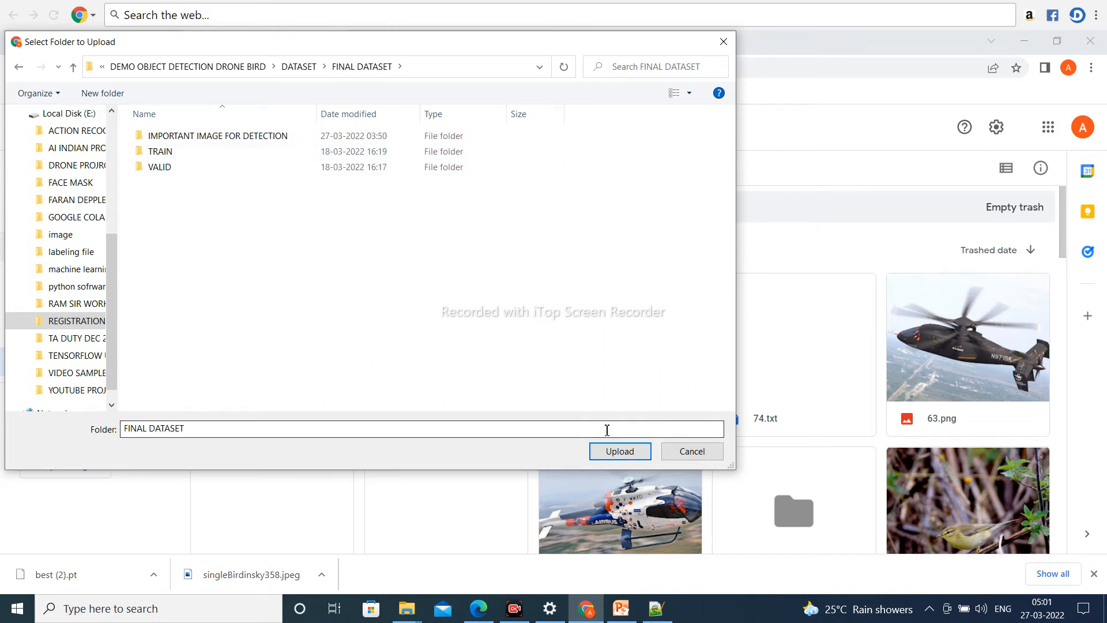
pyautogui.moveTo(691, 450)
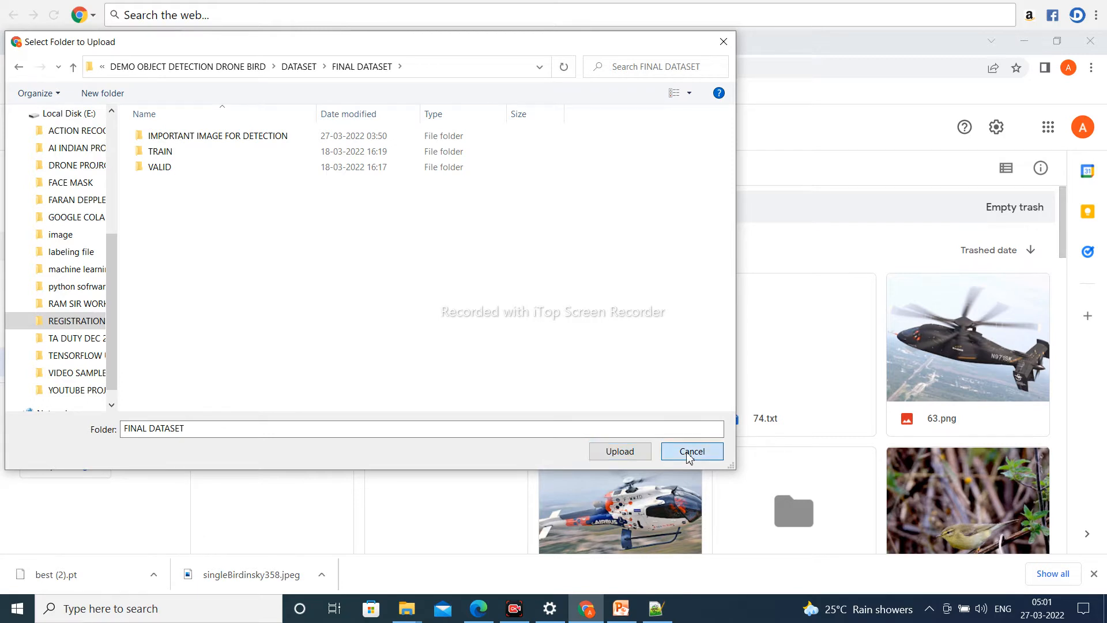
pyautogui.click(691, 451)
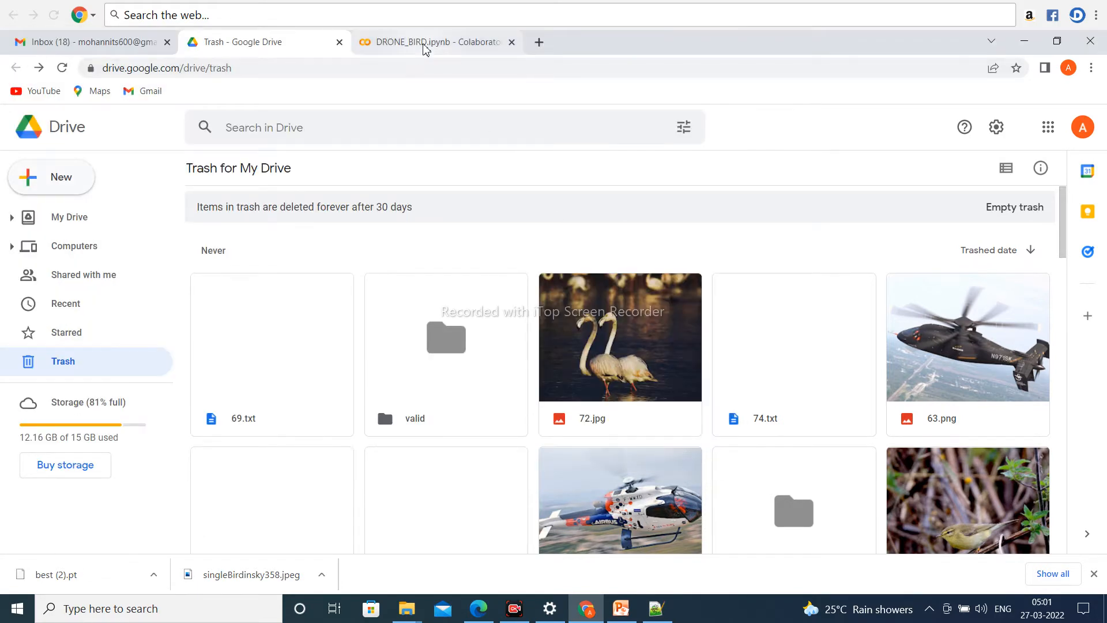
# - Switch to the DRONE_BIRD.ipynb tab and scroll to the YOLOv5 #train cell output
pyautogui.click(430, 42)
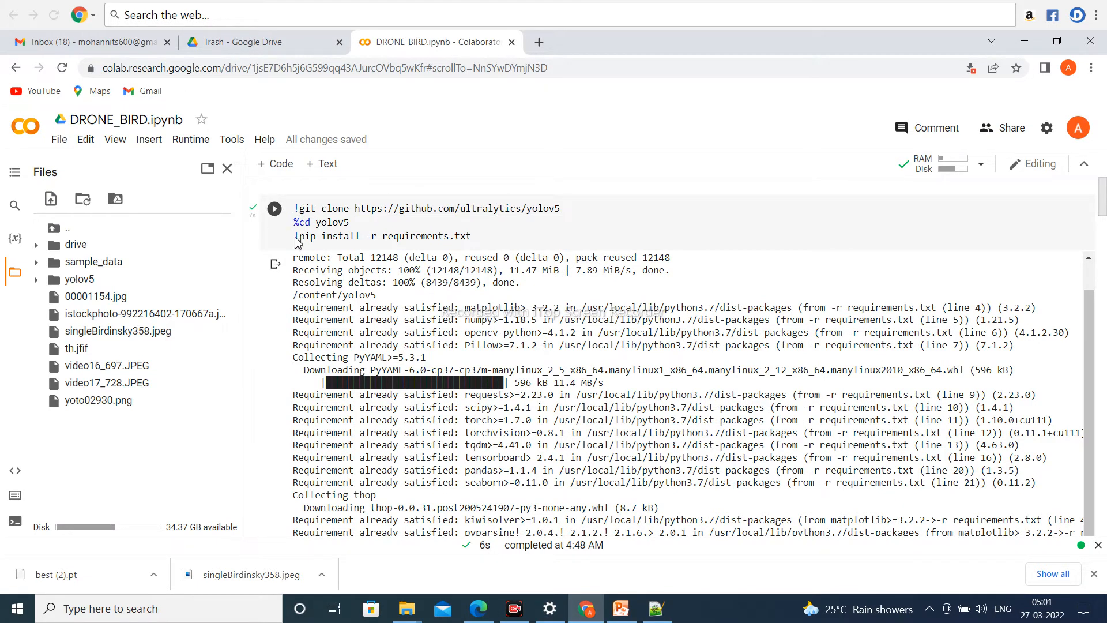
pyautogui.click(274, 209)
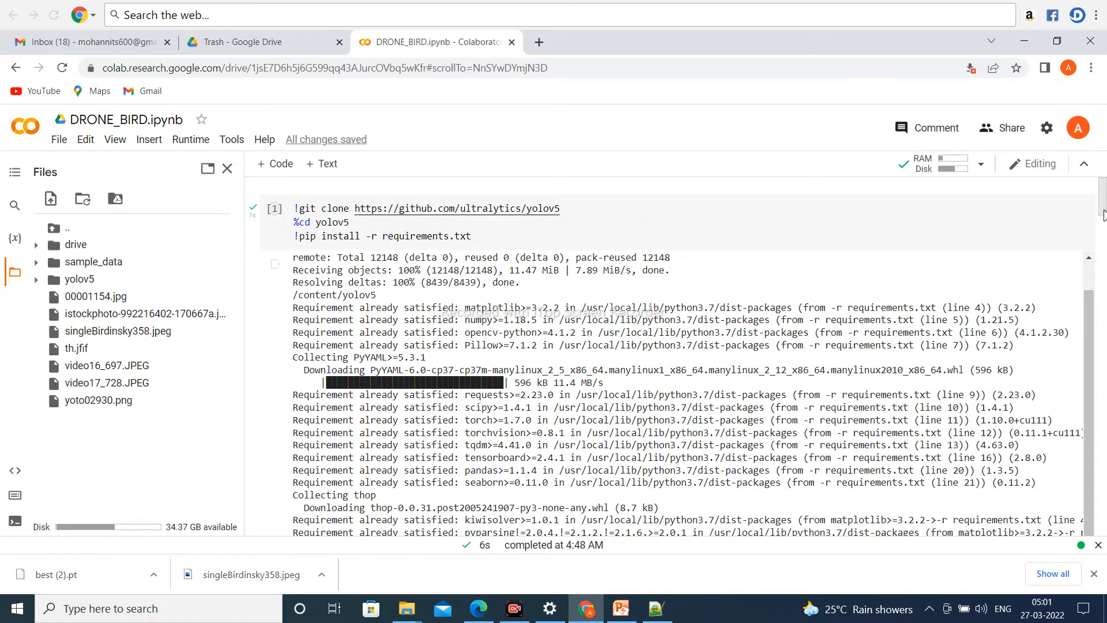
pyautogui.scroll(-3)
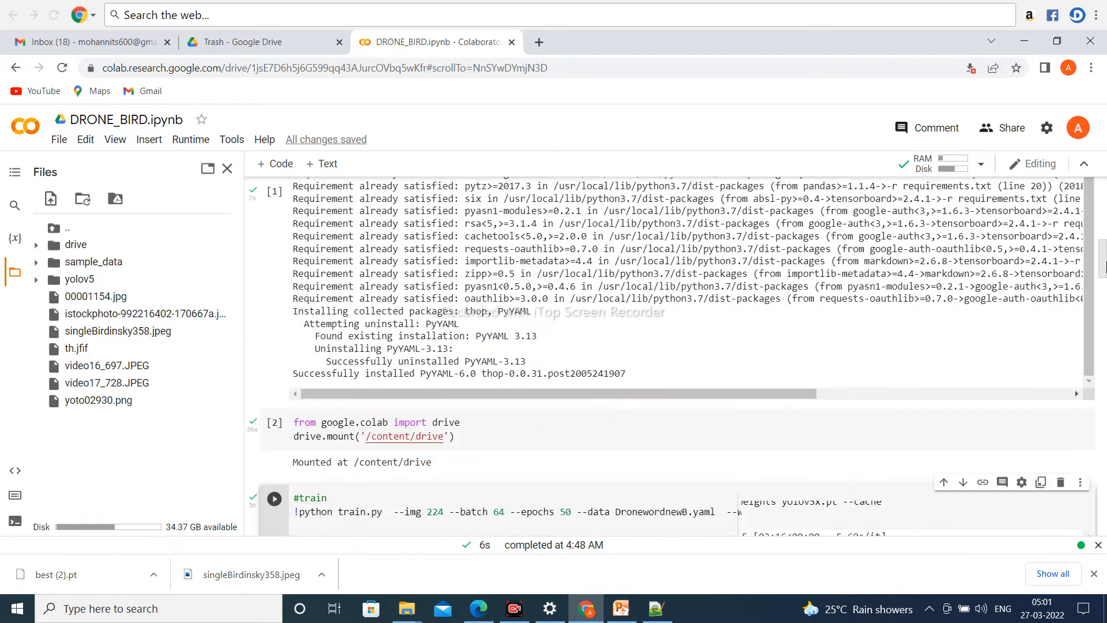
pyautogui.scroll(-3)
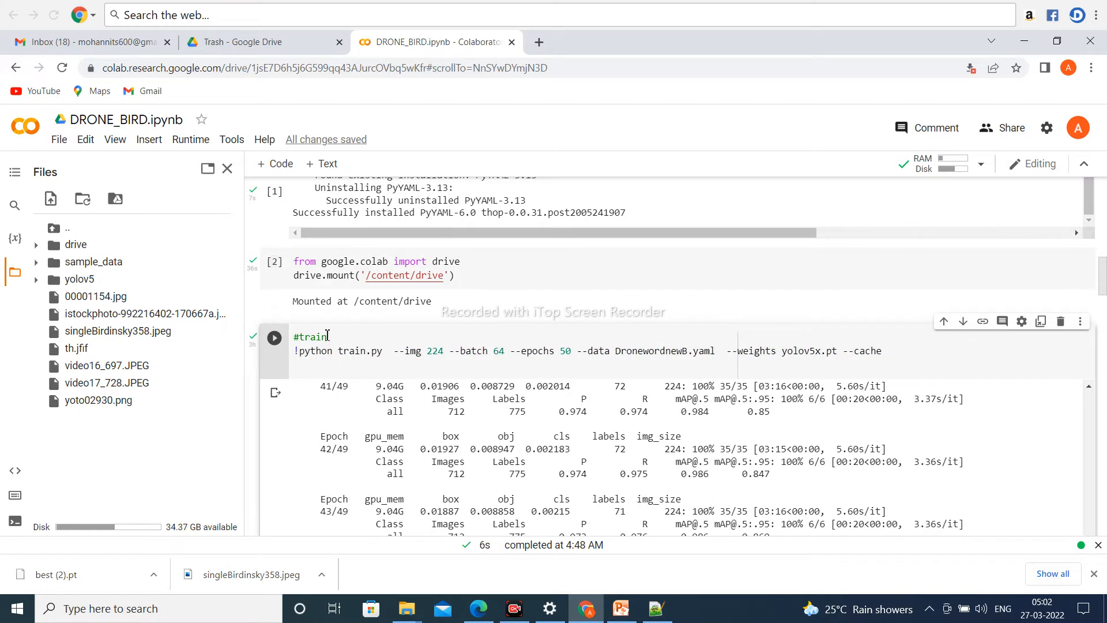
pyautogui.moveTo(362, 356)
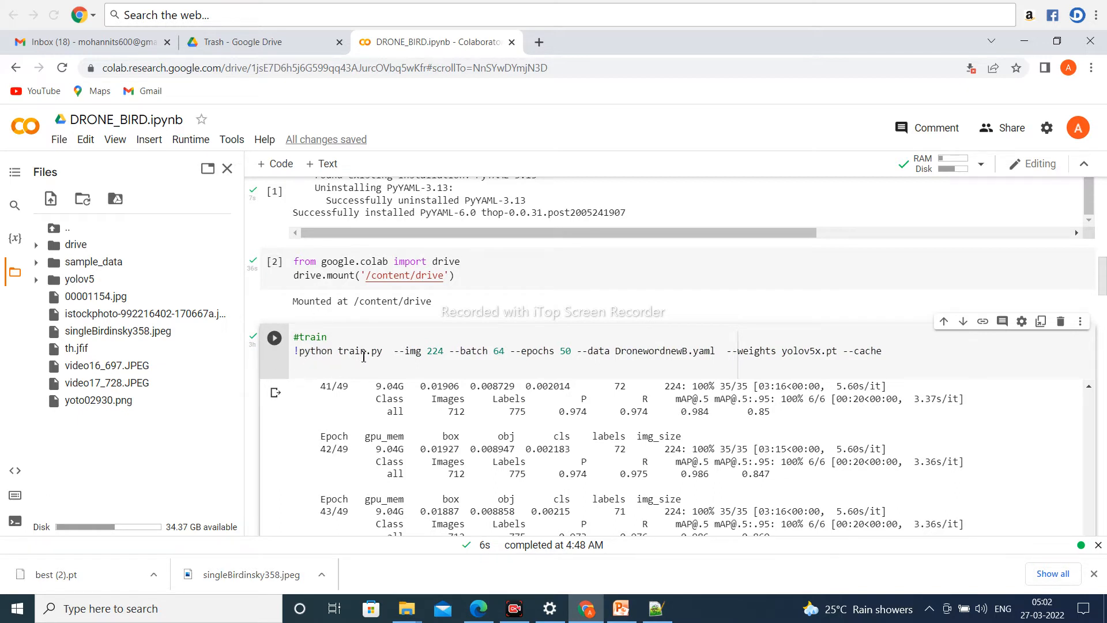
pyautogui.moveTo(406, 359)
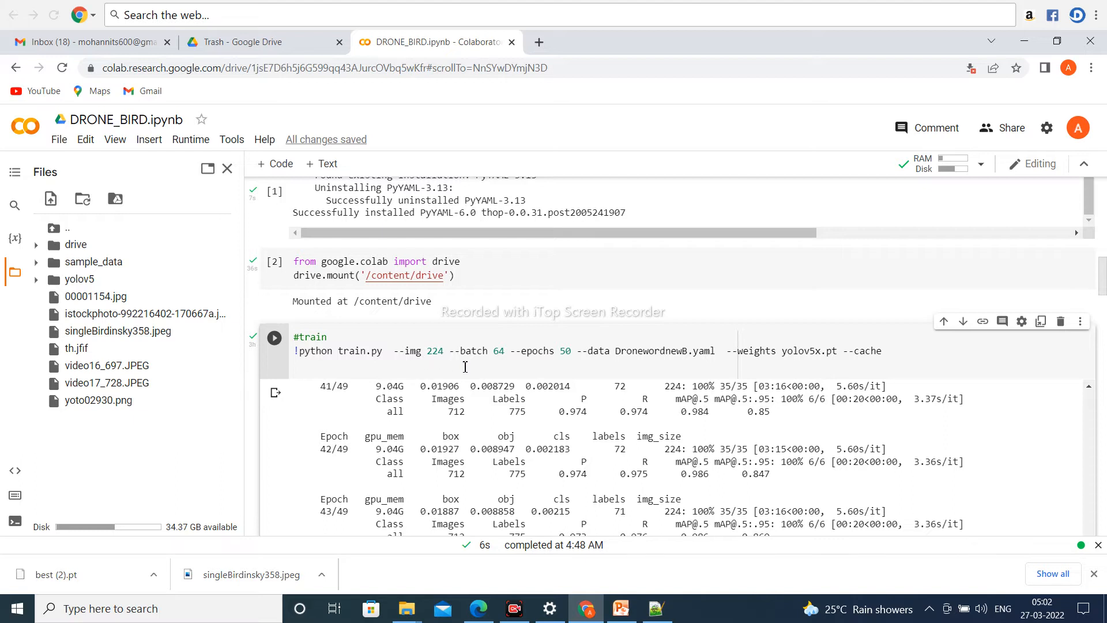
pyautogui.moveTo(498, 360)
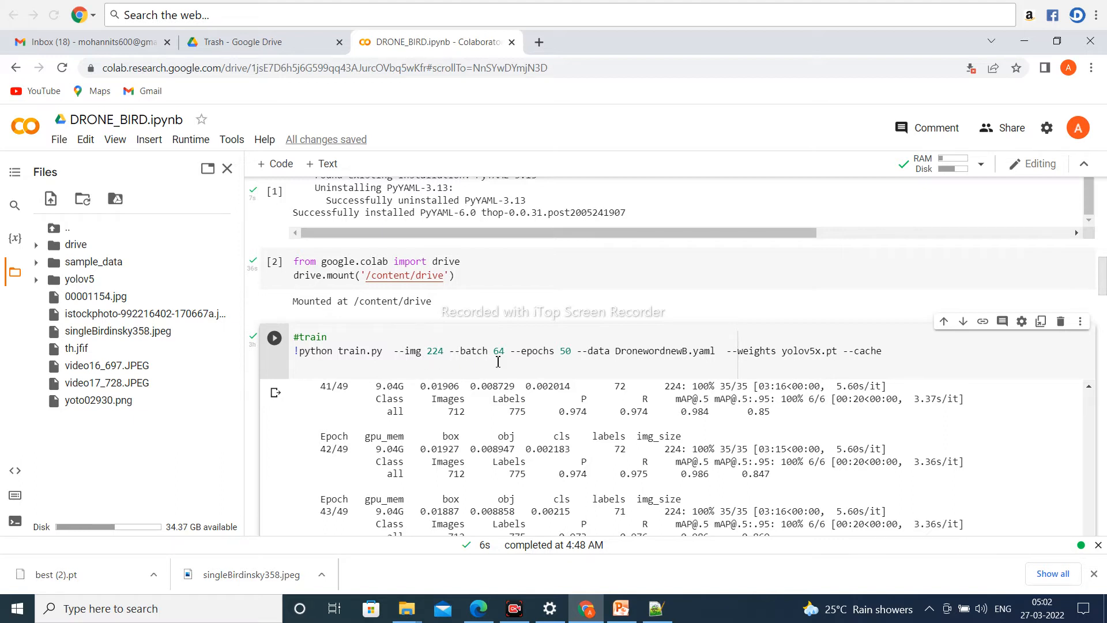
pyautogui.moveTo(573, 361)
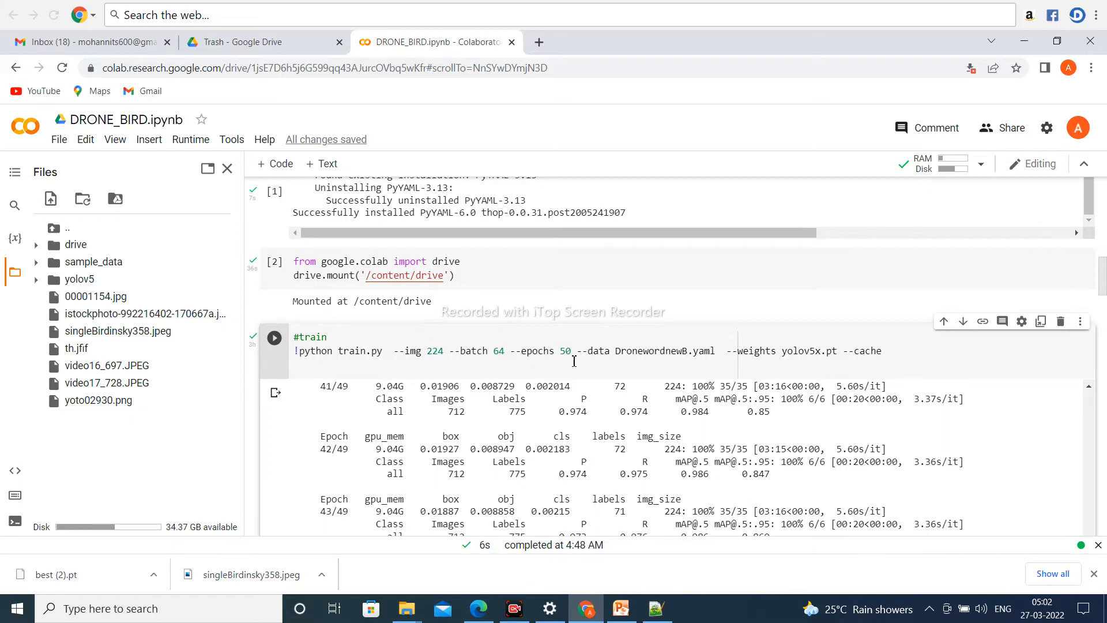
pyautogui.moveTo(809, 361)
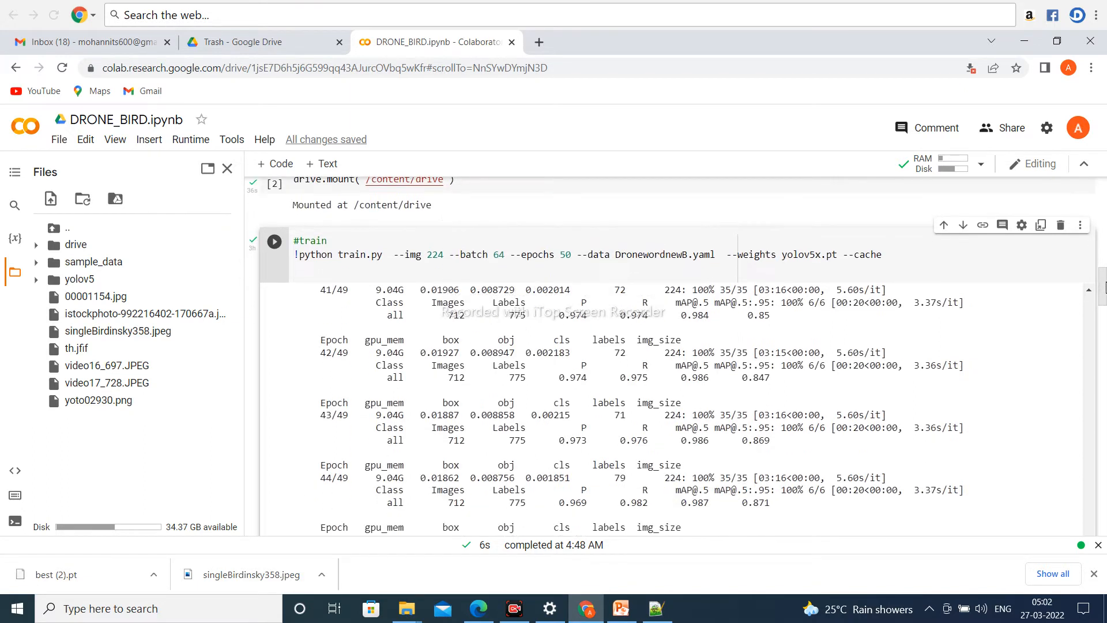
pyautogui.scroll(-3)
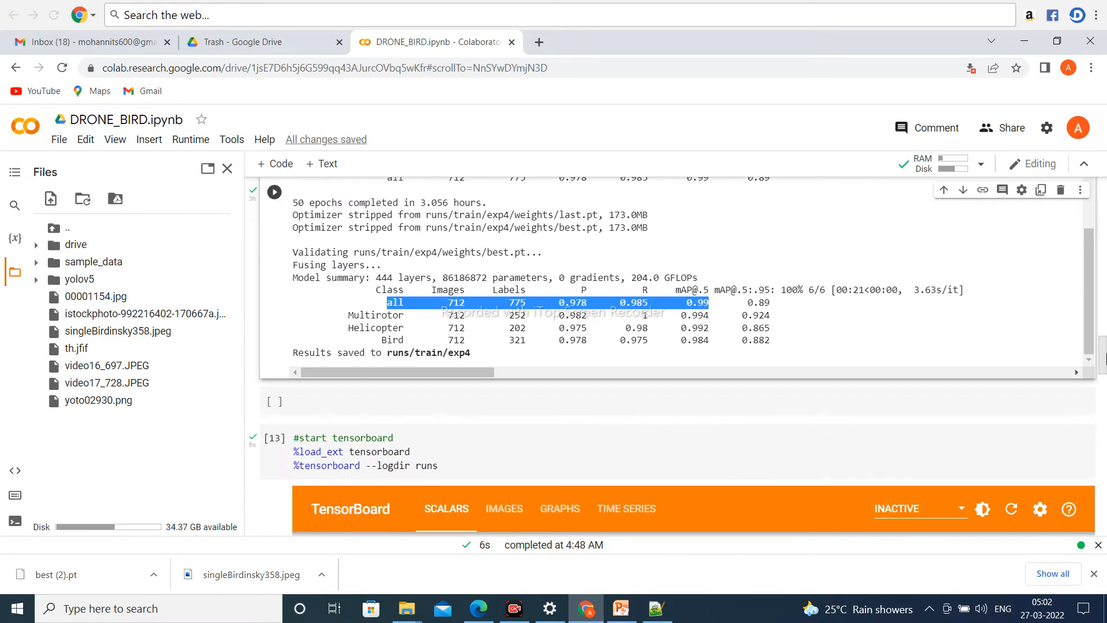
pyautogui.scroll(3)
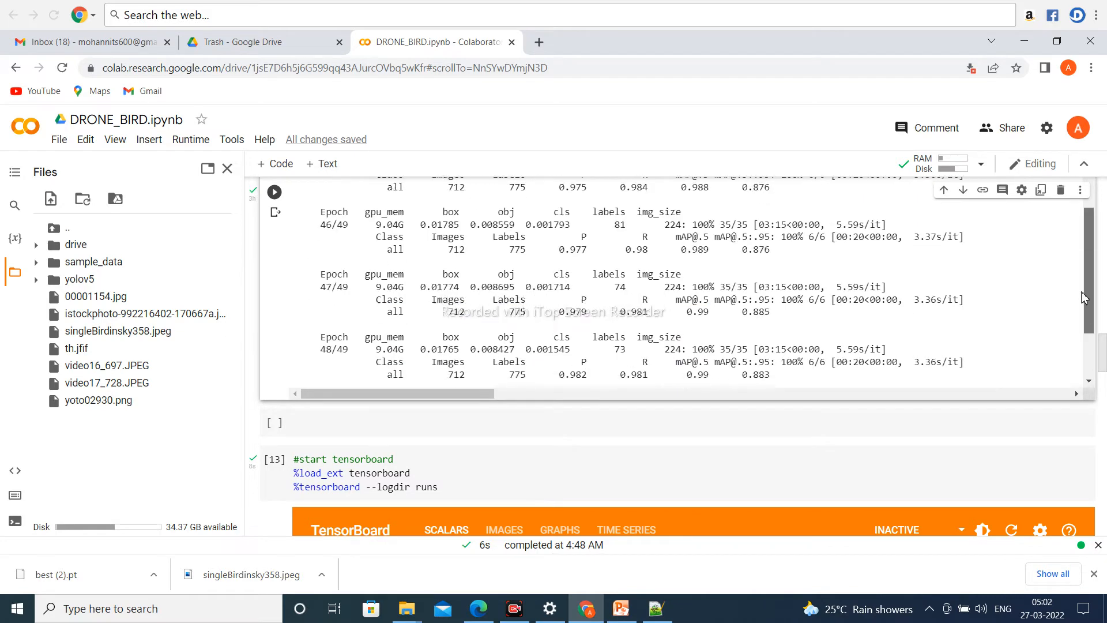
pyautogui.scroll(3)
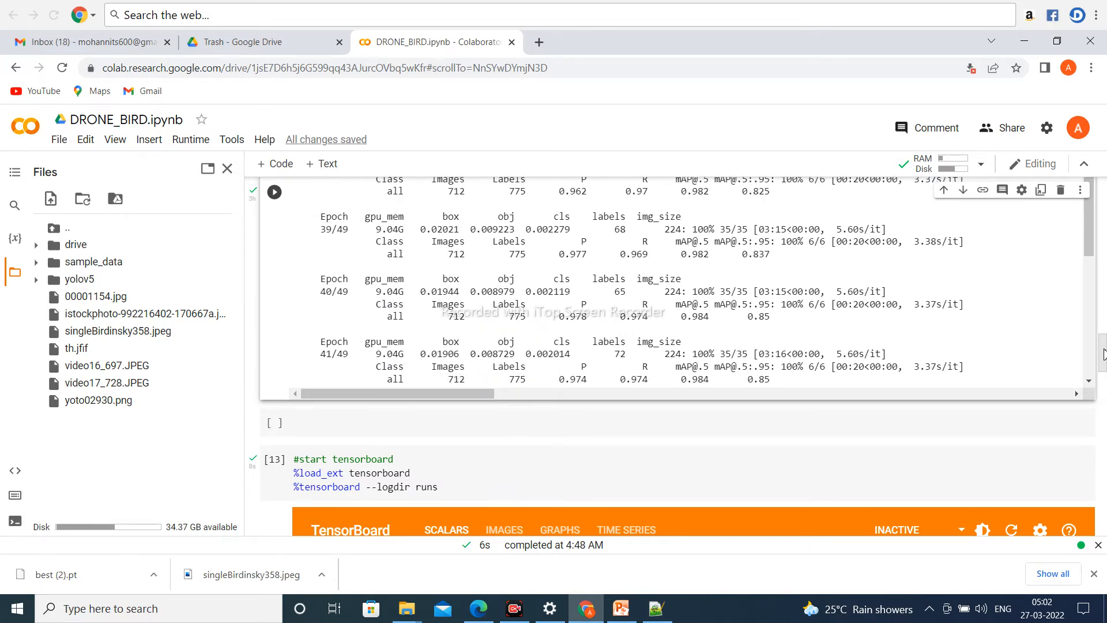
pyautogui.scroll(3)
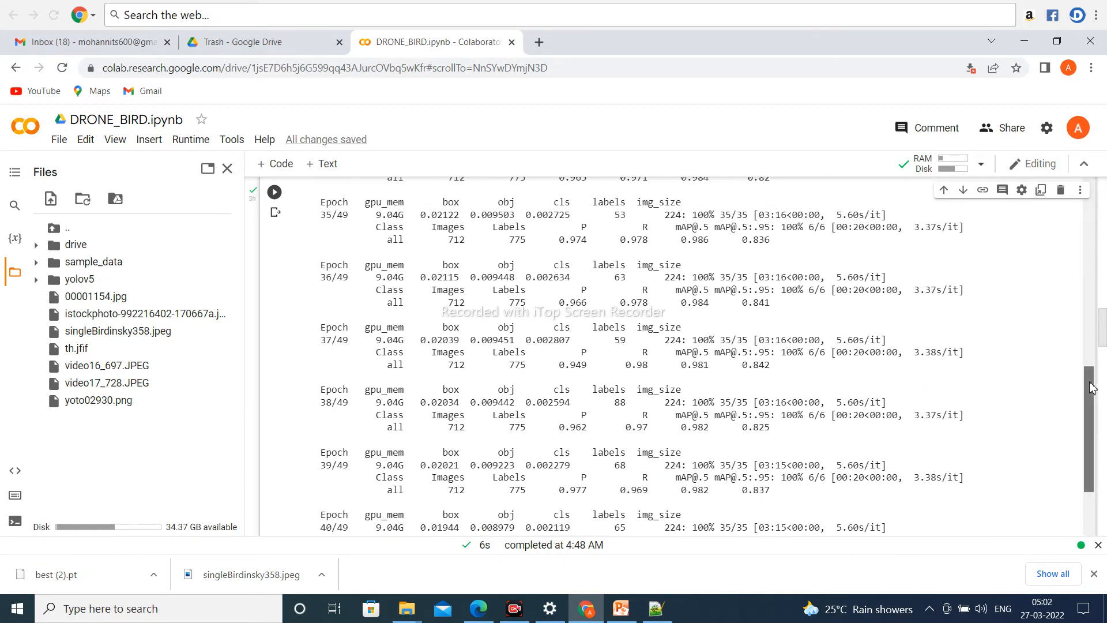
pyautogui.scroll(3)
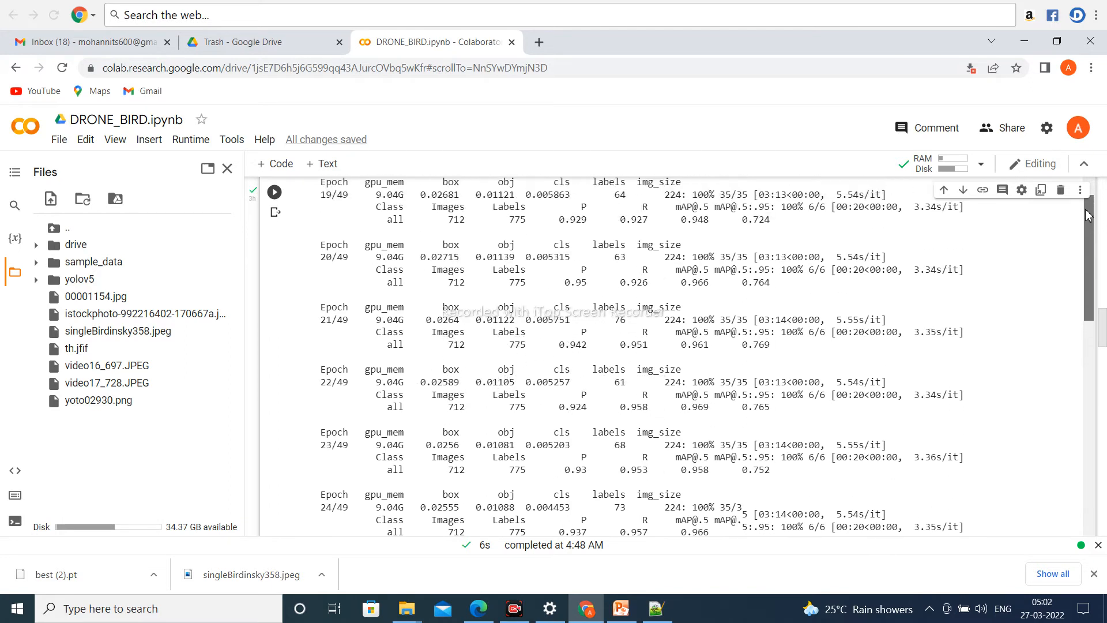
pyautogui.scroll(3)
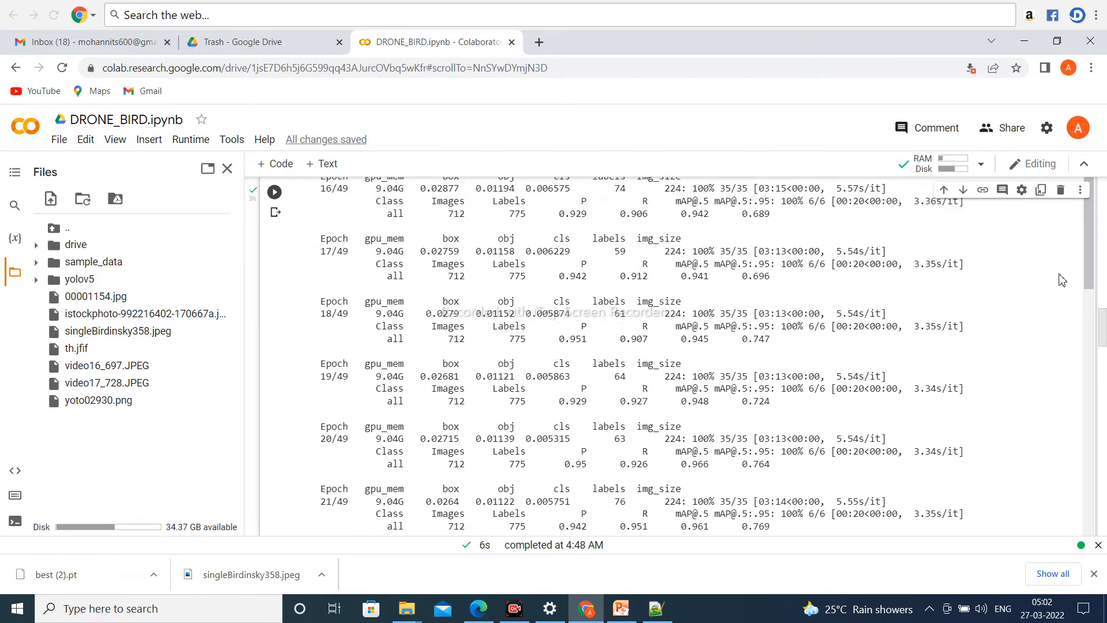
pyautogui.scroll(3)
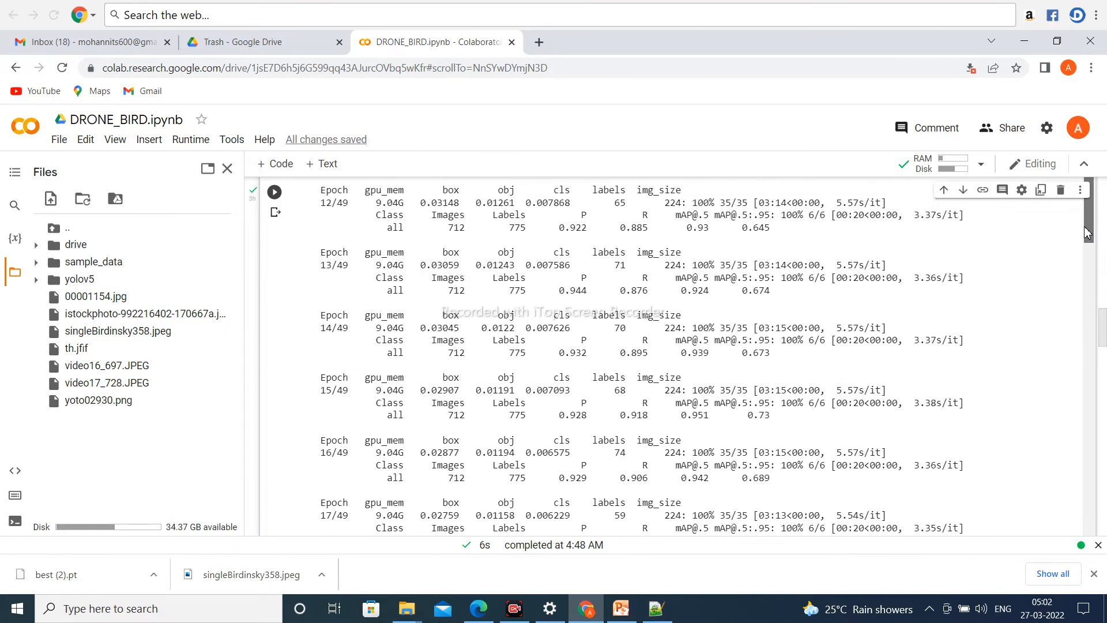
pyautogui.scroll(3)
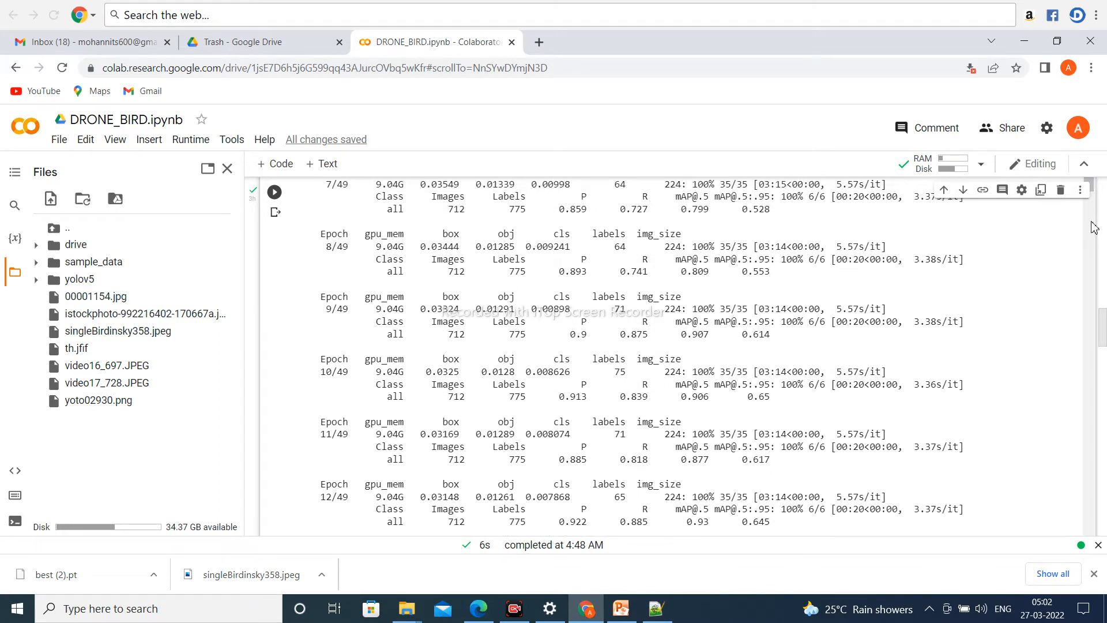
pyautogui.scroll(3)
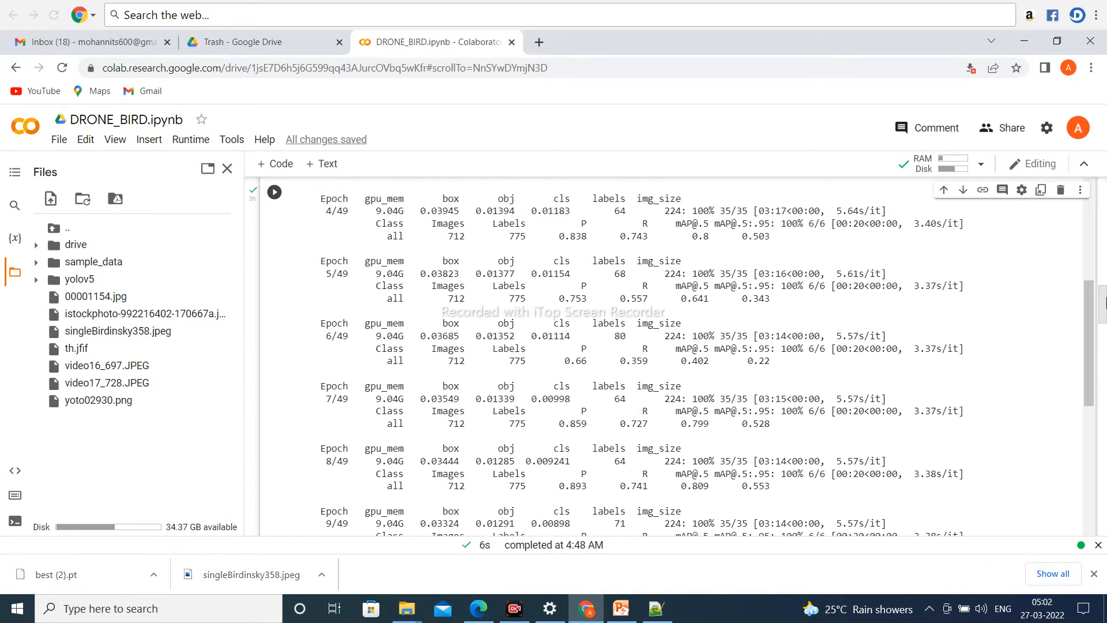
pyautogui.scroll(3)
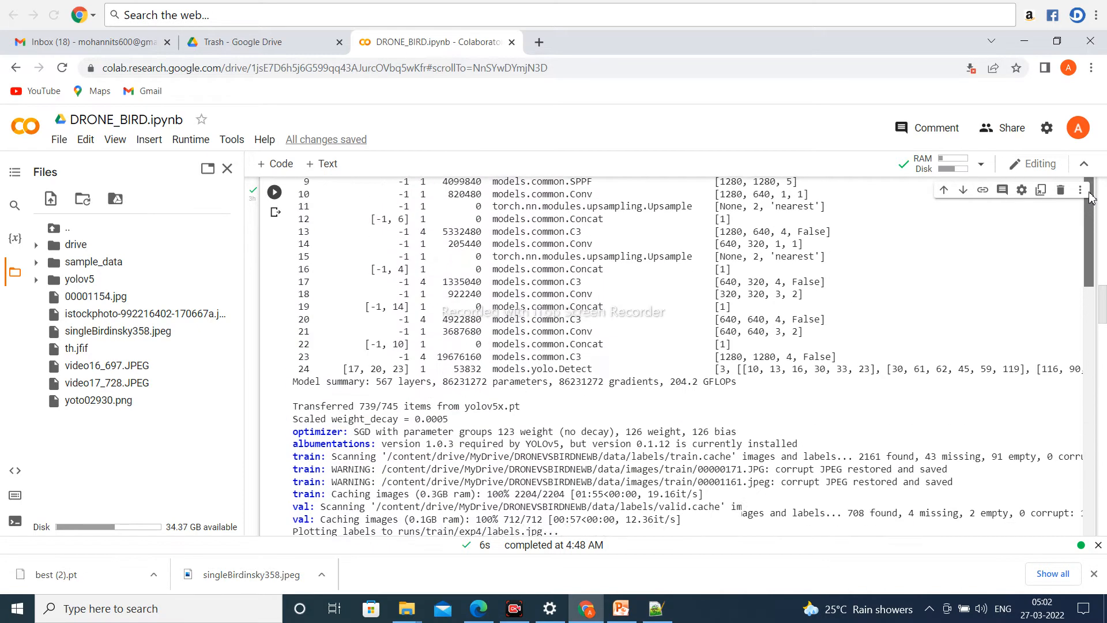
pyautogui.scroll(3)
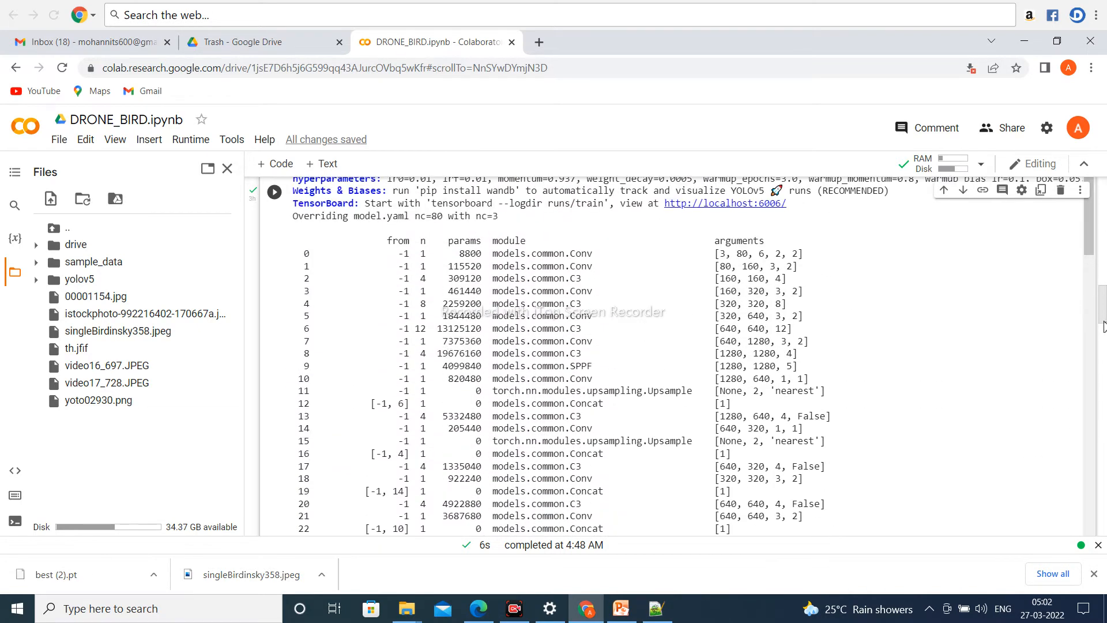
pyautogui.scroll(3)
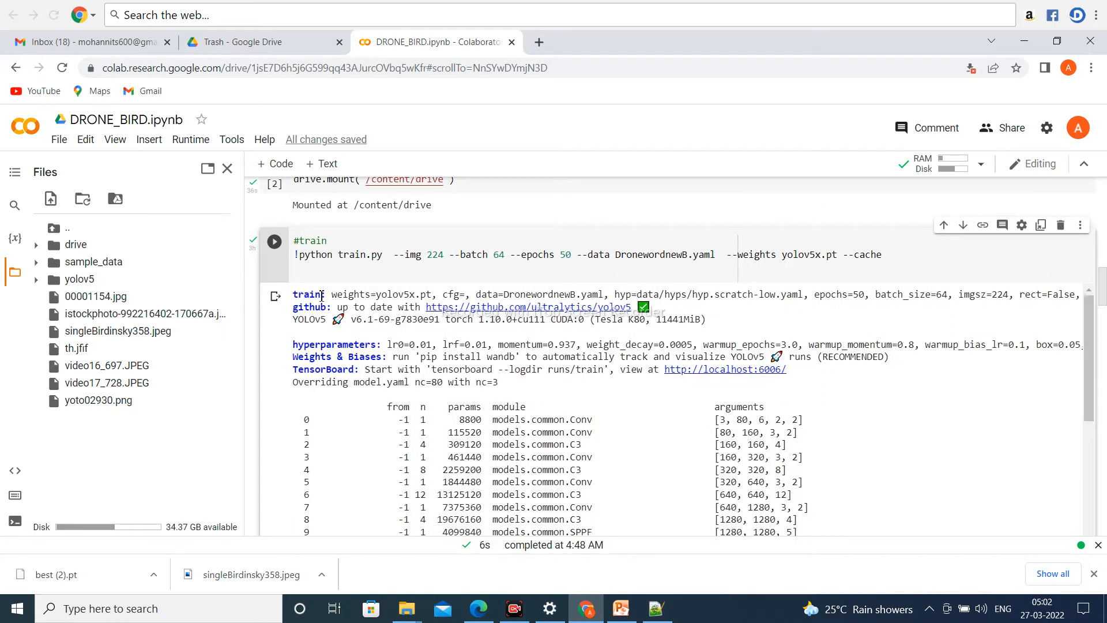
pyautogui.moveTo(441, 309)
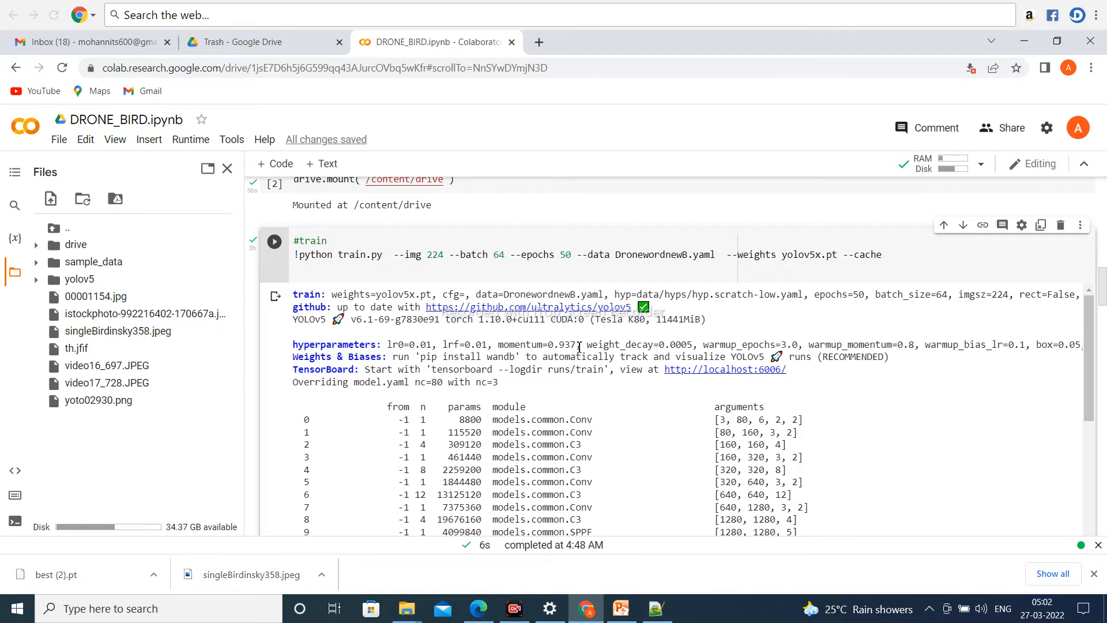
pyautogui.moveTo(796, 323)
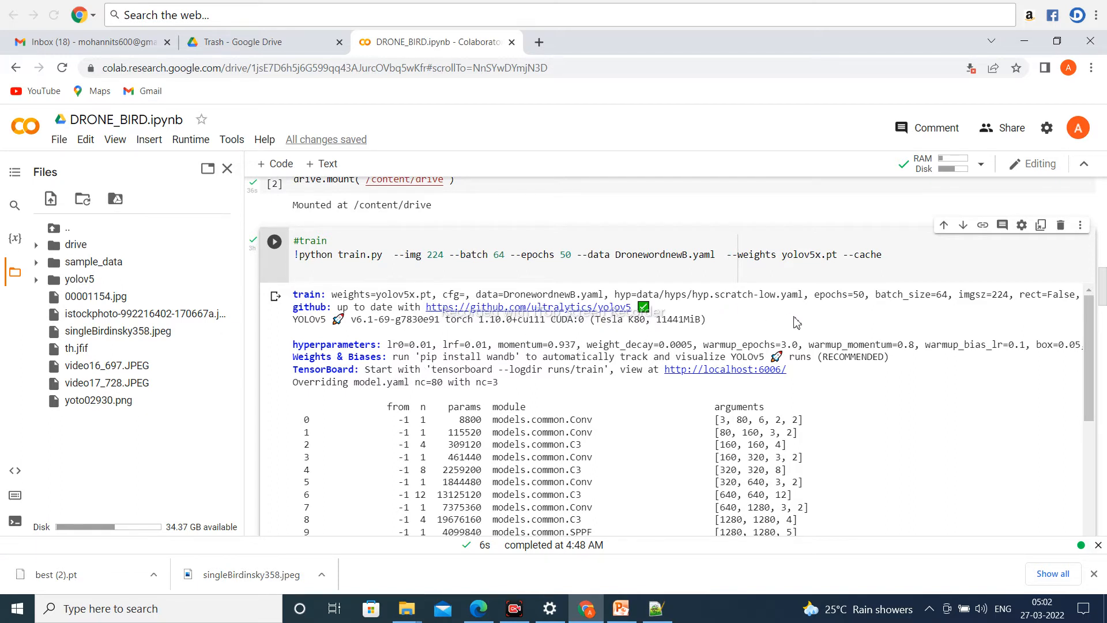
pyautogui.moveTo(1005, 316)
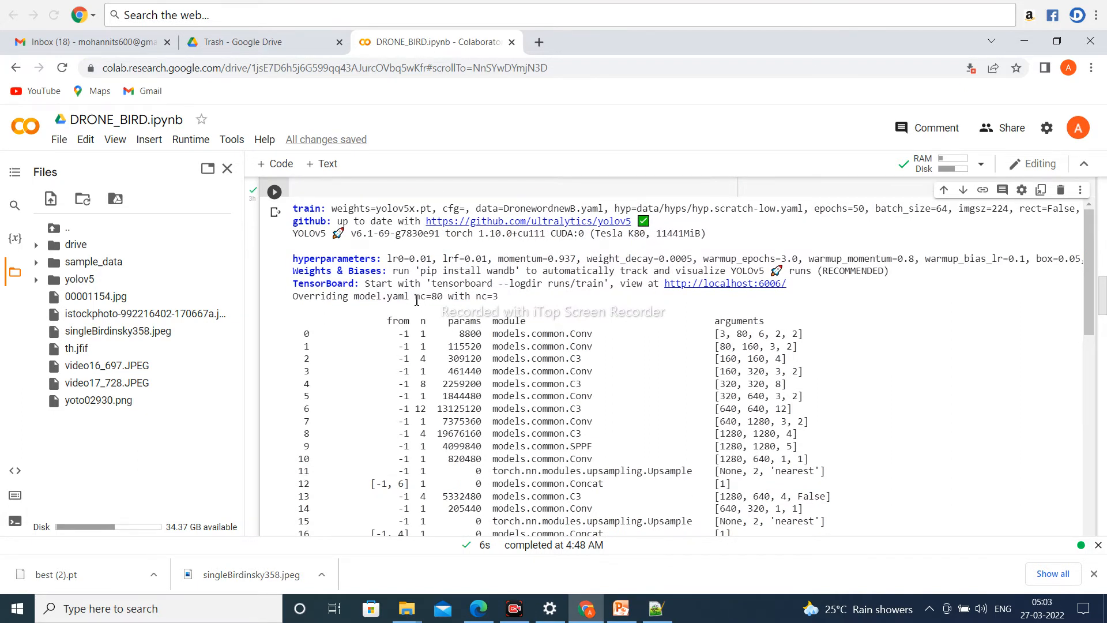
pyautogui.moveTo(456, 297)
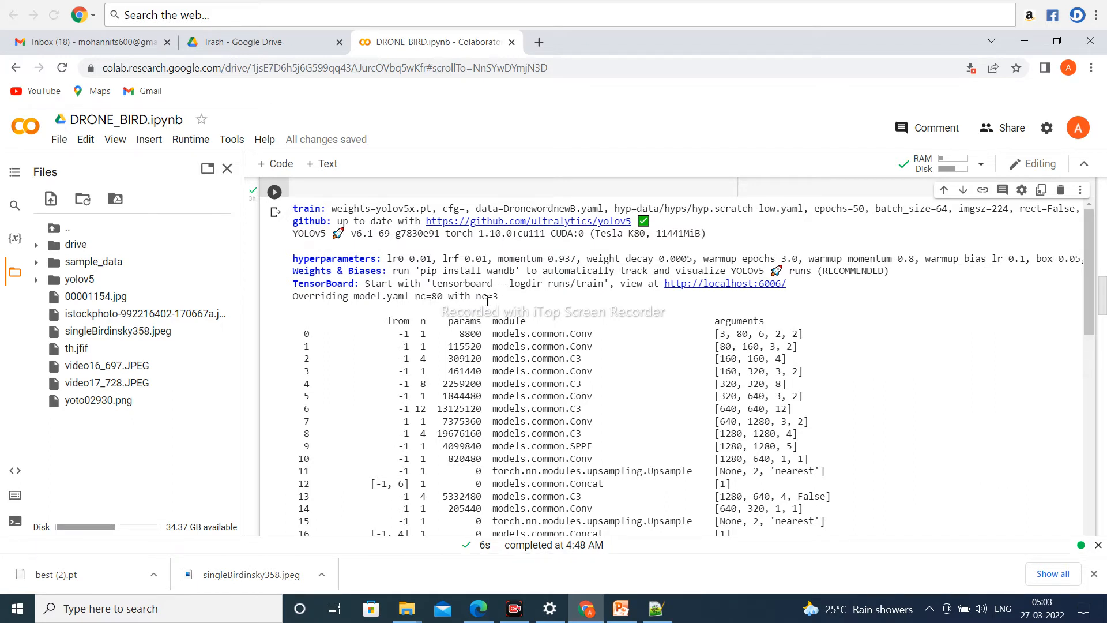
pyautogui.doubleClick(485, 297)
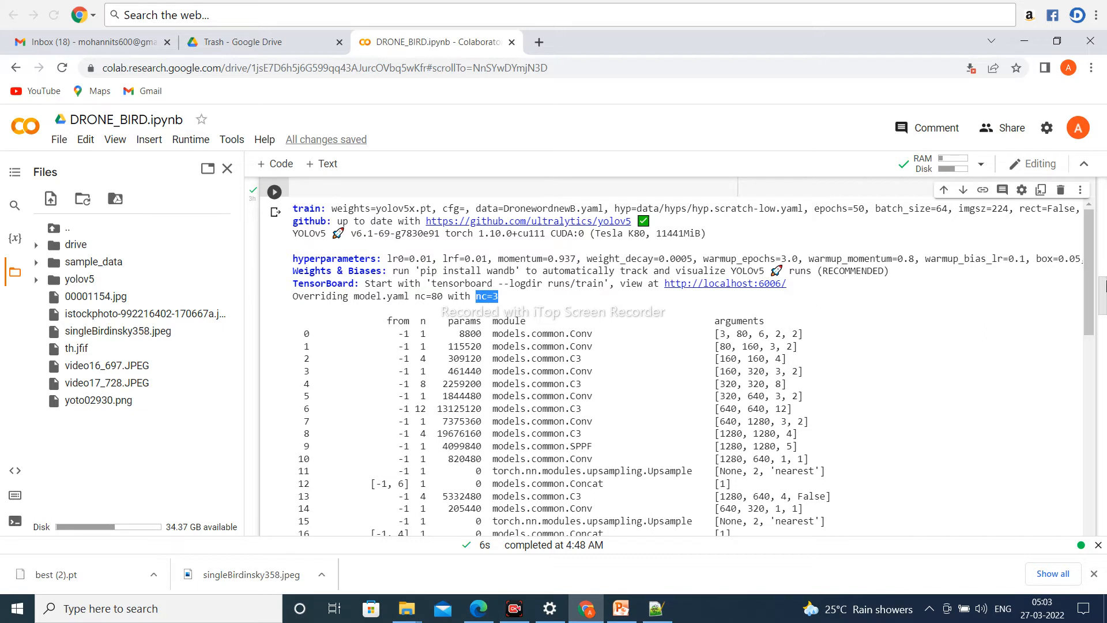
pyautogui.scroll(-3)
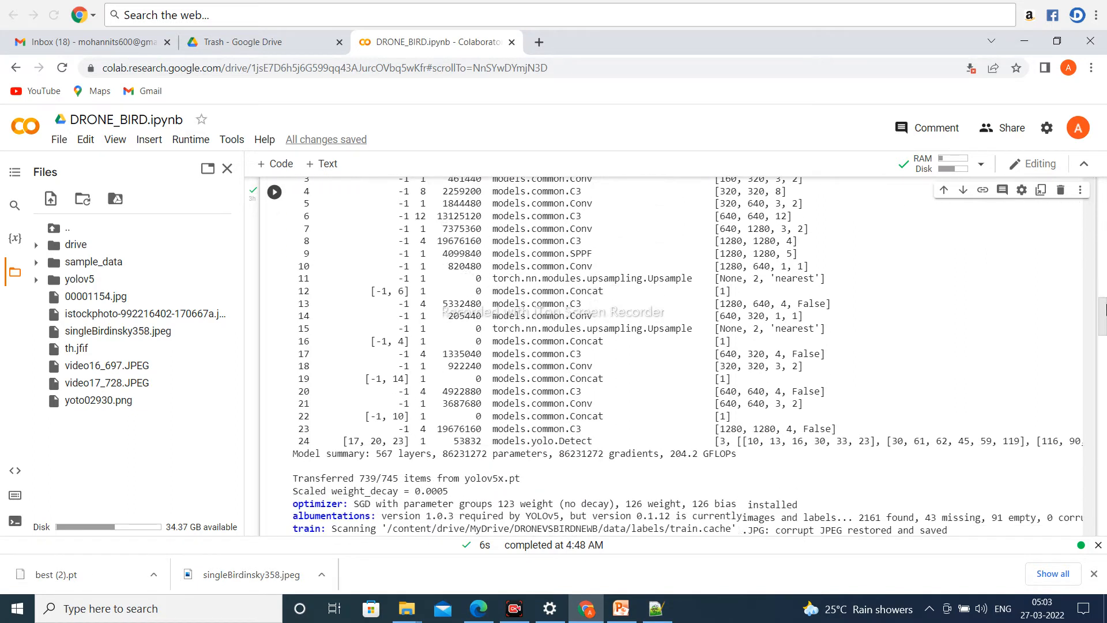
pyautogui.scroll(-3)
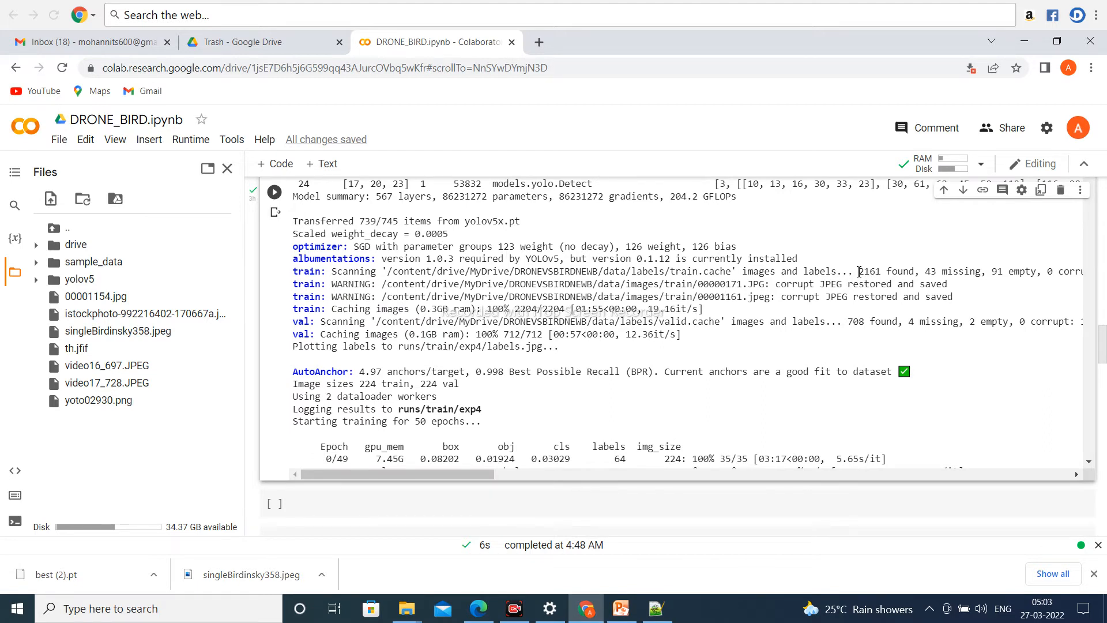
pyautogui.doubleClick(868, 271)
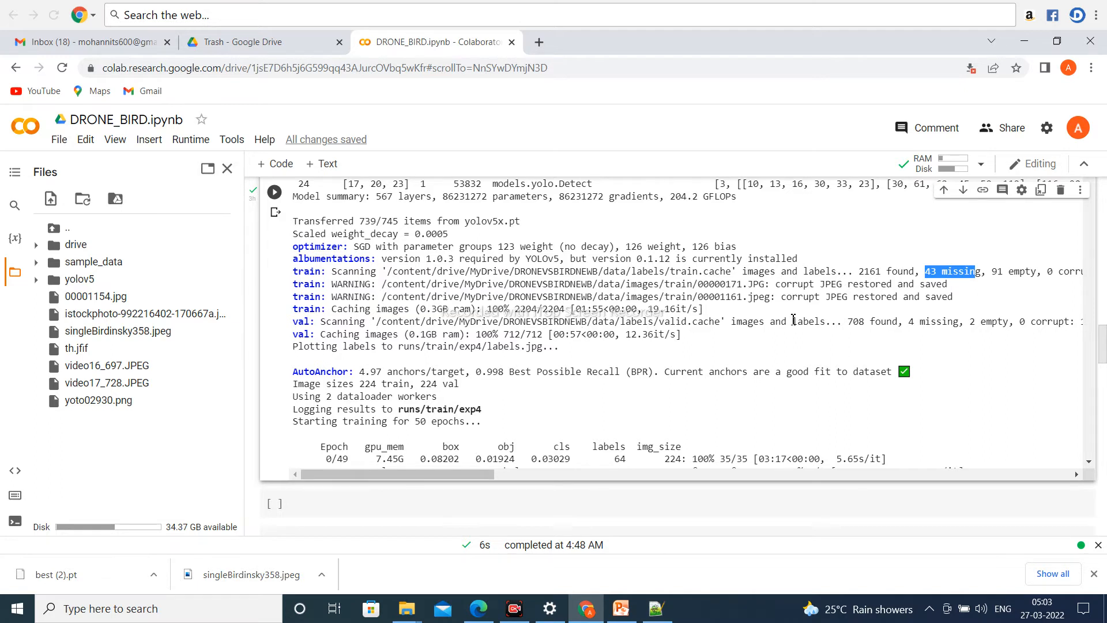
pyautogui.moveTo(838, 338)
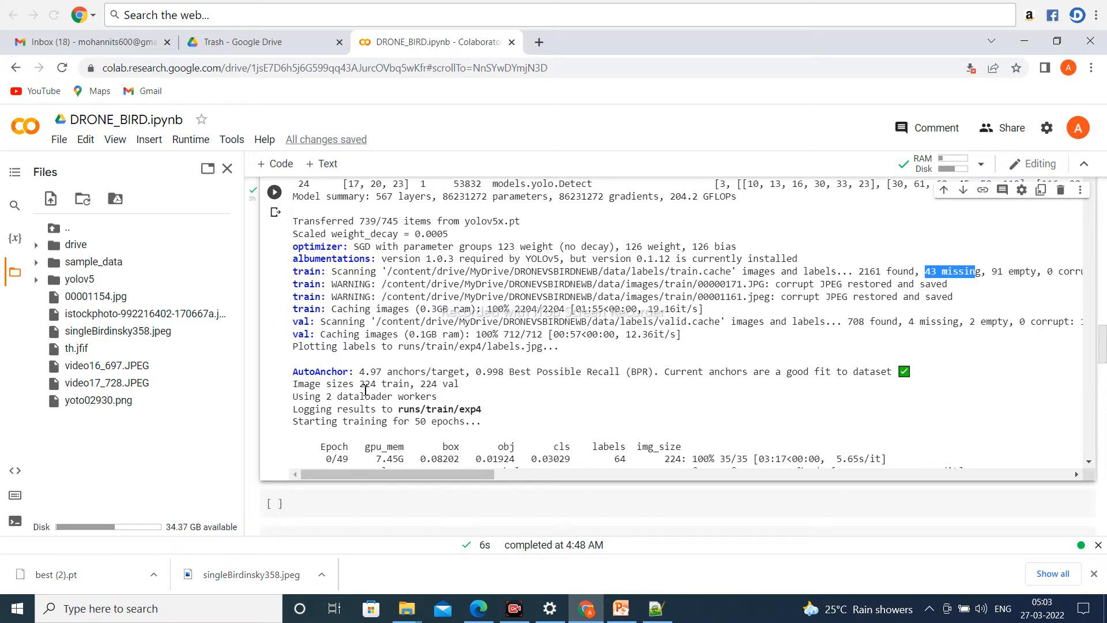
pyautogui.moveTo(405, 400)
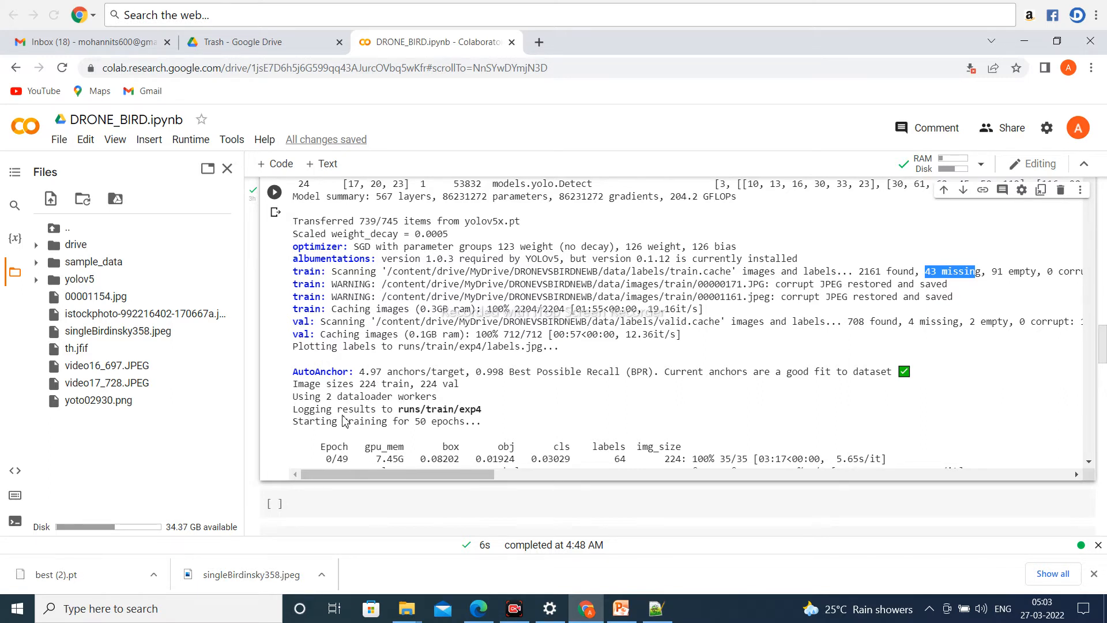
pyautogui.moveTo(445, 413)
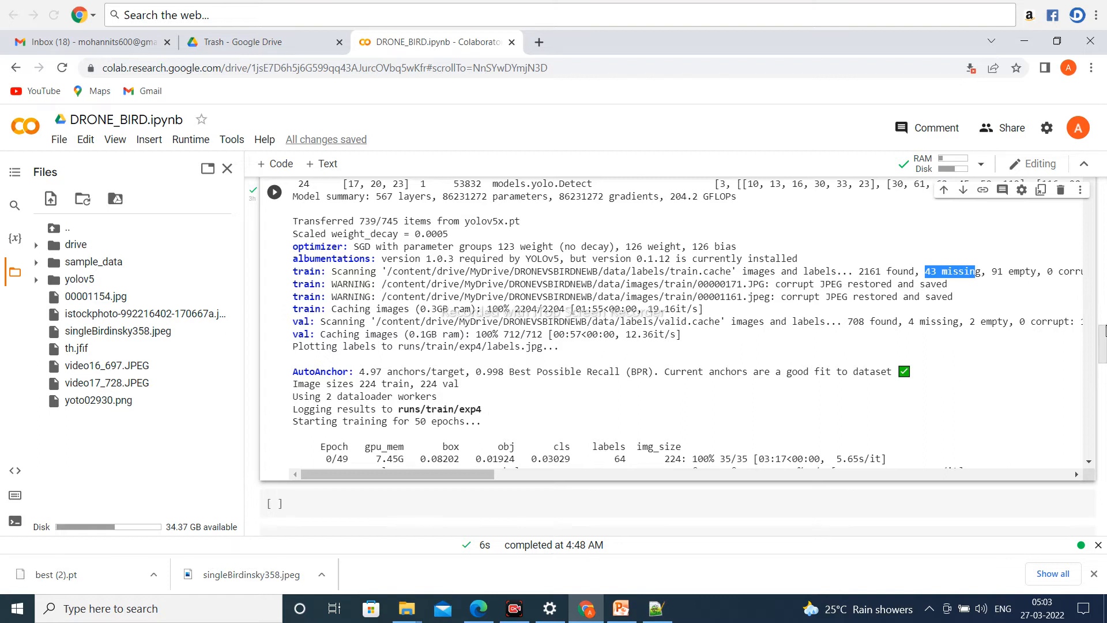
# - Scroll the training output from the model summary down to the final epochs and saved-results line
pyautogui.scroll(3)
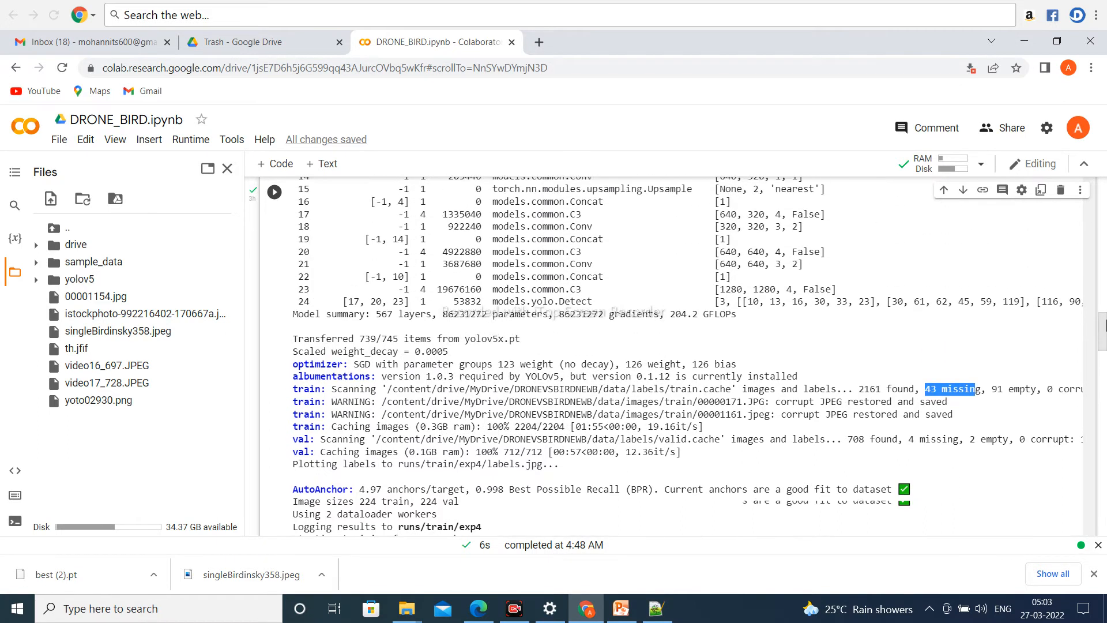
pyautogui.scroll(3)
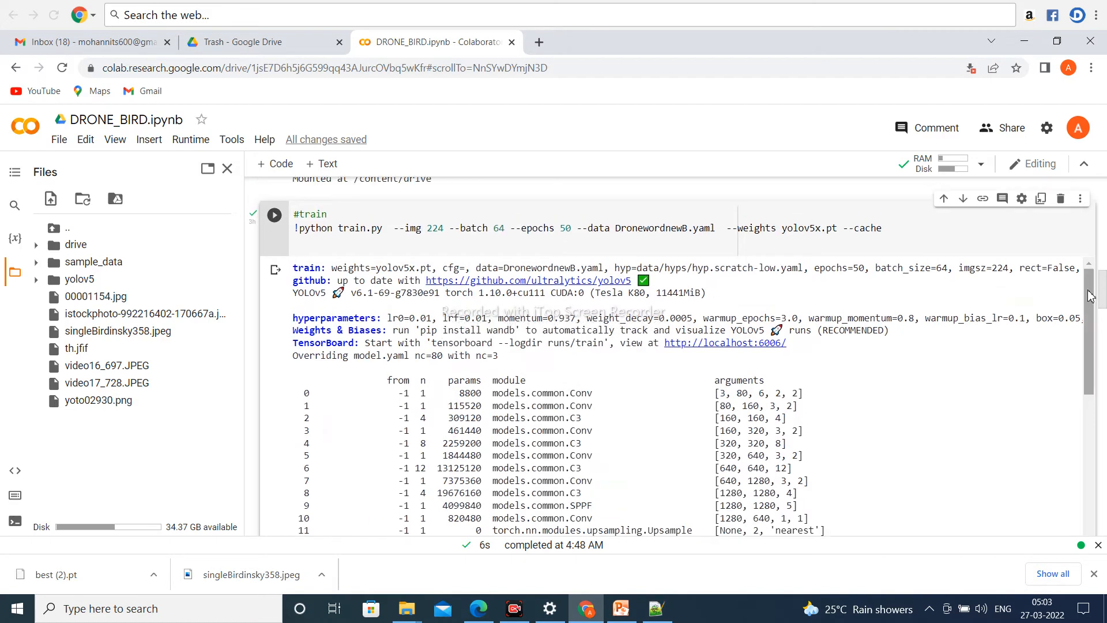
pyautogui.scroll(-3)
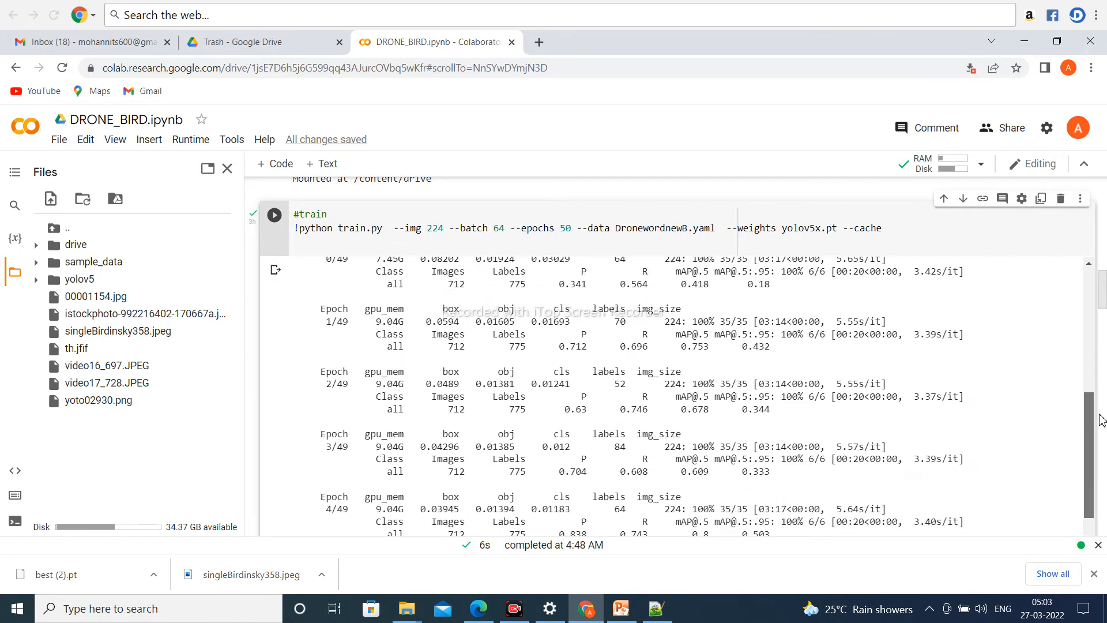
pyautogui.scroll(-3)
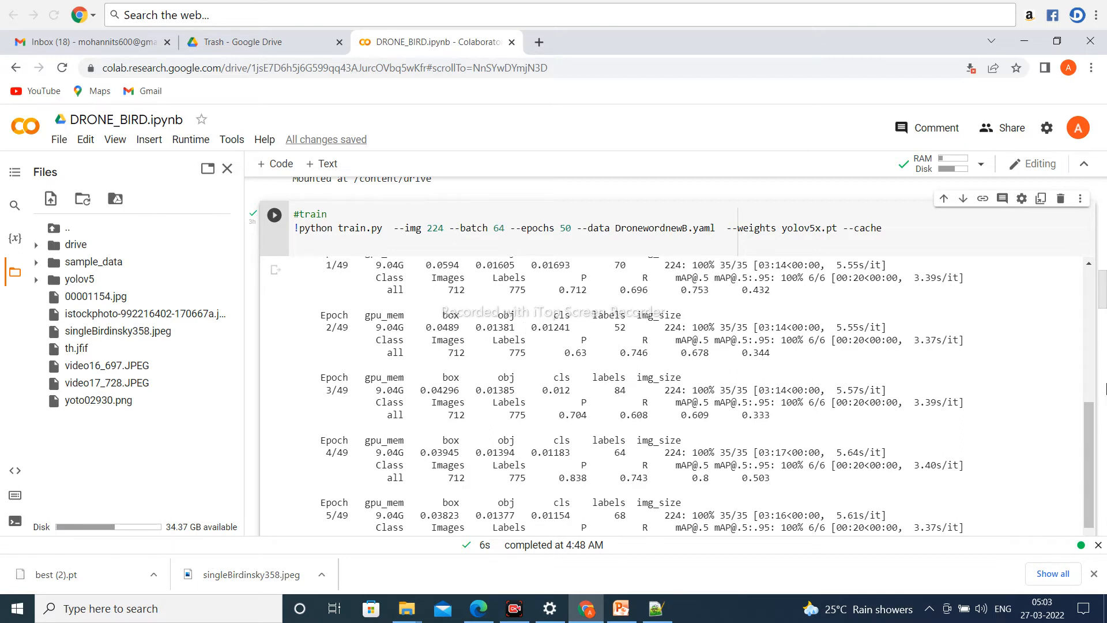
pyautogui.scroll(-3)
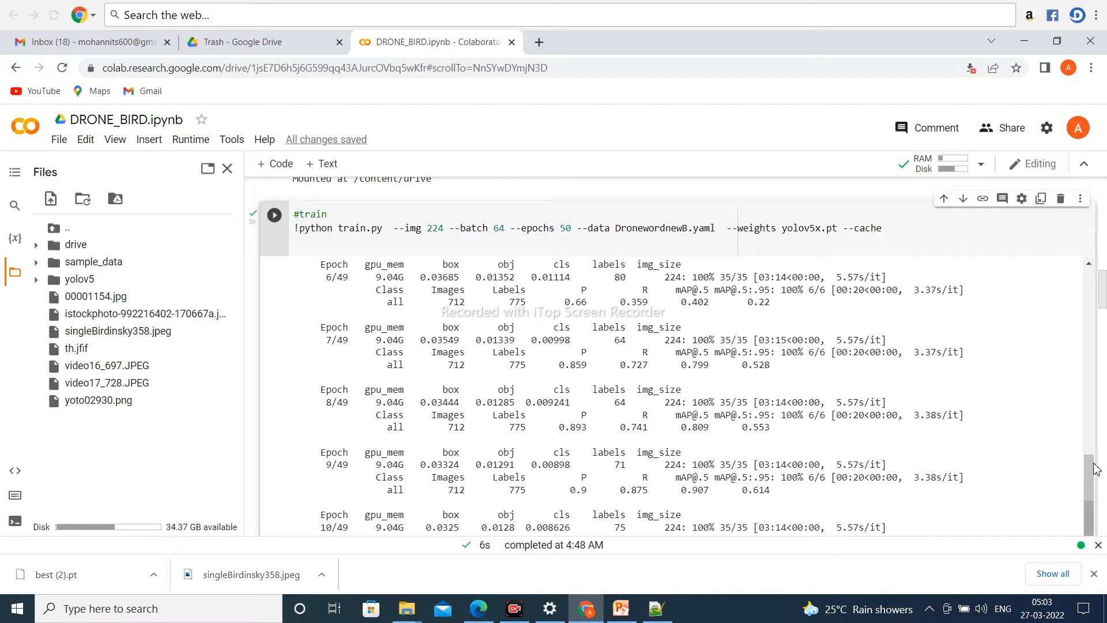
pyautogui.scroll(-3)
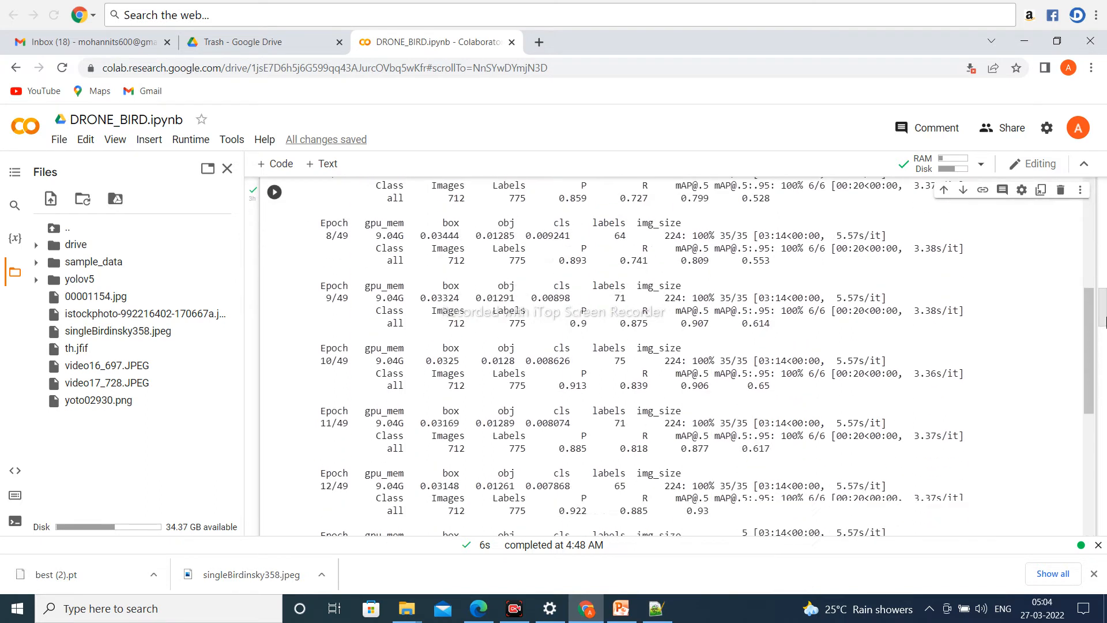
pyautogui.scroll(-3)
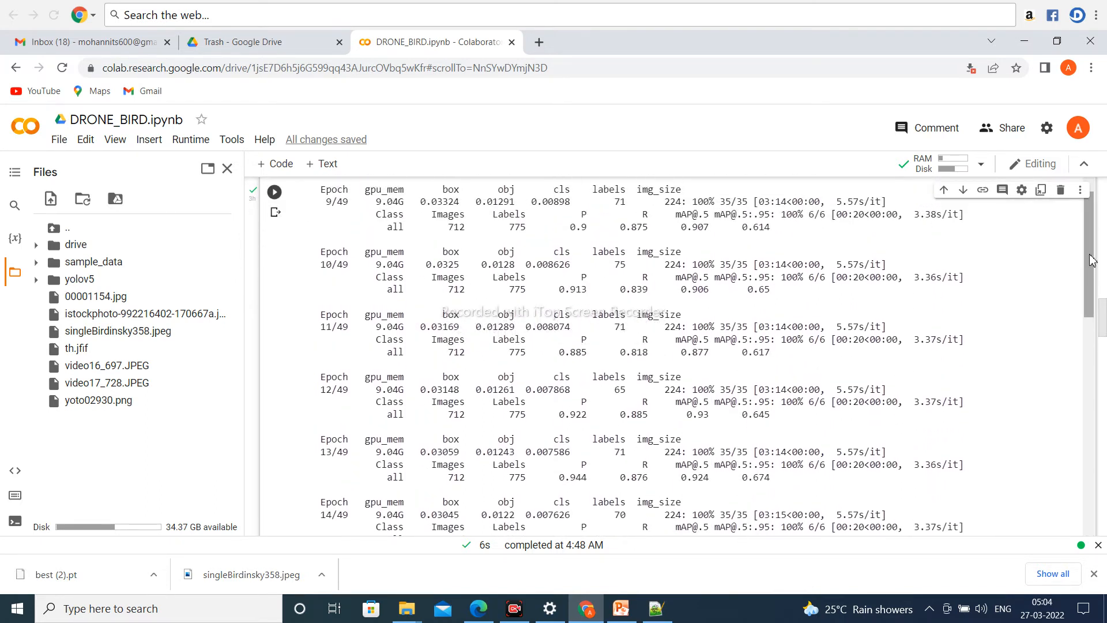
pyautogui.scroll(-3)
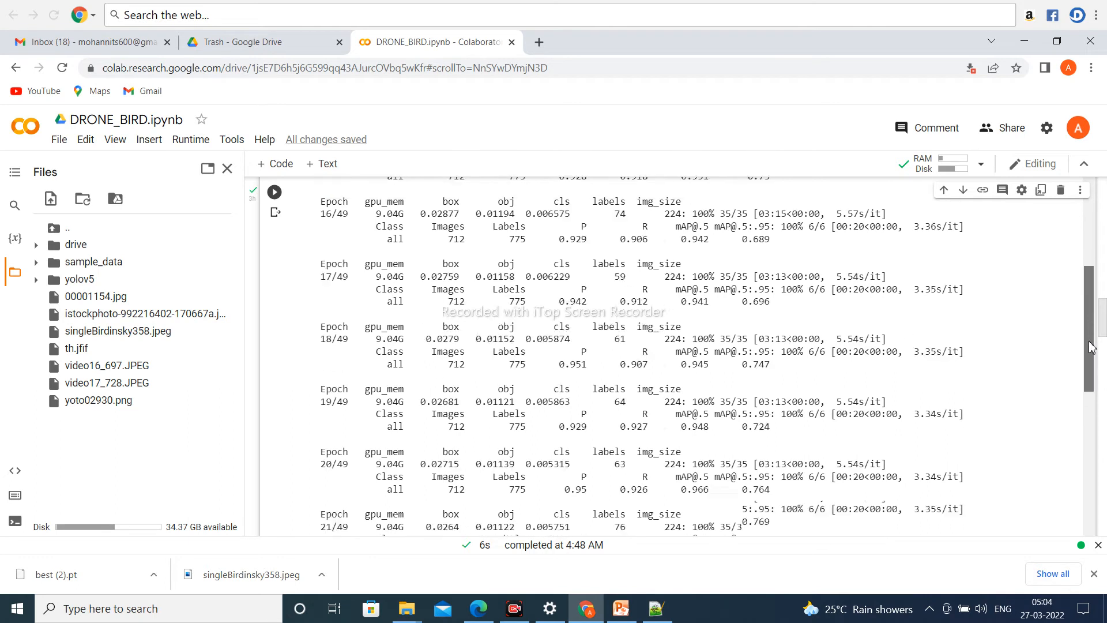
pyautogui.scroll(-3)
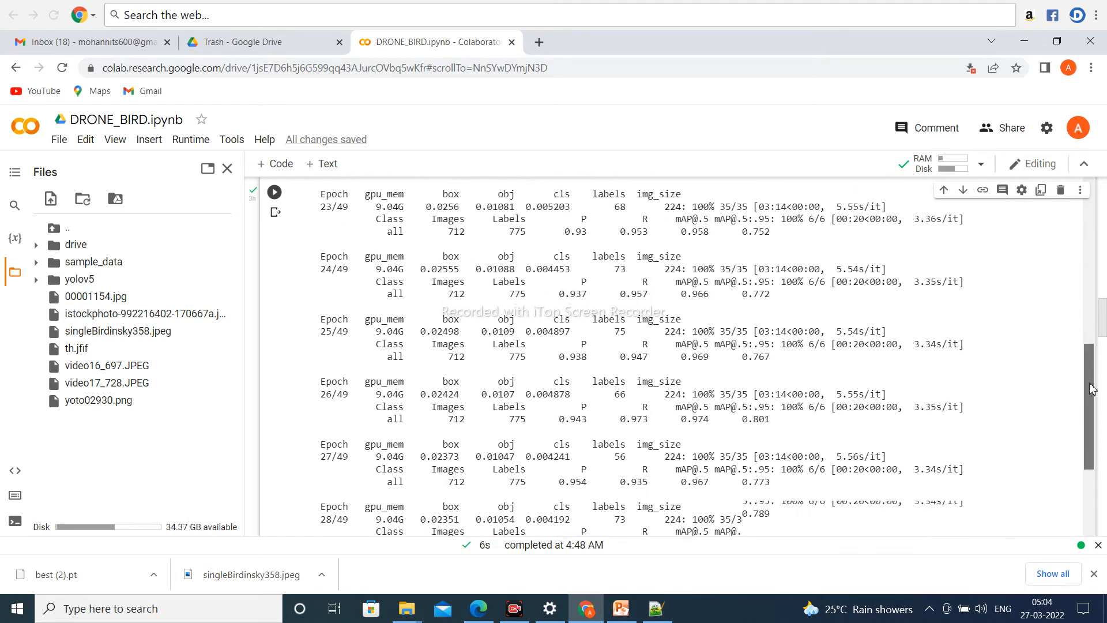
pyautogui.scroll(-3)
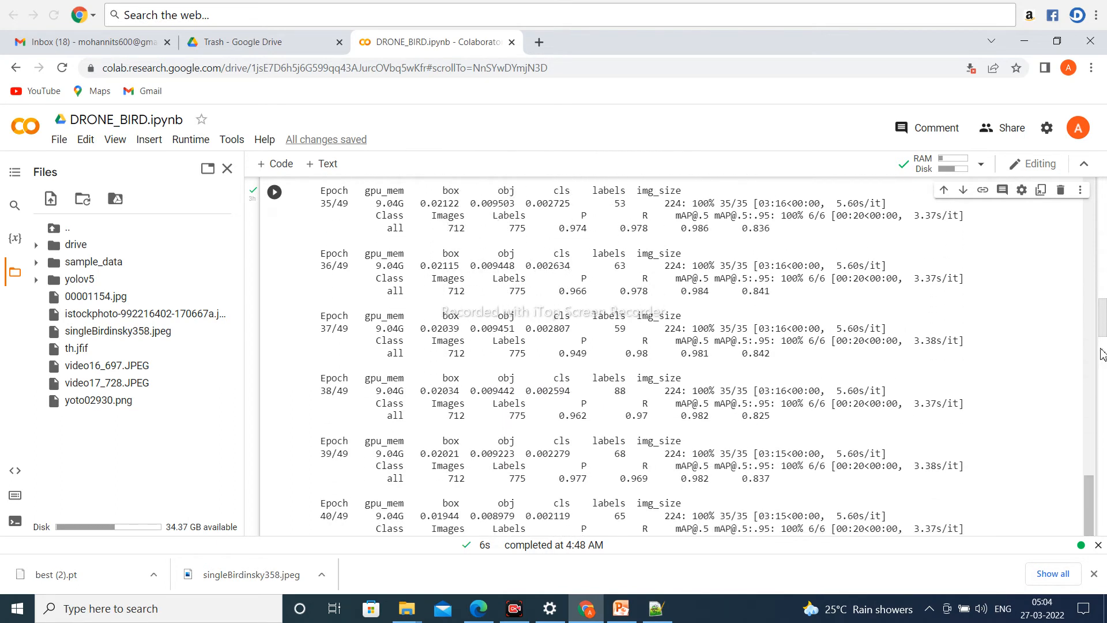
pyautogui.scroll(-3)
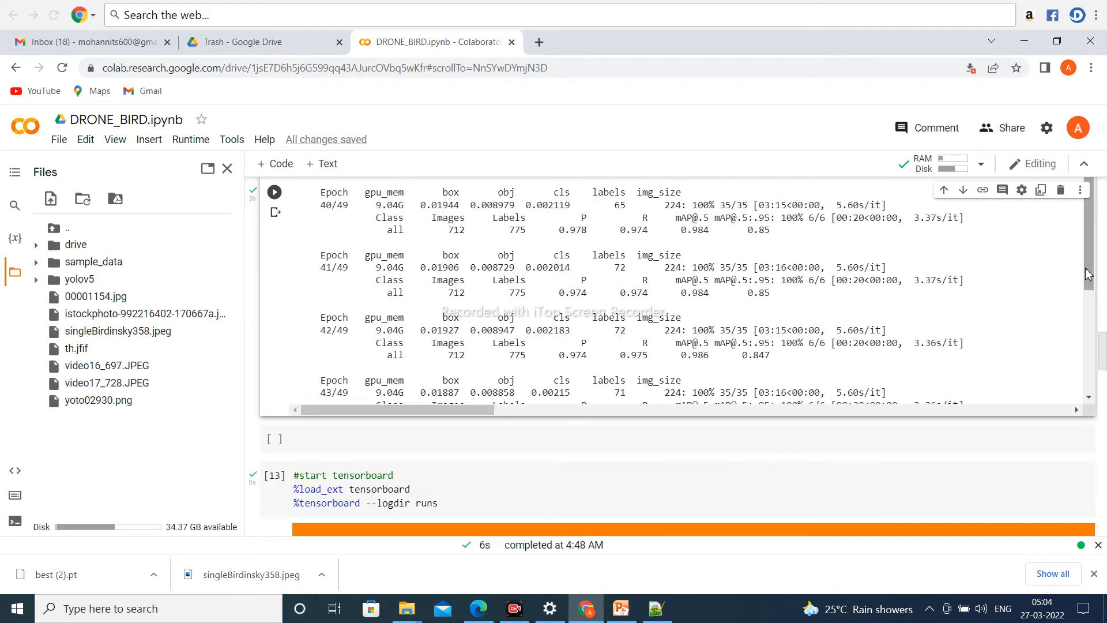
pyautogui.scroll(-3)
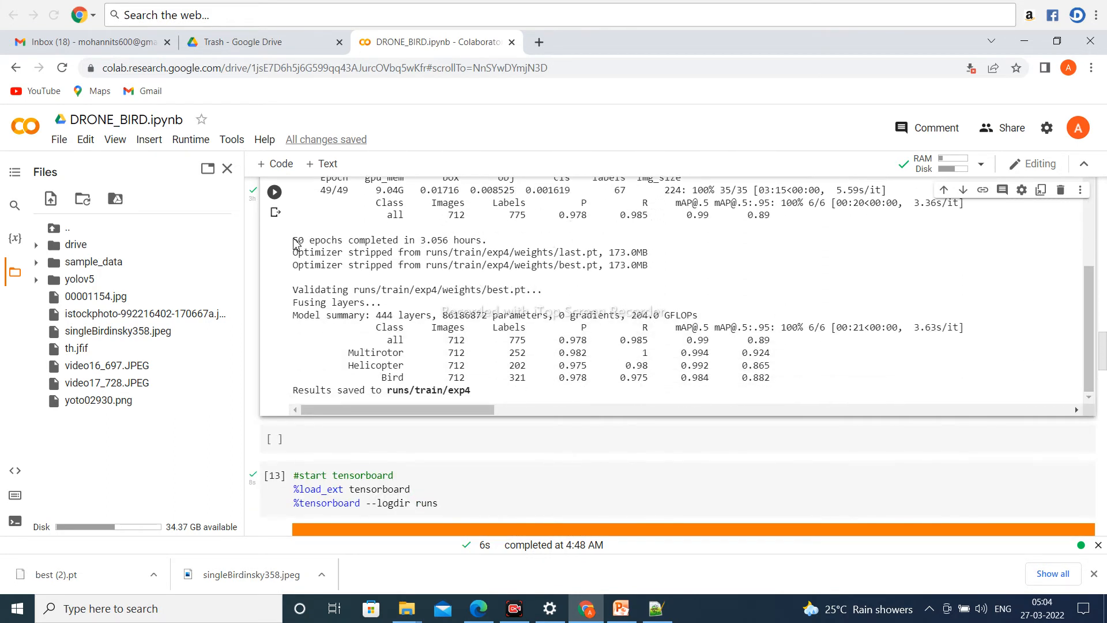
pyautogui.doubleClick(296, 240)
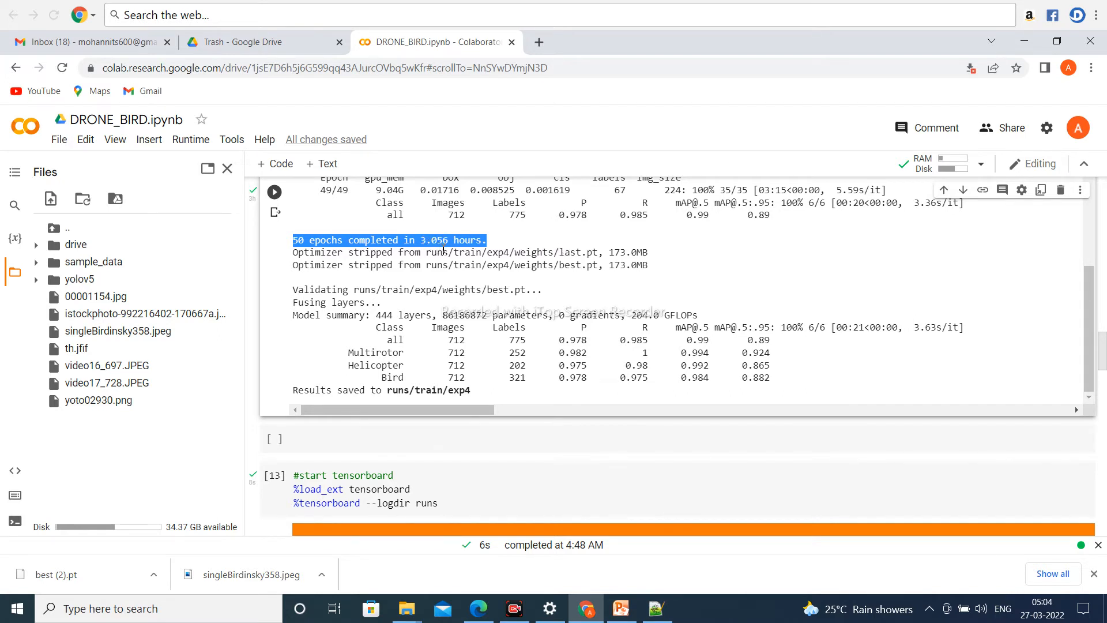
pyautogui.moveTo(332, 322)
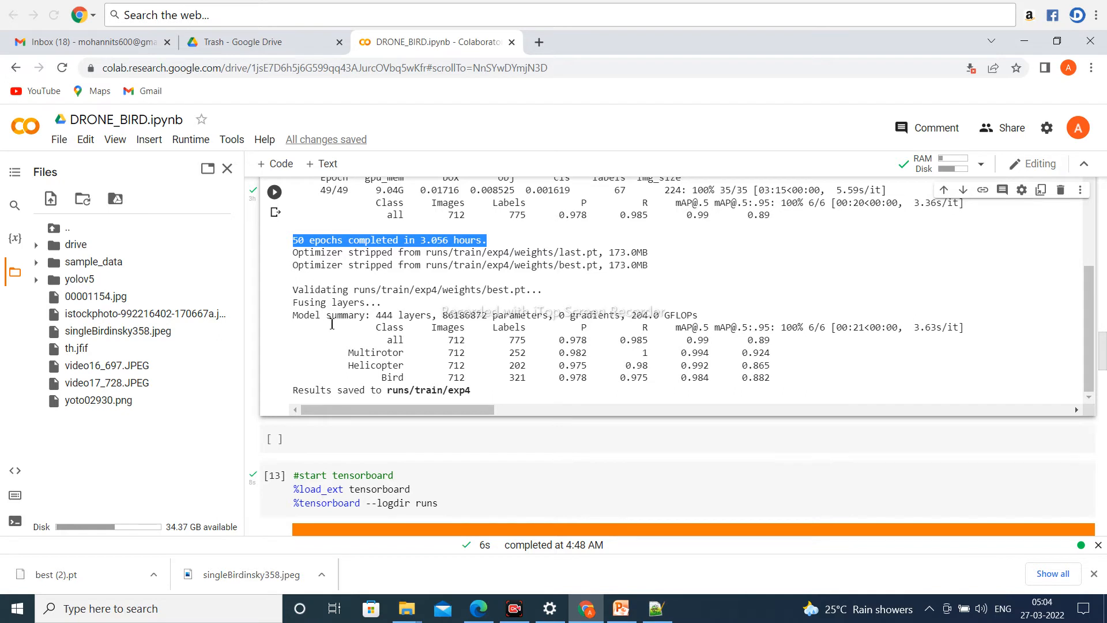
pyautogui.moveTo(380, 316)
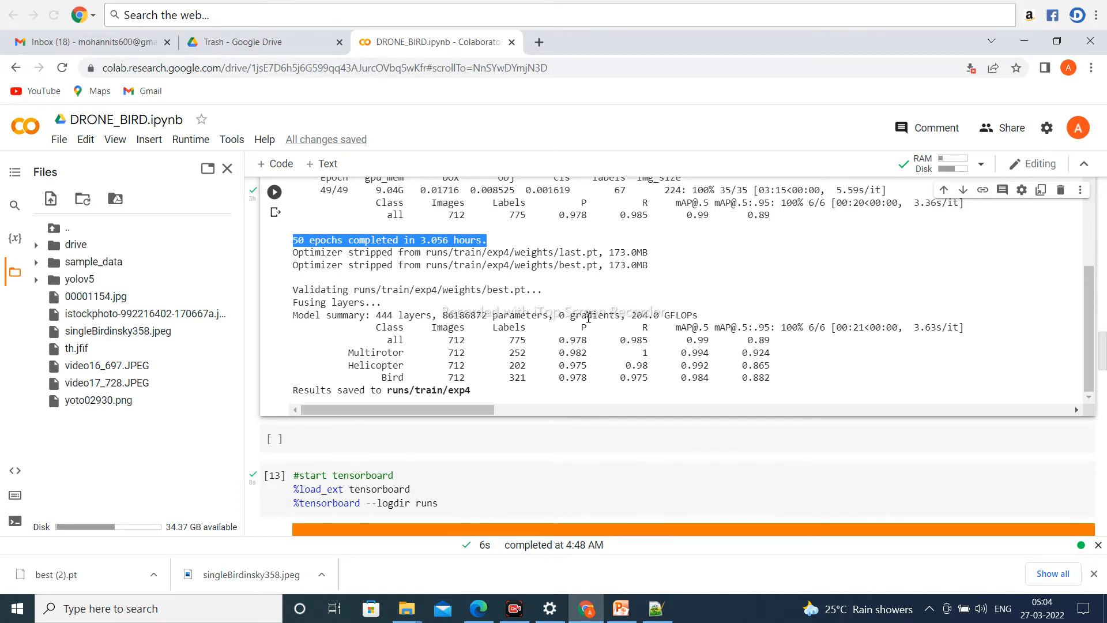
pyautogui.moveTo(376, 336)
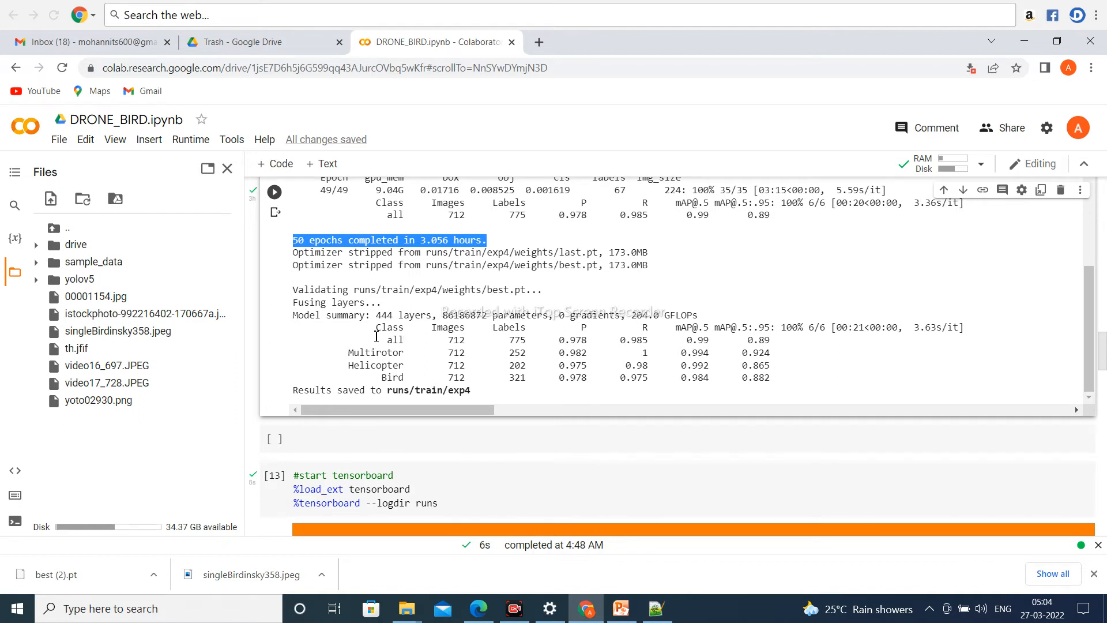
pyautogui.click(346, 352)
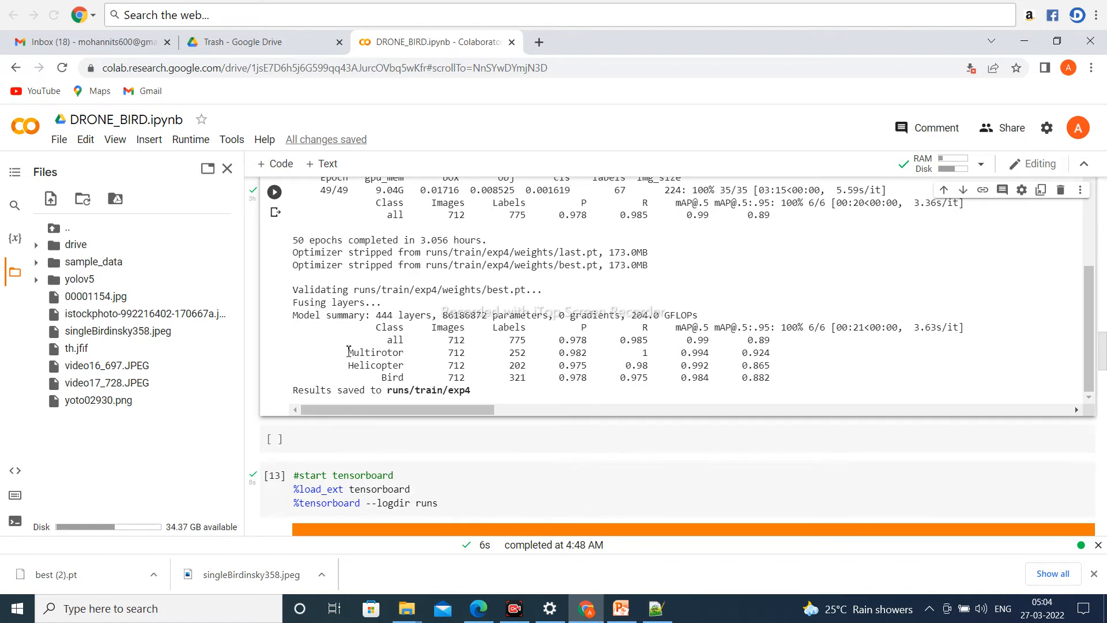
pyautogui.doubleClick(375, 366)
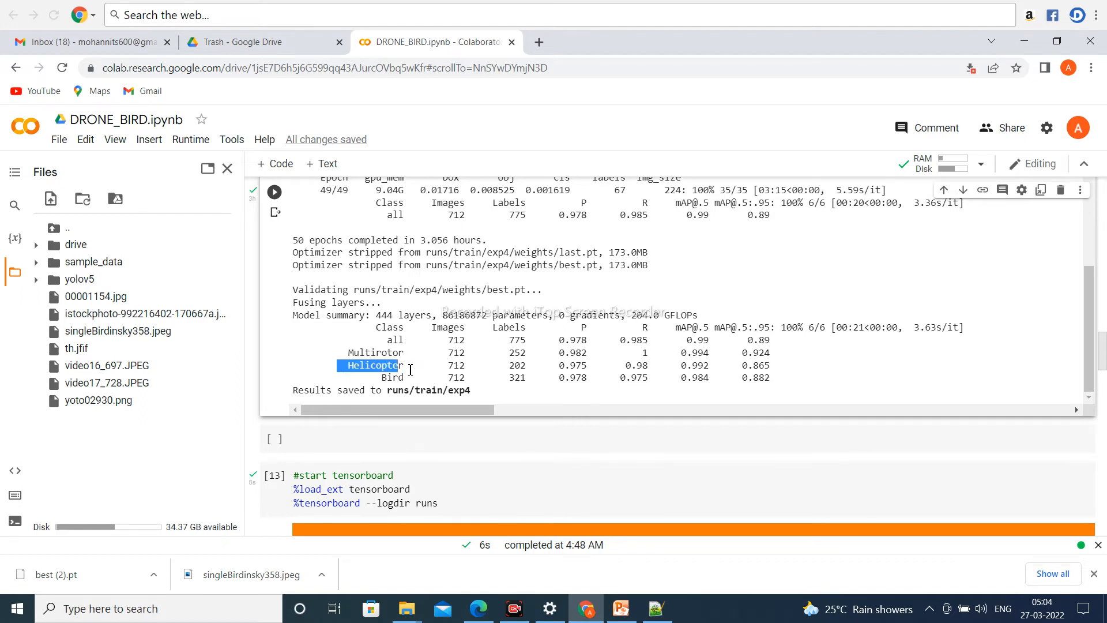
pyautogui.doubleClick(391, 377)
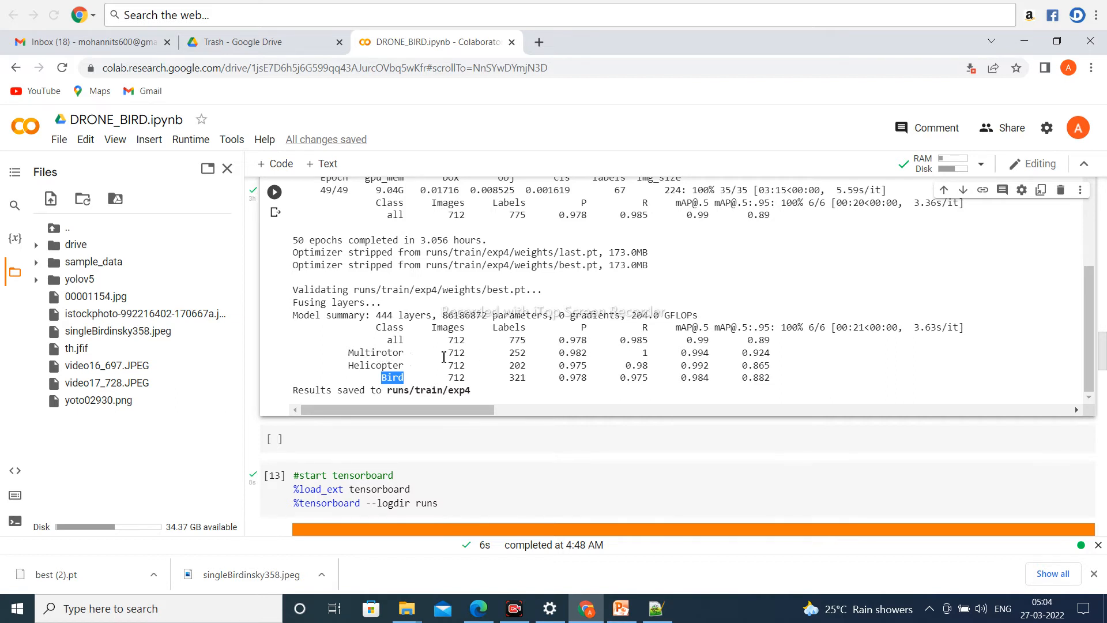
pyautogui.moveTo(539, 354)
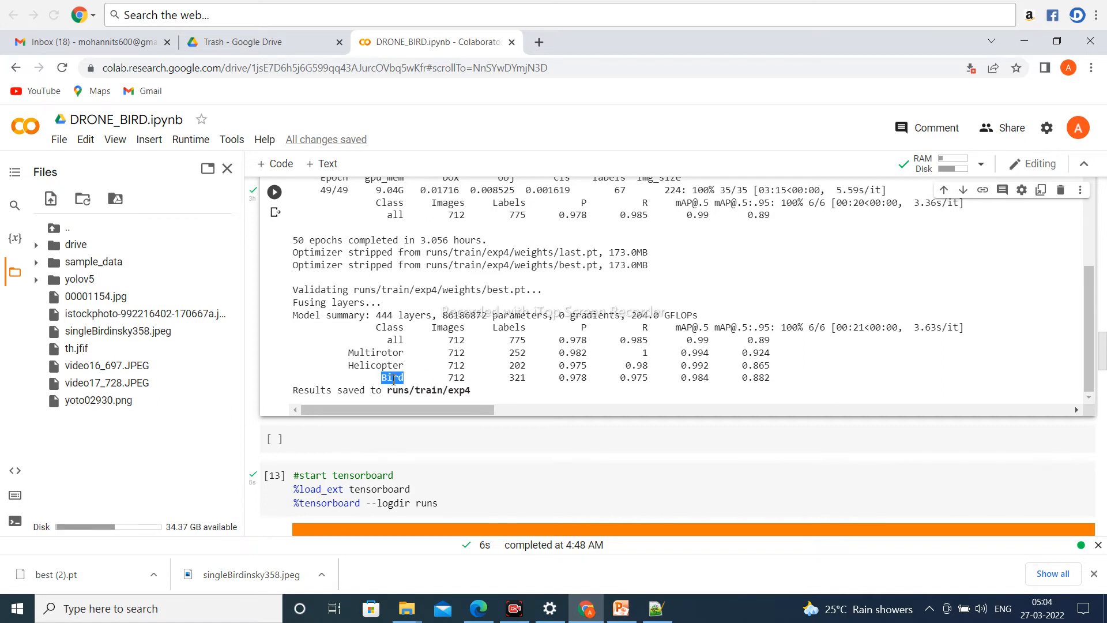
pyautogui.moveTo(519, 391)
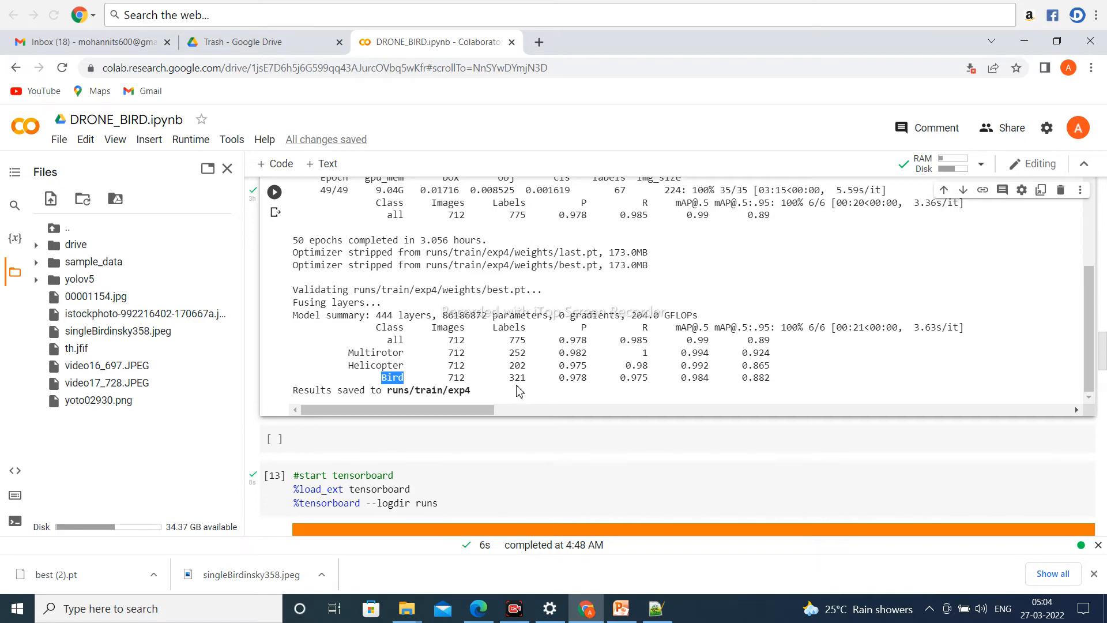
pyautogui.moveTo(582, 332)
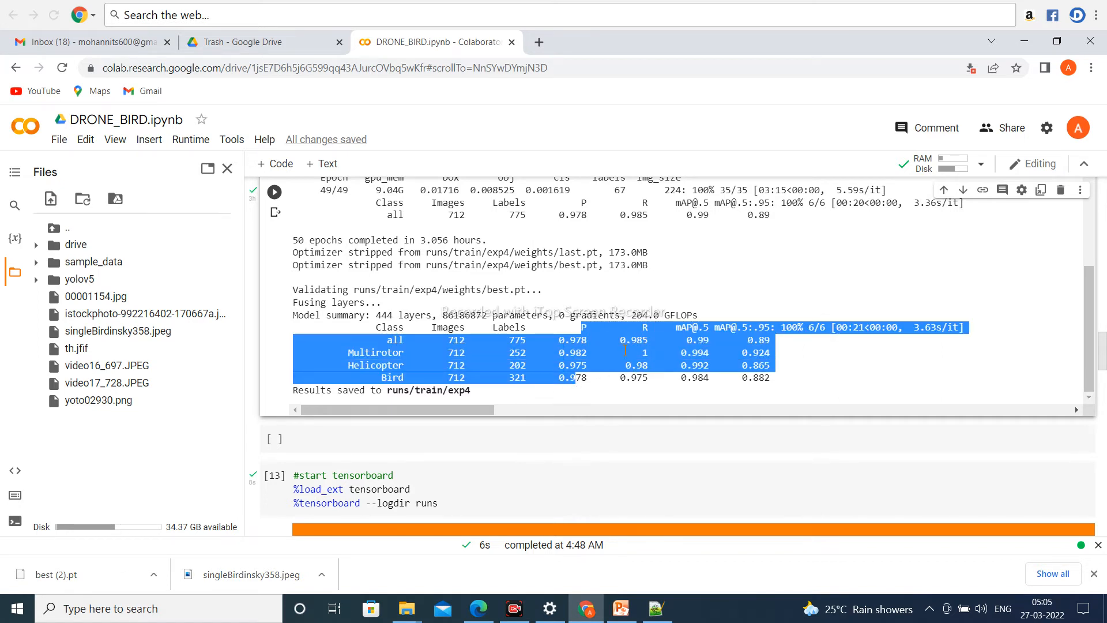
pyautogui.moveTo(802, 367)
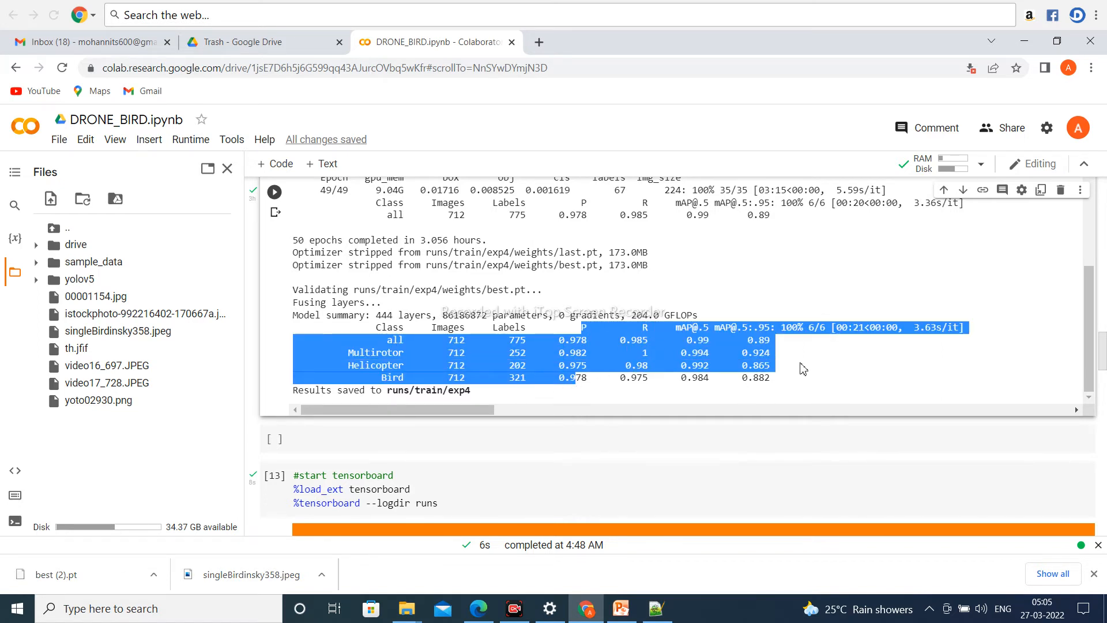
pyautogui.click(801, 368)
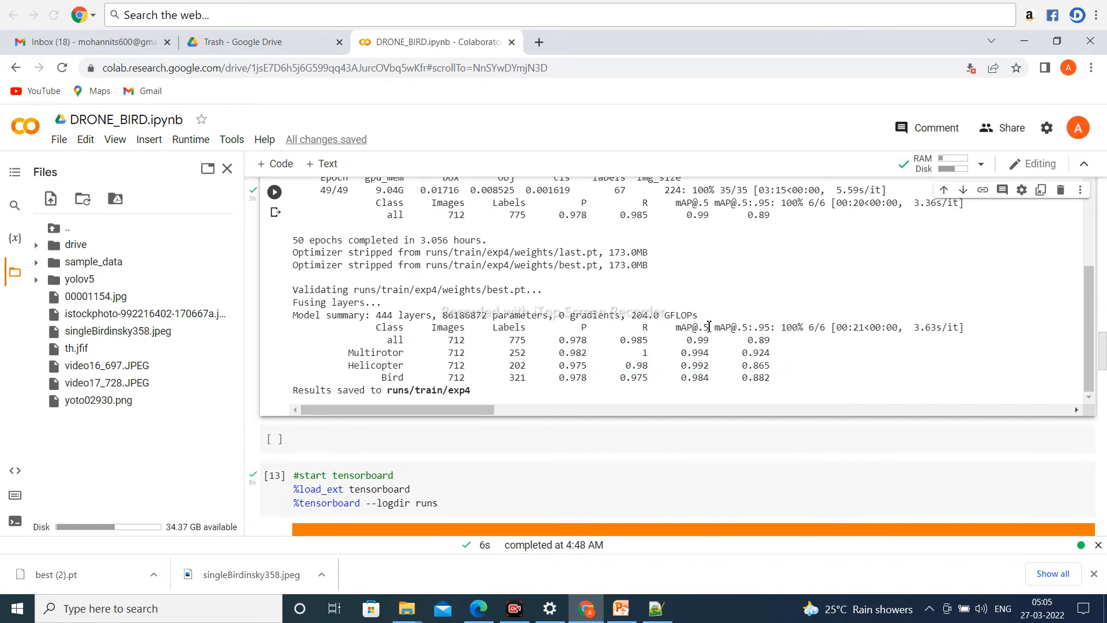
pyautogui.moveTo(579, 353)
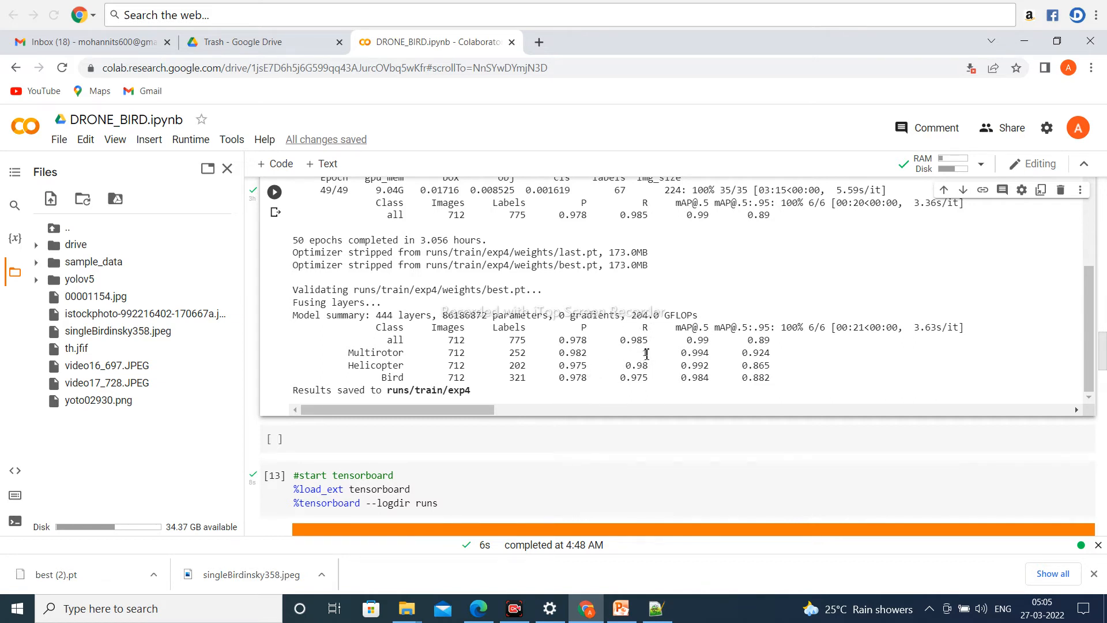
pyautogui.moveTo(720, 332)
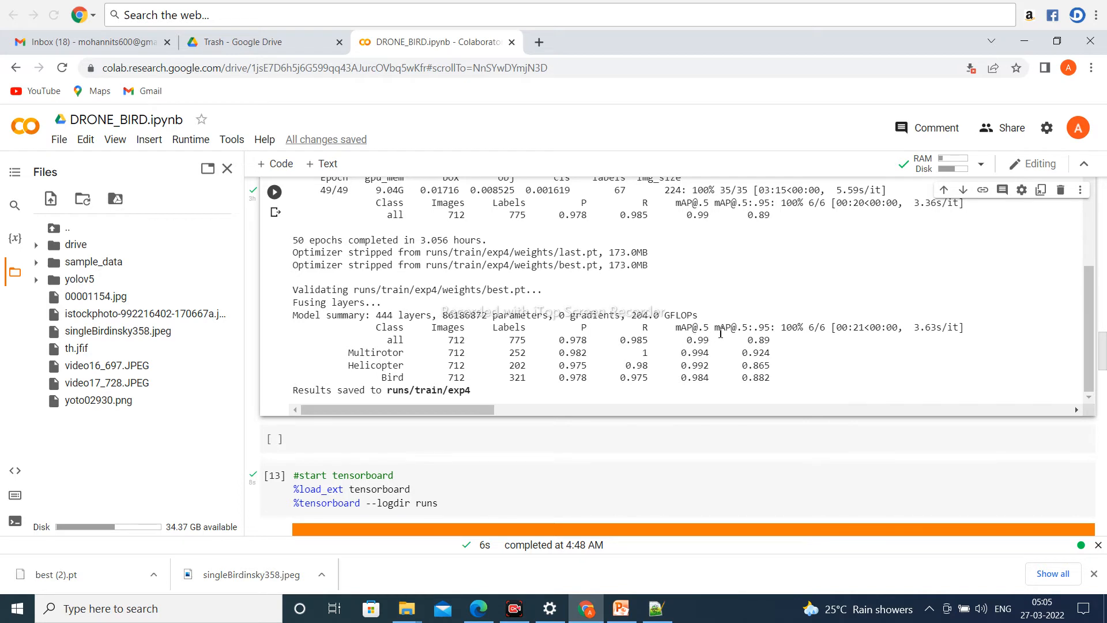
pyautogui.moveTo(697, 362)
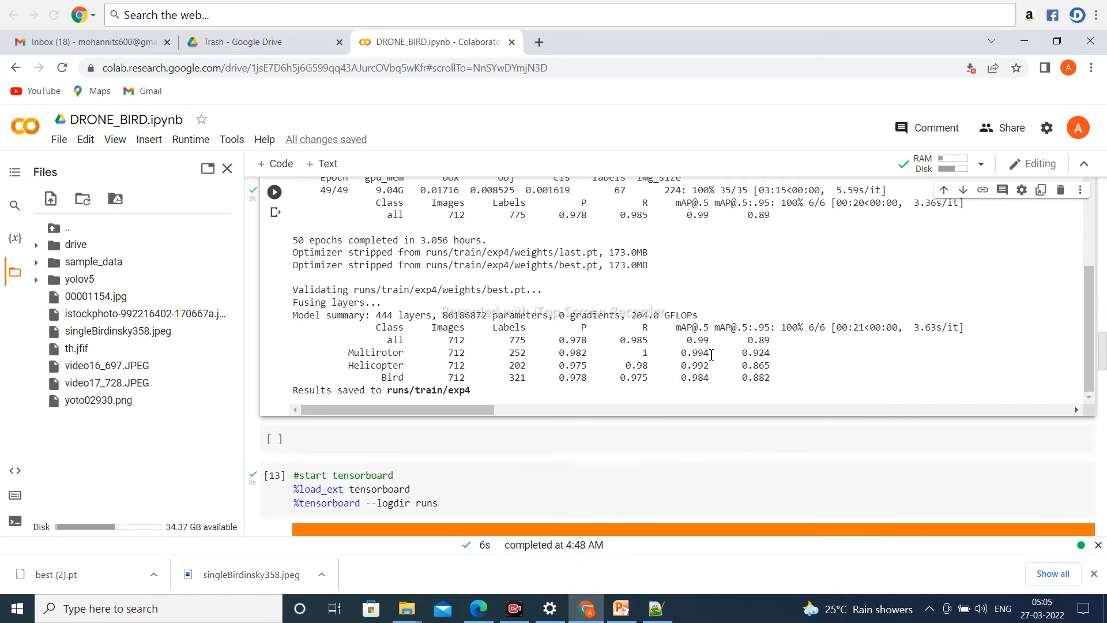
pyautogui.moveTo(416, 353)
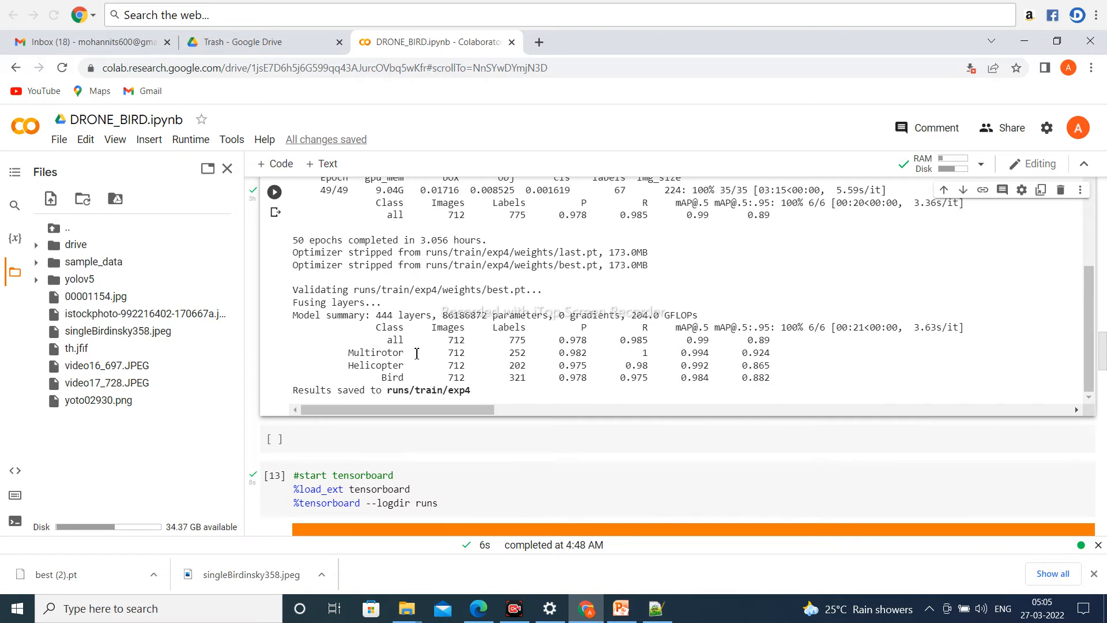
pyautogui.moveTo(684, 388)
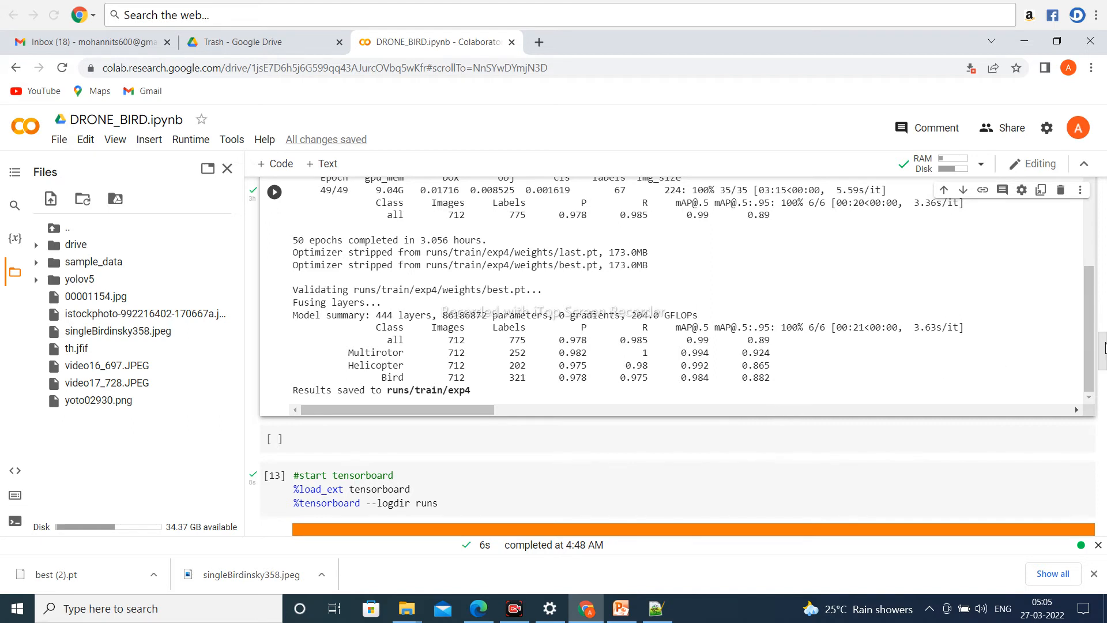
pyautogui.scroll(-3)
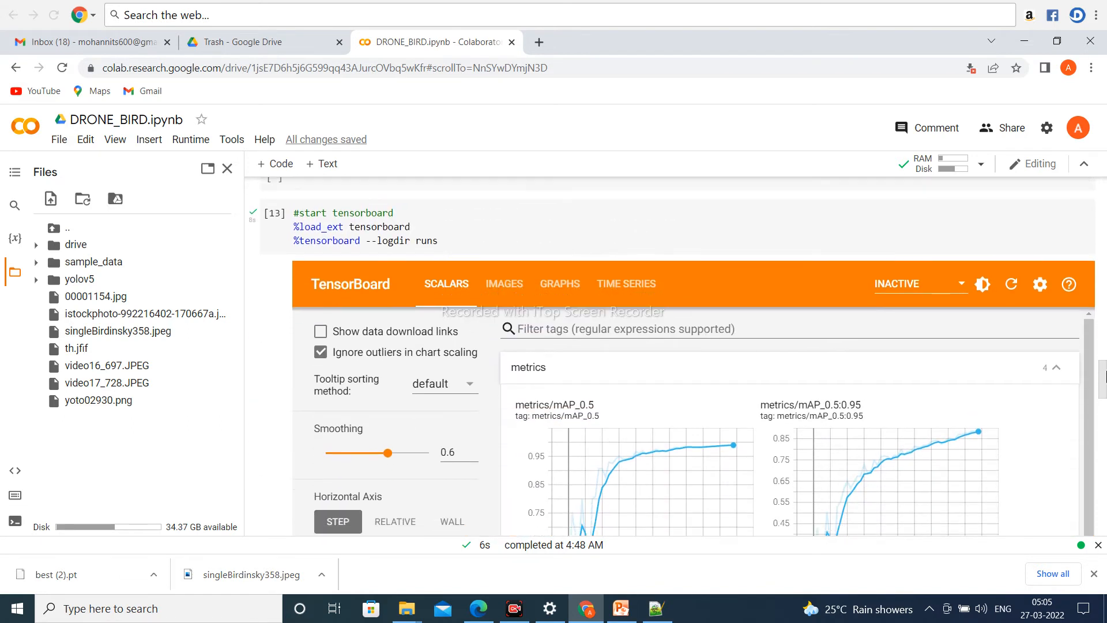
pyautogui.scroll(3)
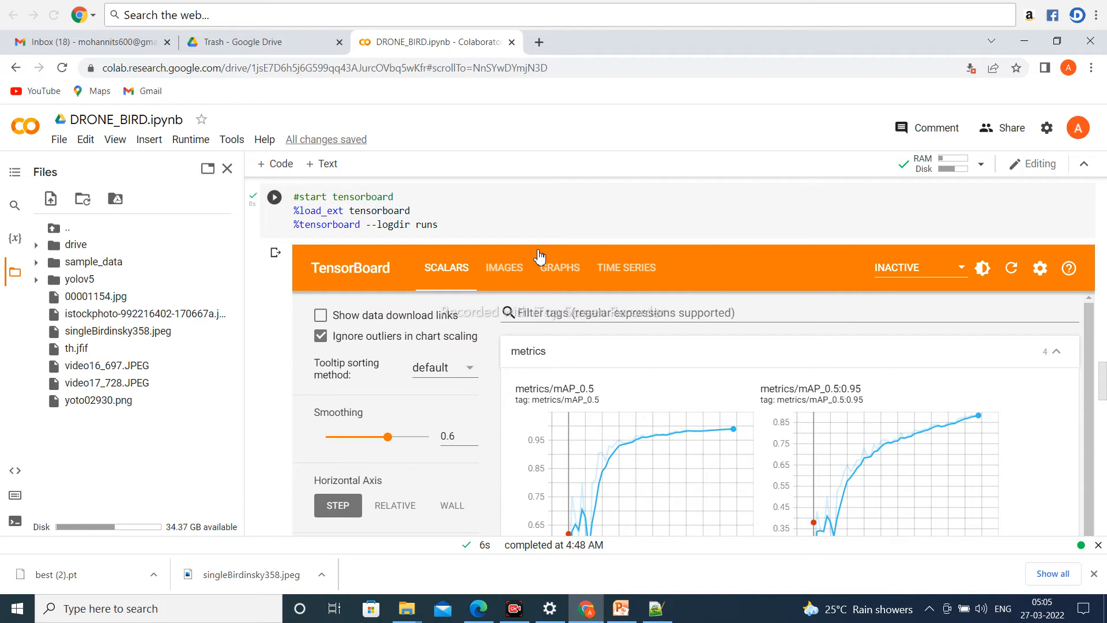
pyautogui.moveTo(747, 415)
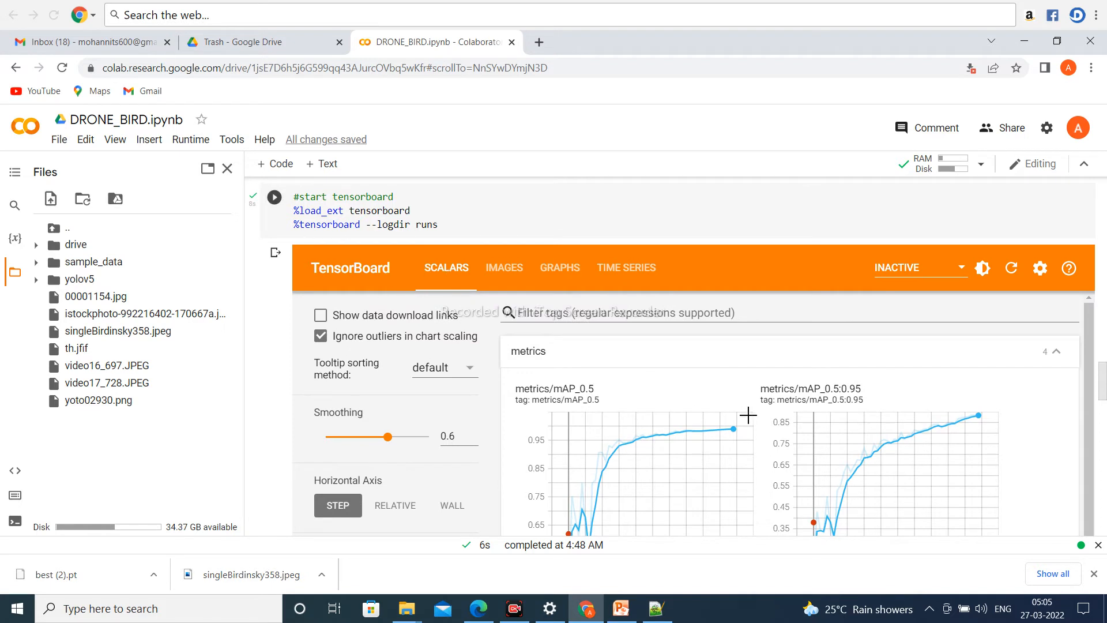
pyautogui.scroll(-3)
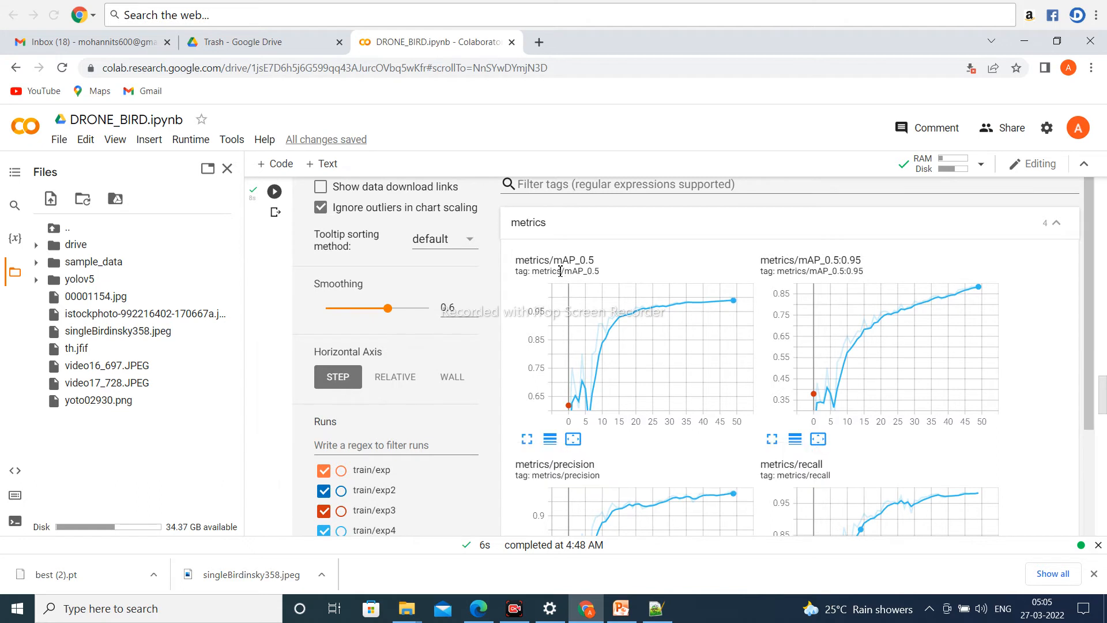
pyautogui.moveTo(699, 431)
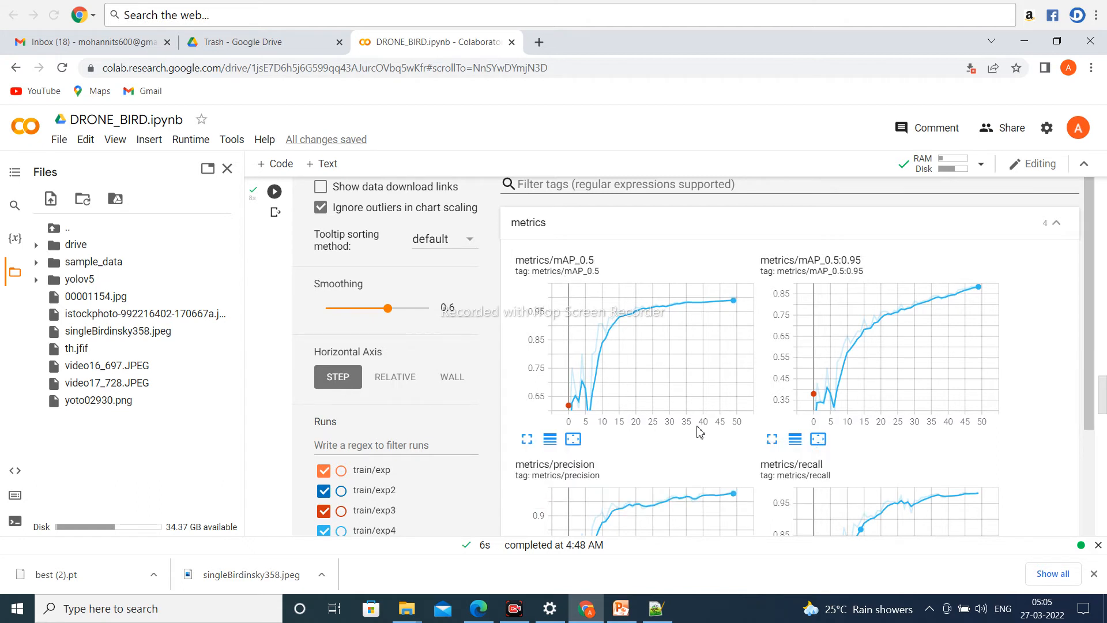
pyautogui.moveTo(741, 422)
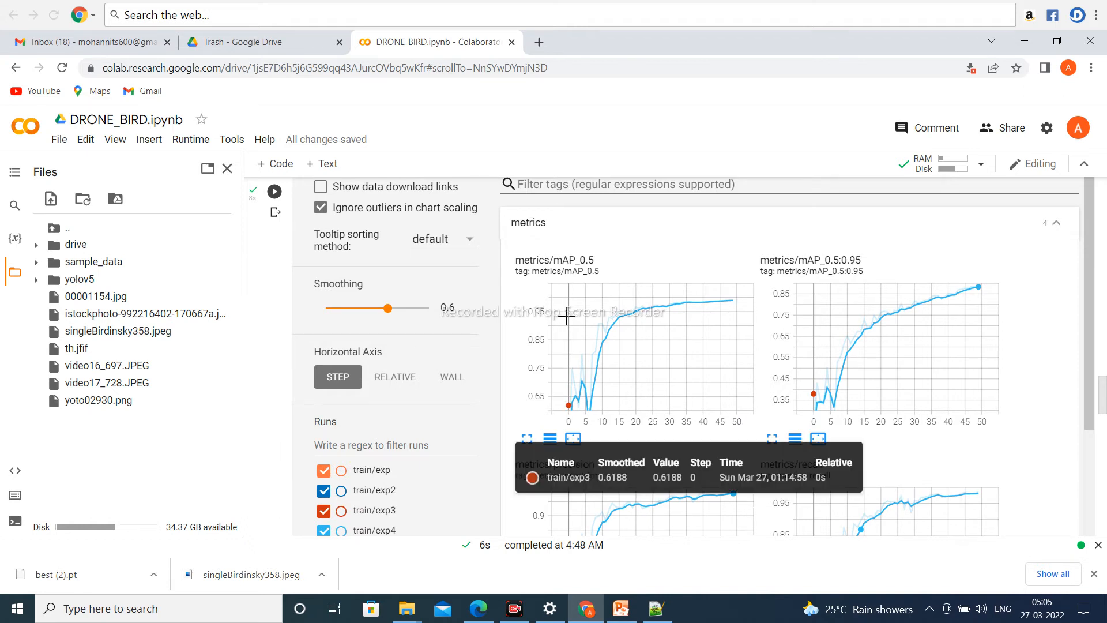
pyautogui.moveTo(826, 309)
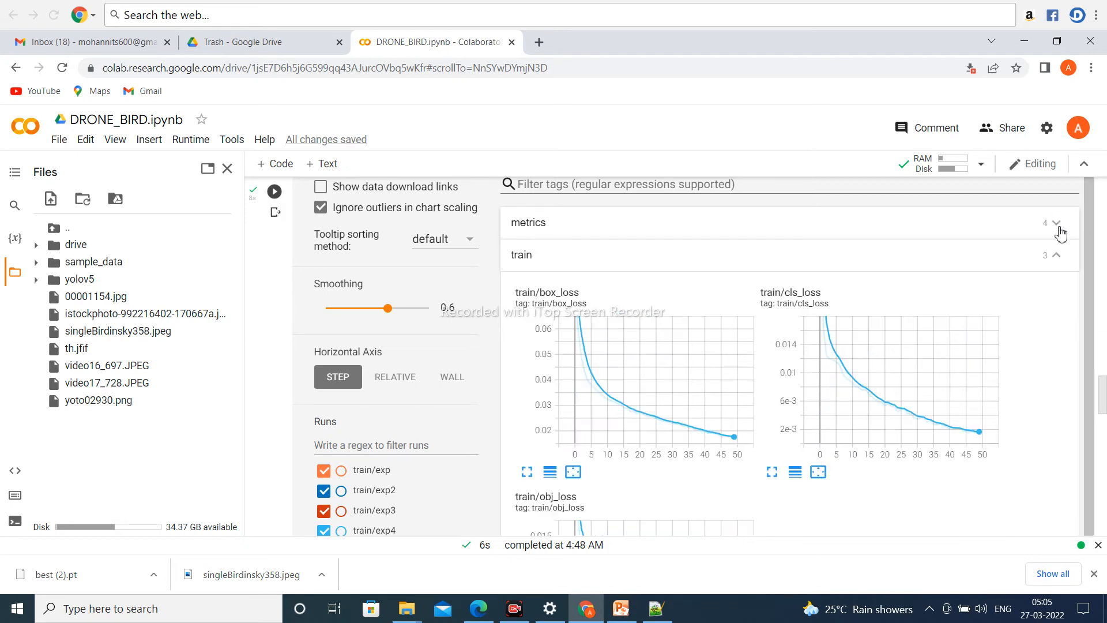
pyautogui.moveTo(565, 321)
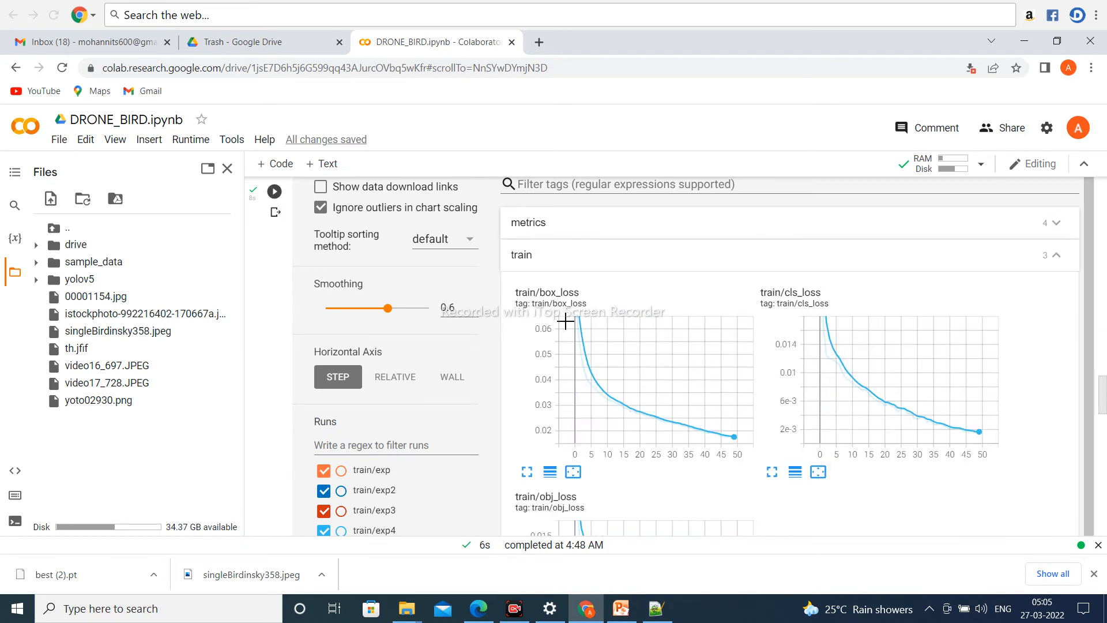
pyautogui.moveTo(696, 432)
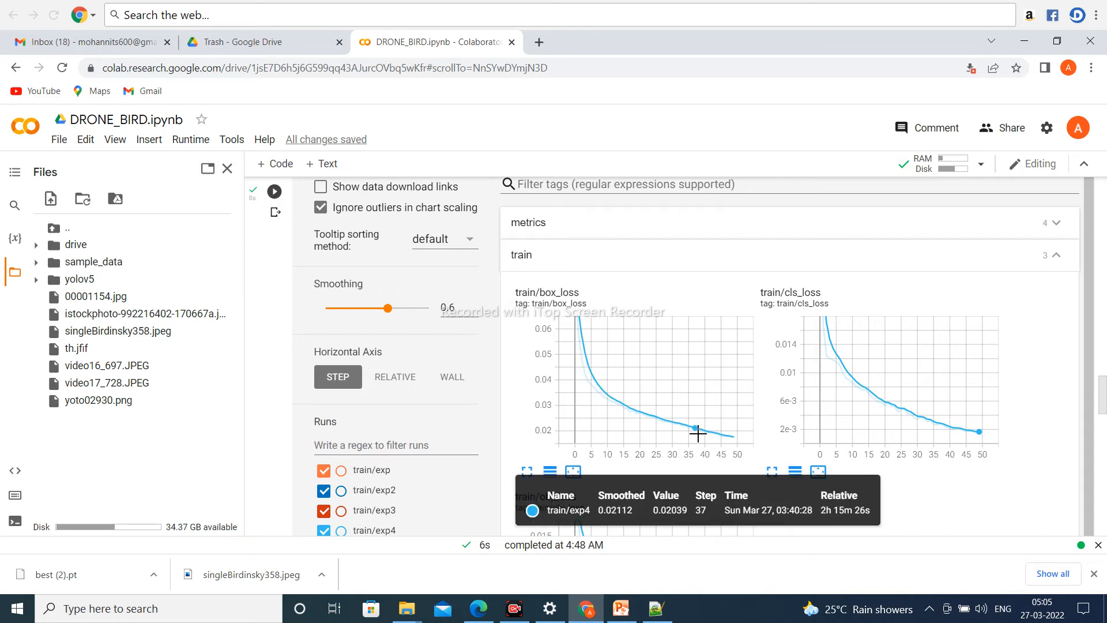
pyautogui.moveTo(702, 474)
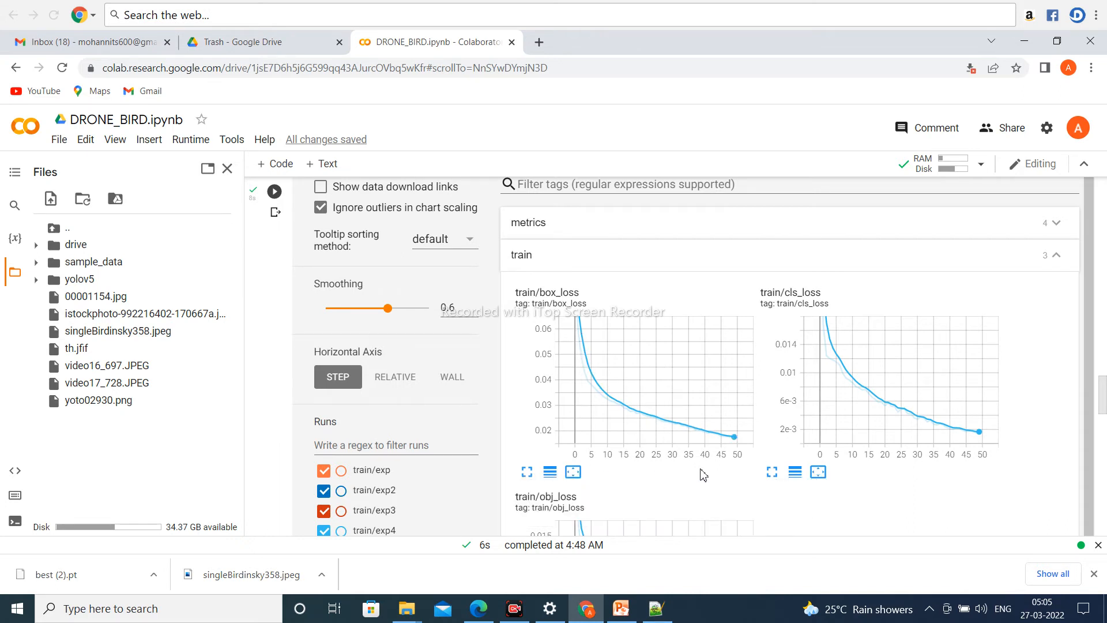
pyautogui.moveTo(797, 303)
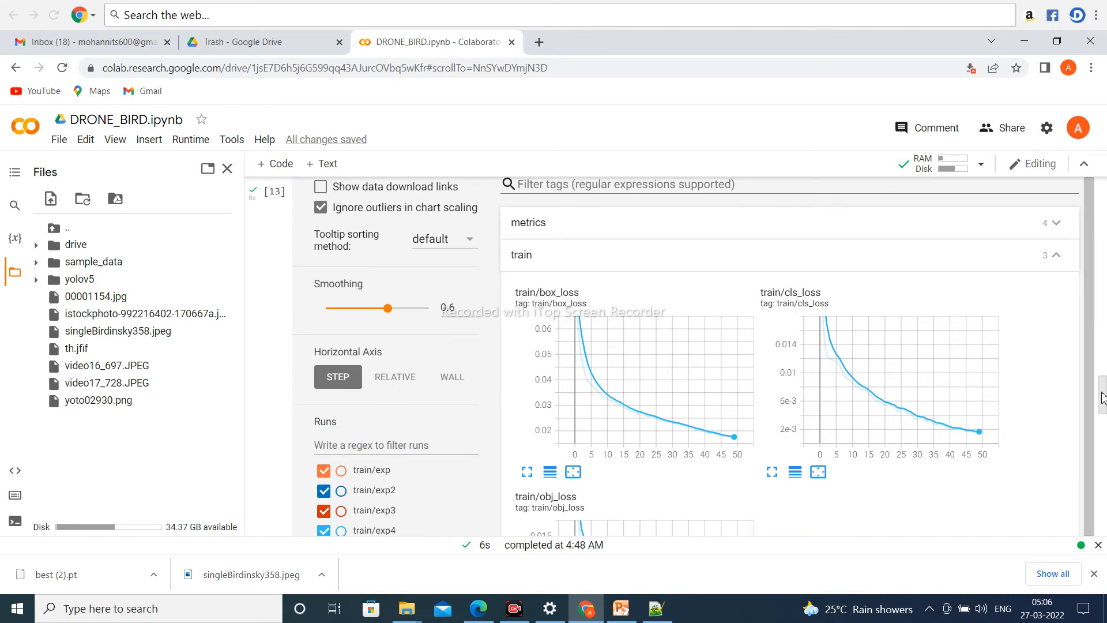
# - Scroll through TensorBoard's train box, class and objectness loss charts
pyautogui.scroll(-3)
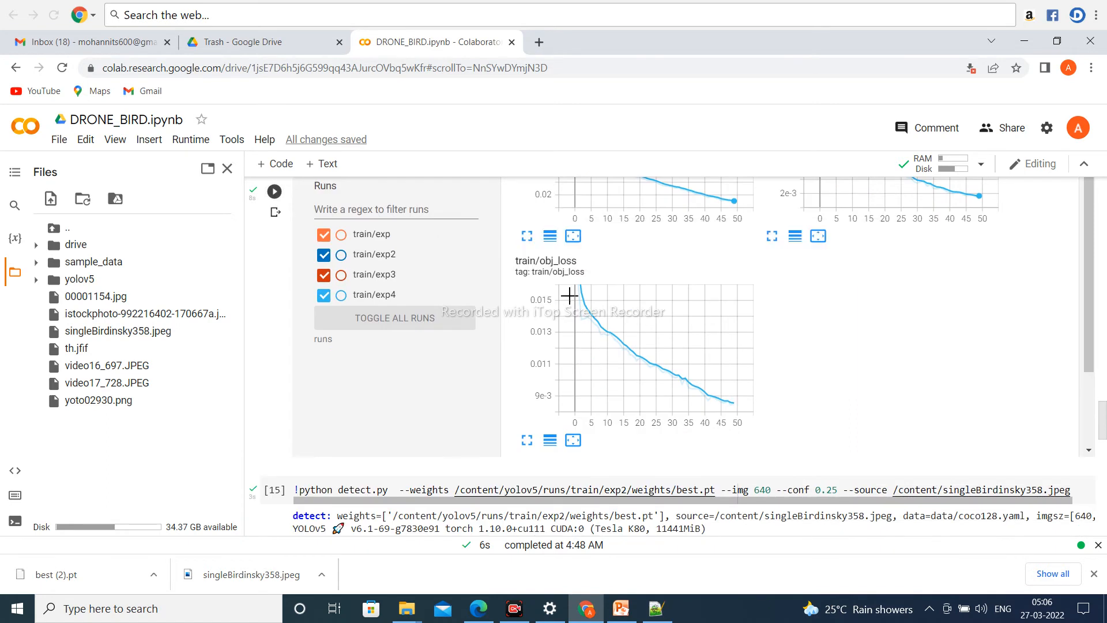
pyautogui.moveTo(1065, 415)
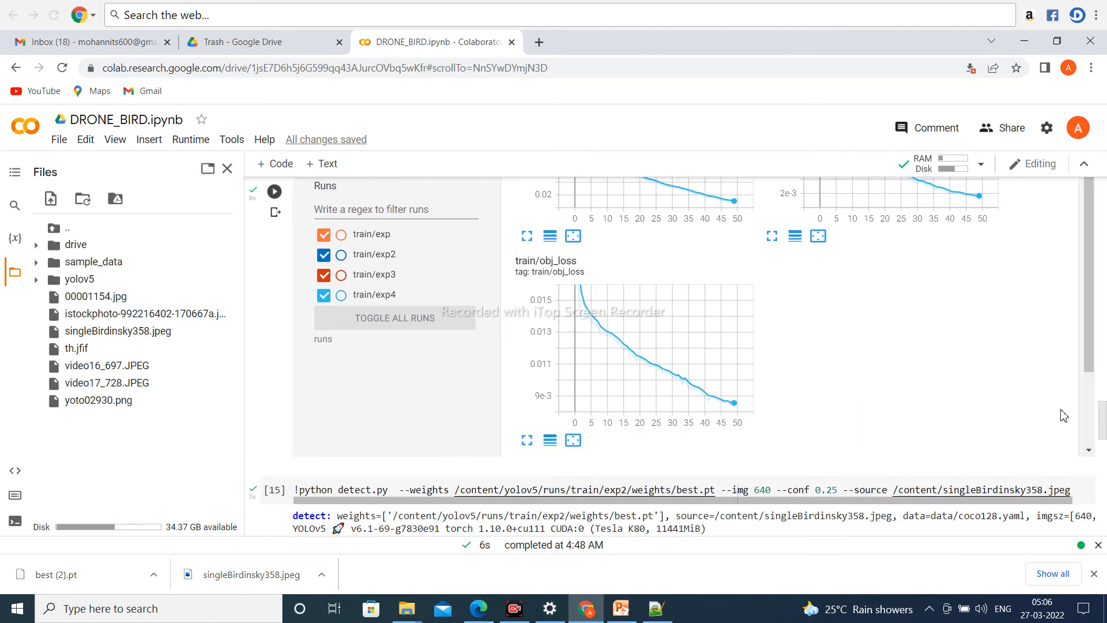
pyautogui.scroll(3)
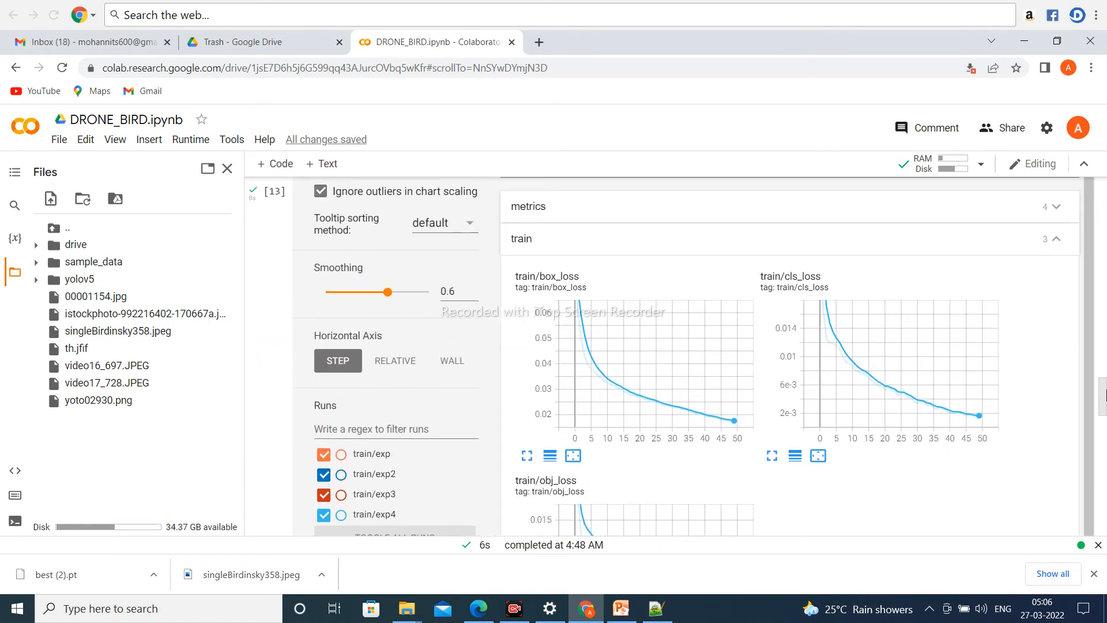
pyautogui.scroll(-3)
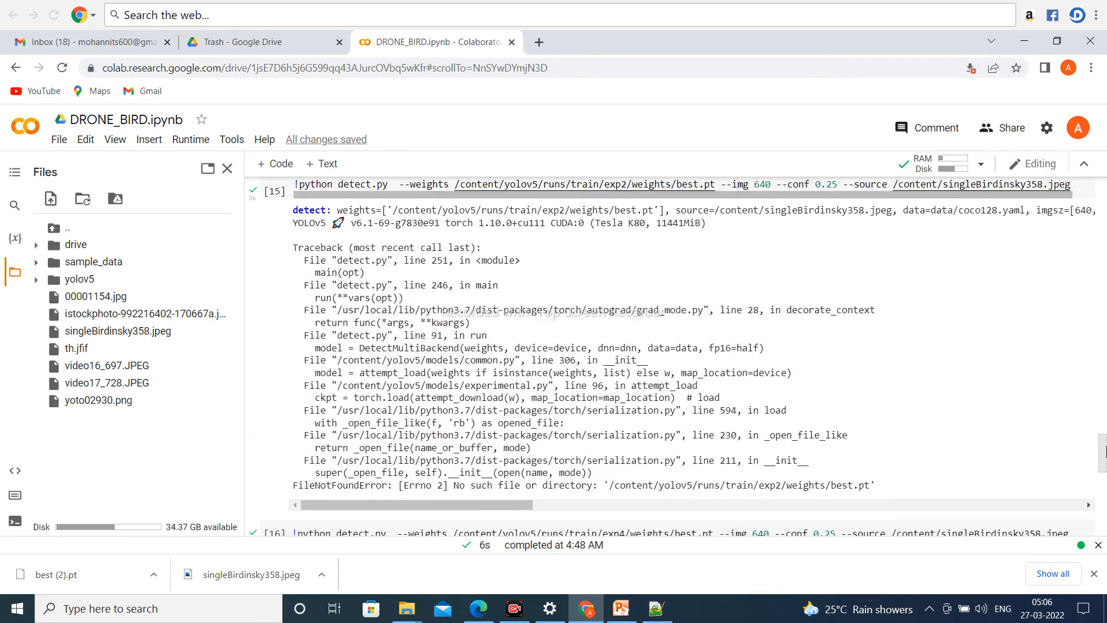
pyautogui.scroll(-3)
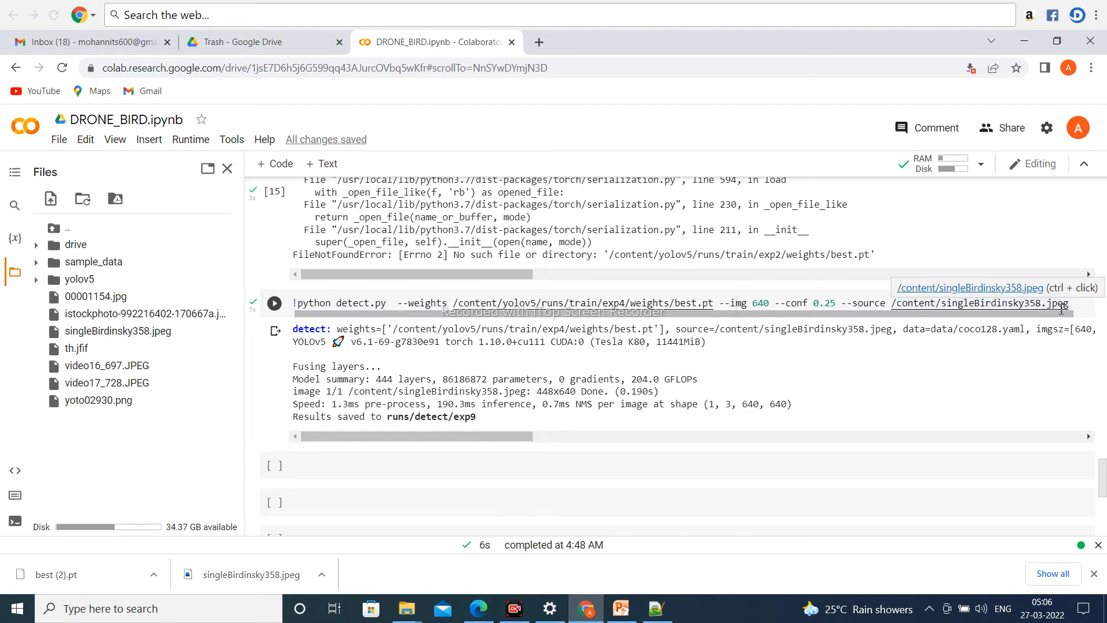
pyautogui.moveTo(282, 382)
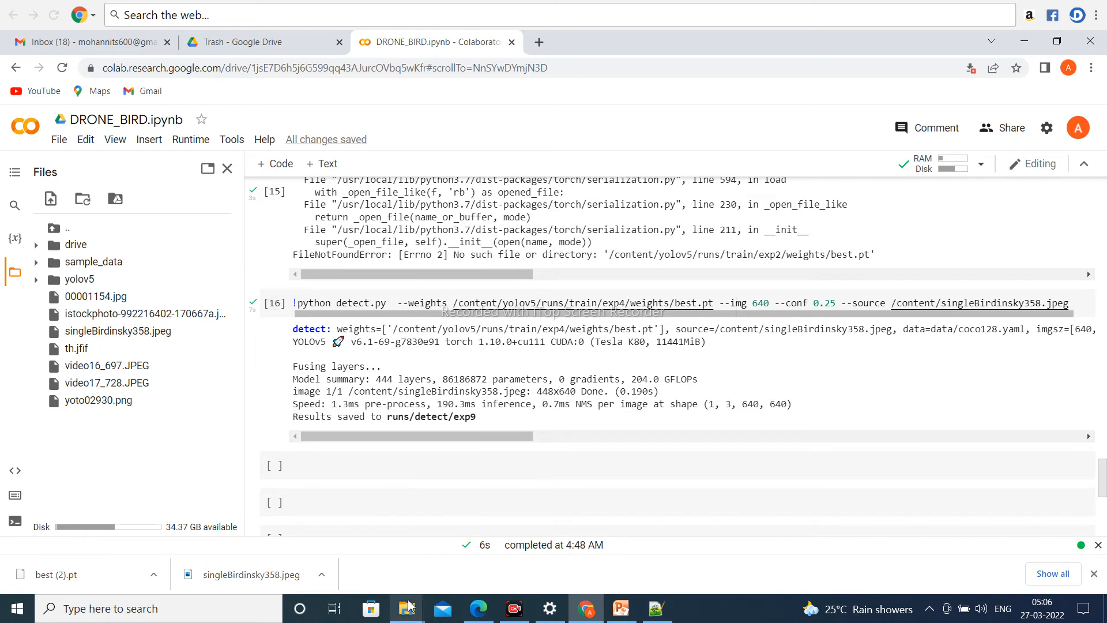
pyautogui.moveTo(406, 608)
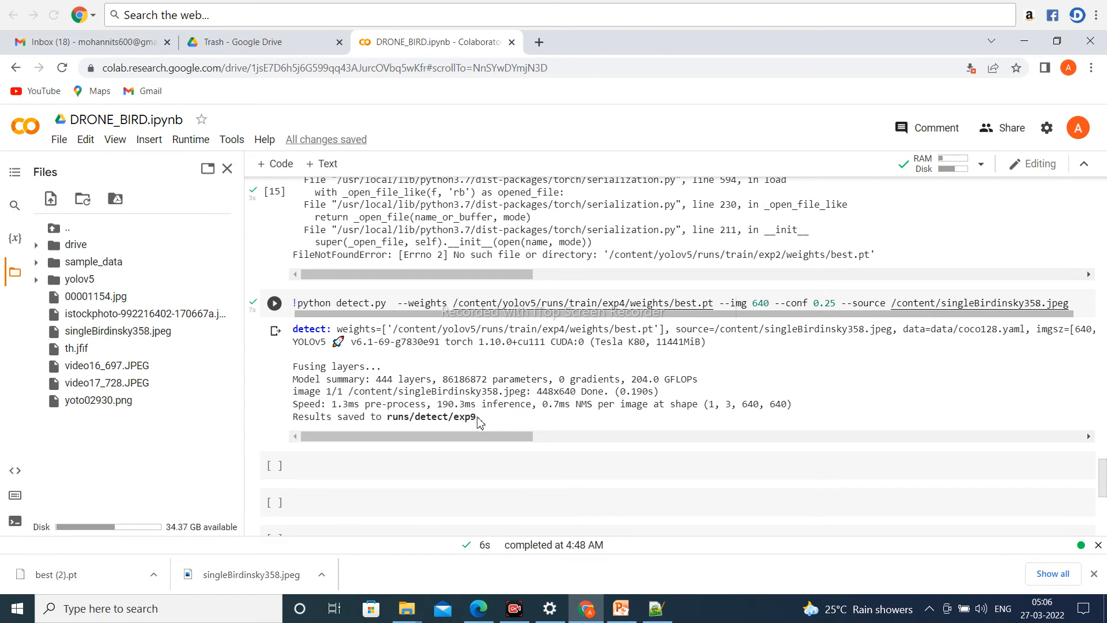
pyautogui.doubleClick(438, 416)
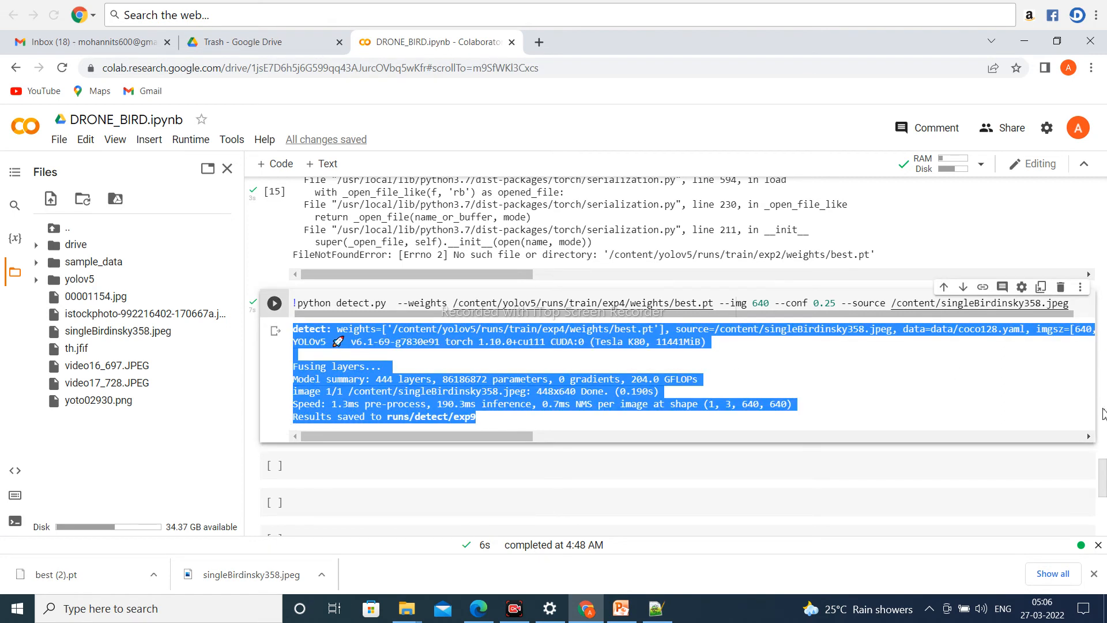
pyautogui.scroll(3)
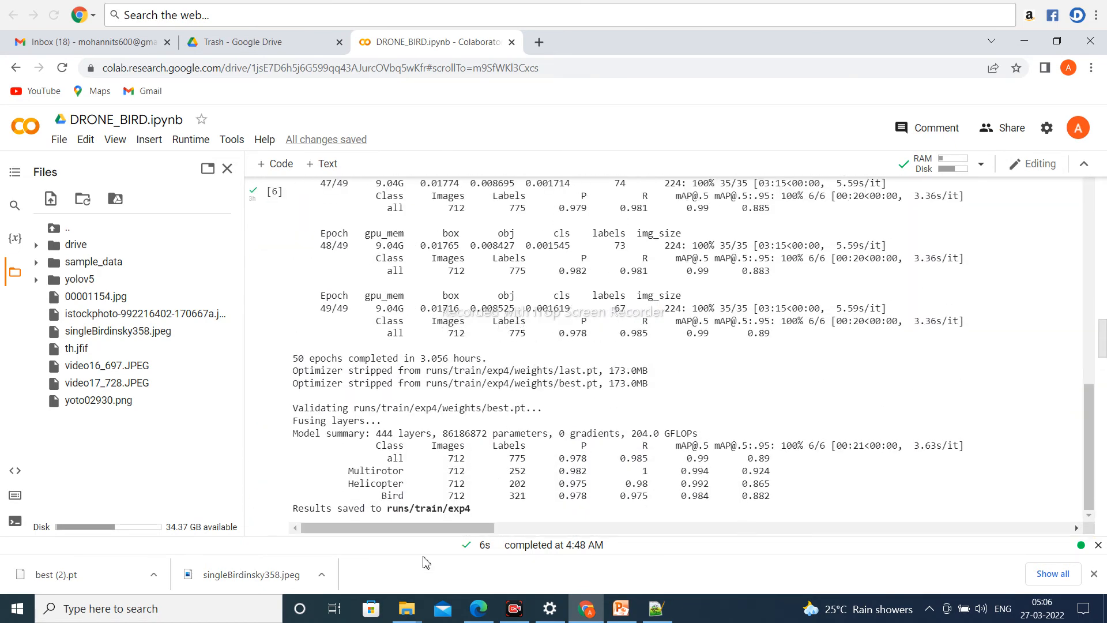
# - Expand yolov5 > runs > train > exp4 in the Files sidebar after noting the saved-results line
pyautogui.doubleClick(324, 509)
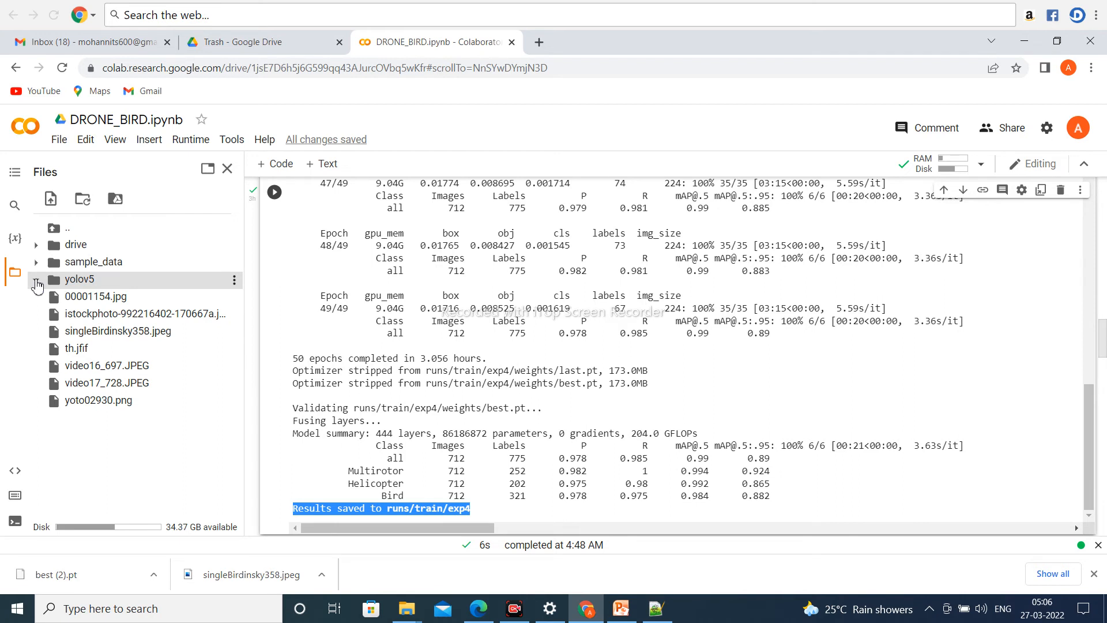
pyautogui.click(36, 279)
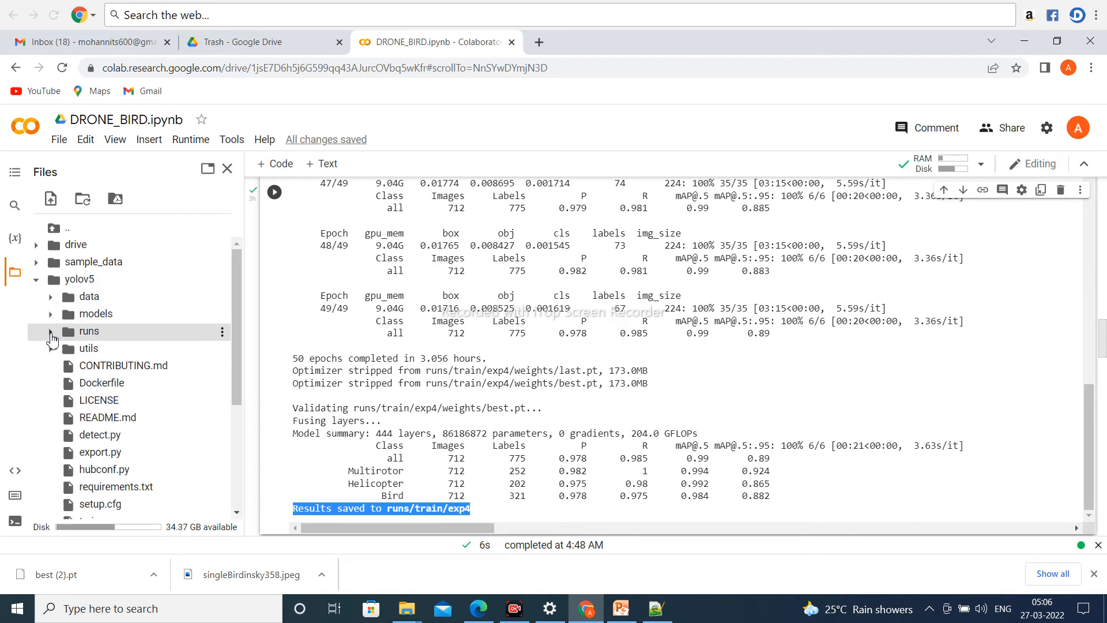
pyautogui.click(50, 331)
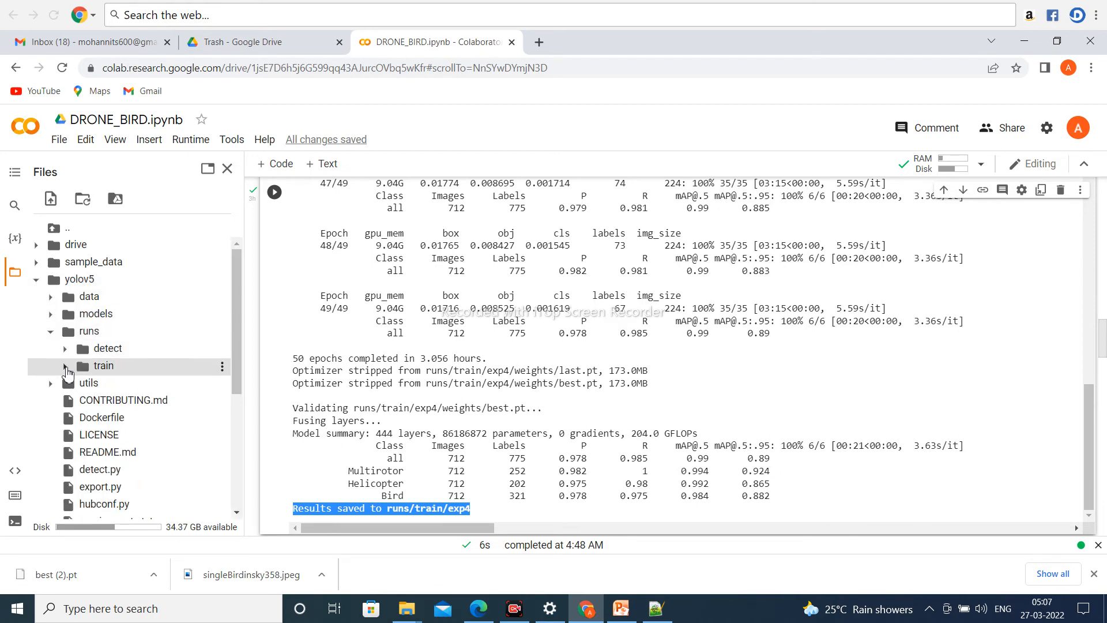
pyautogui.click(65, 365)
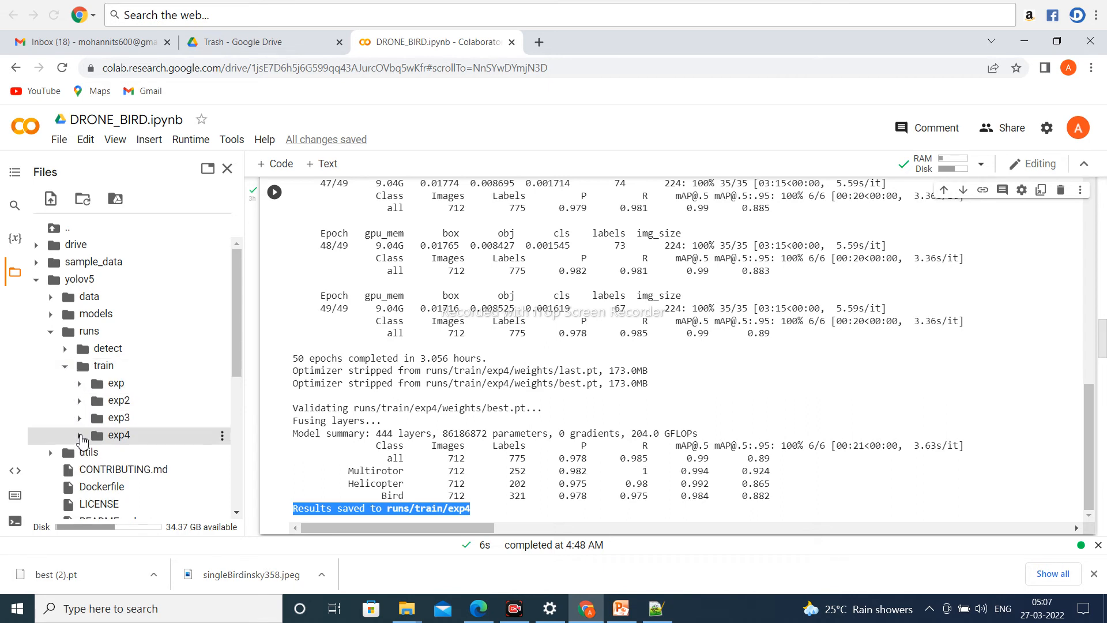
pyautogui.click(80, 434)
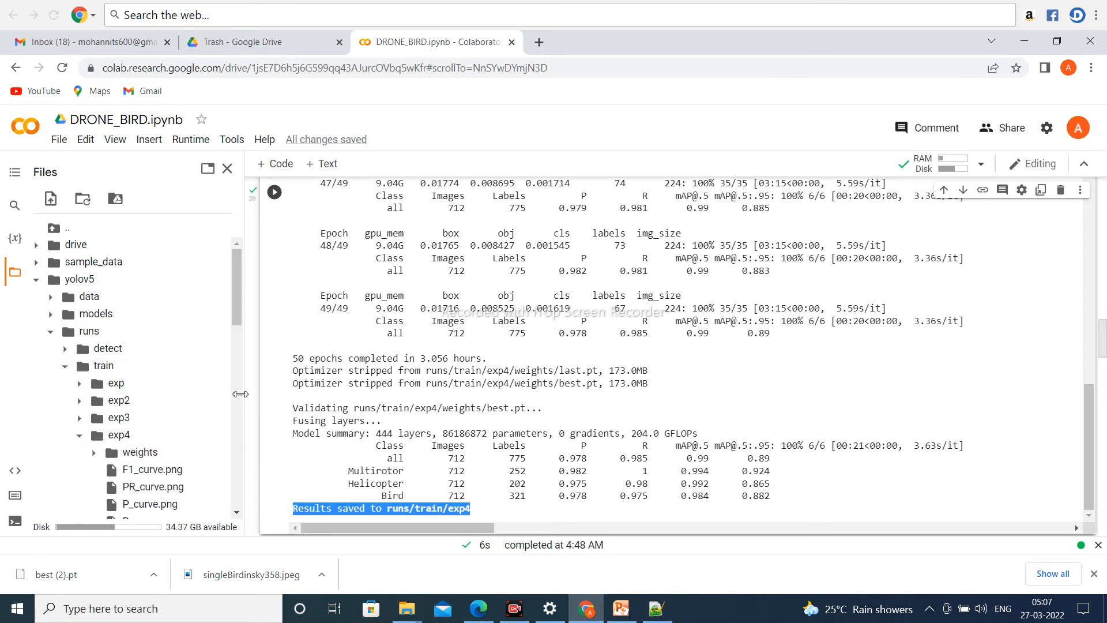
# - Scroll exp4's listing of weights, curve plots, results.csv and batch images
pyautogui.scroll(-3)
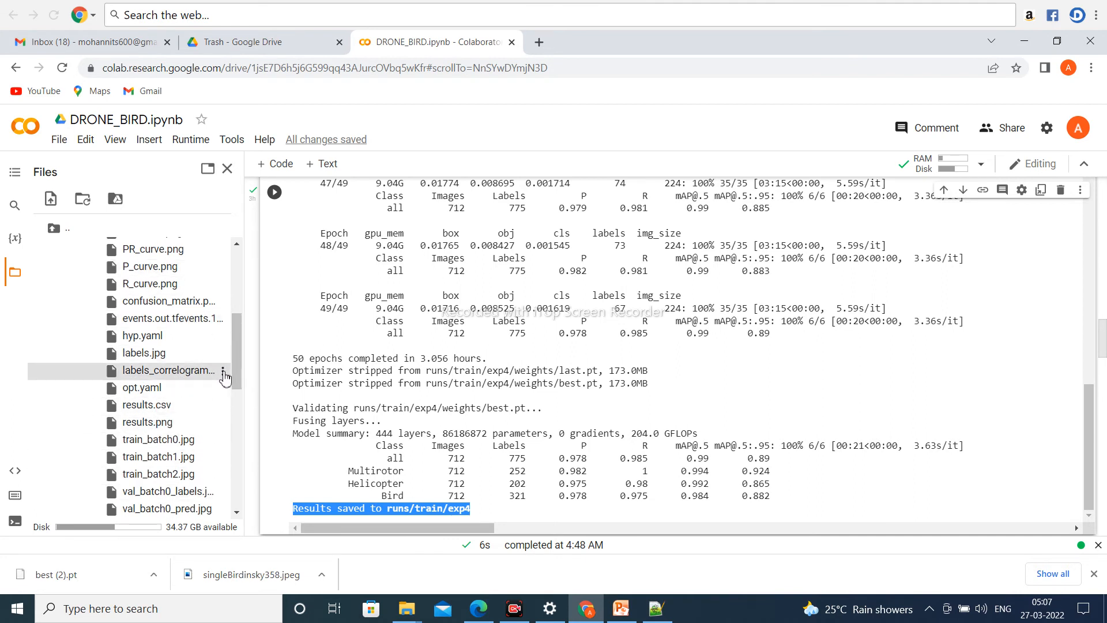
pyautogui.scroll(-3)
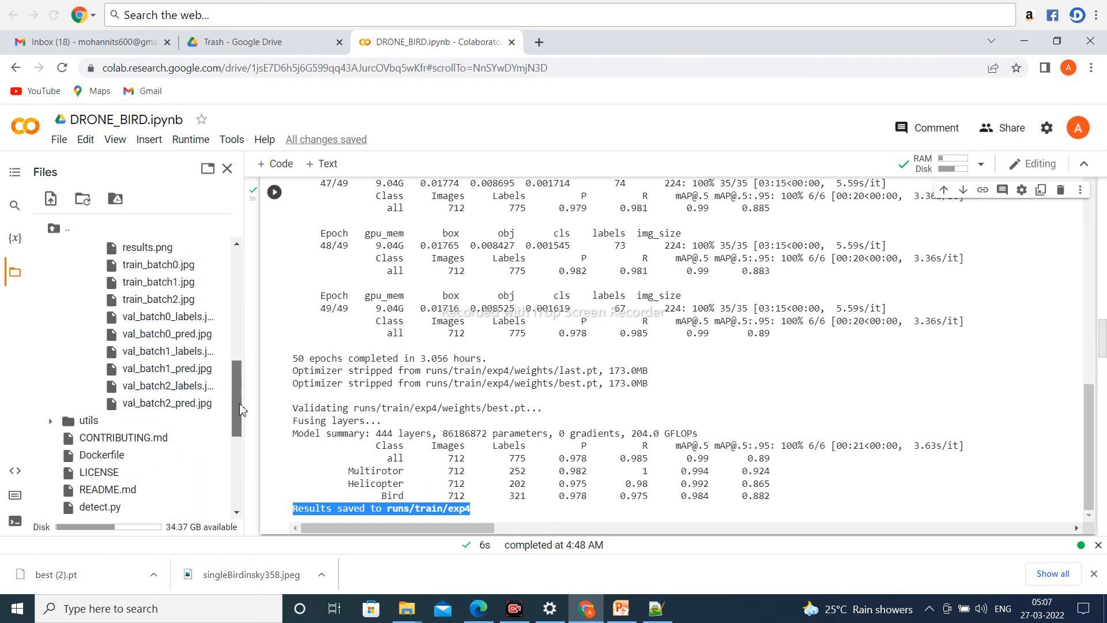
pyautogui.scroll(-3)
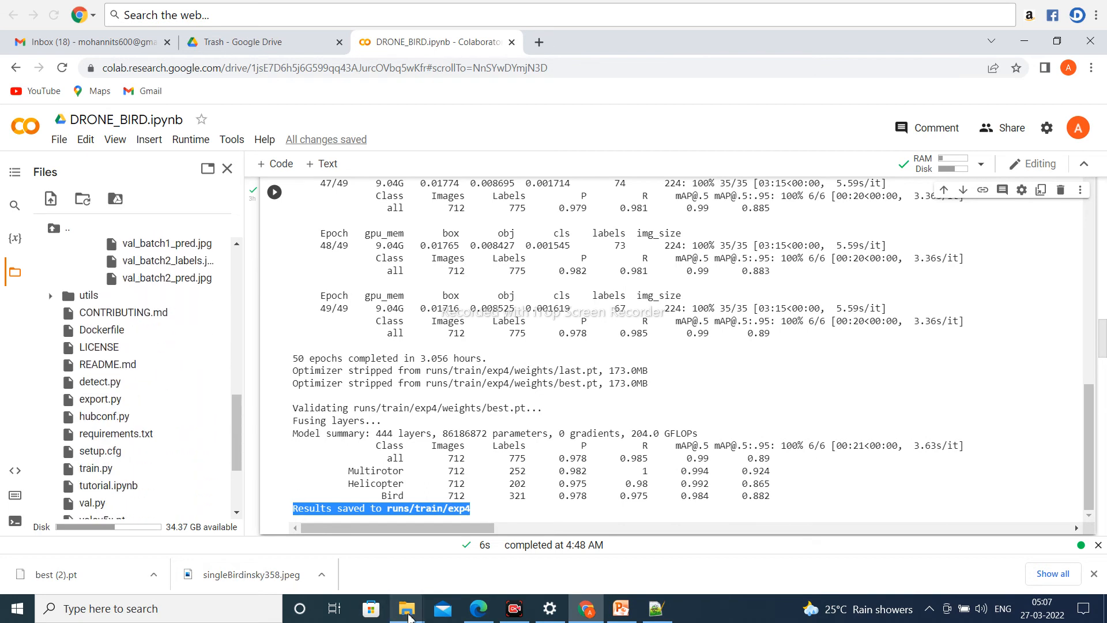
pyautogui.moveTo(405, 608)
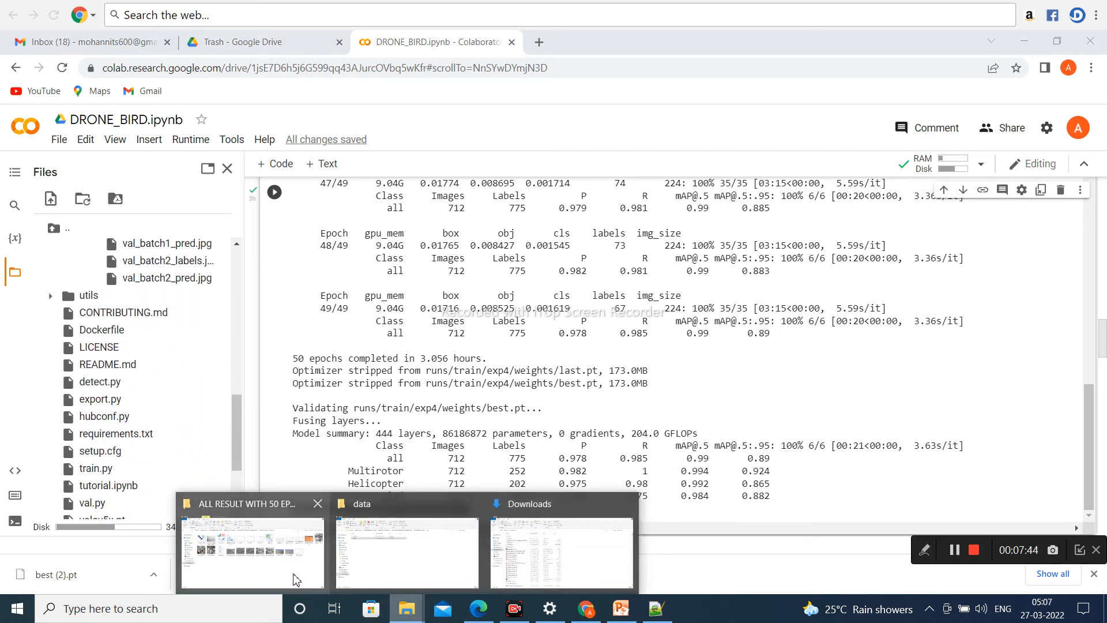
pyautogui.click(251, 551)
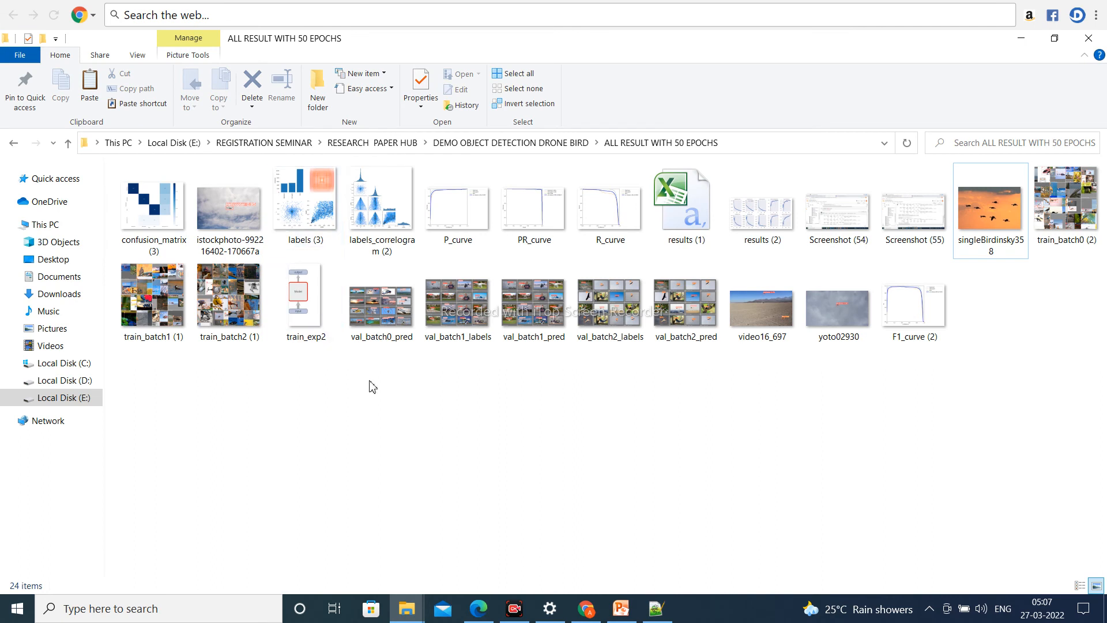
pyautogui.moveTo(795, 384)
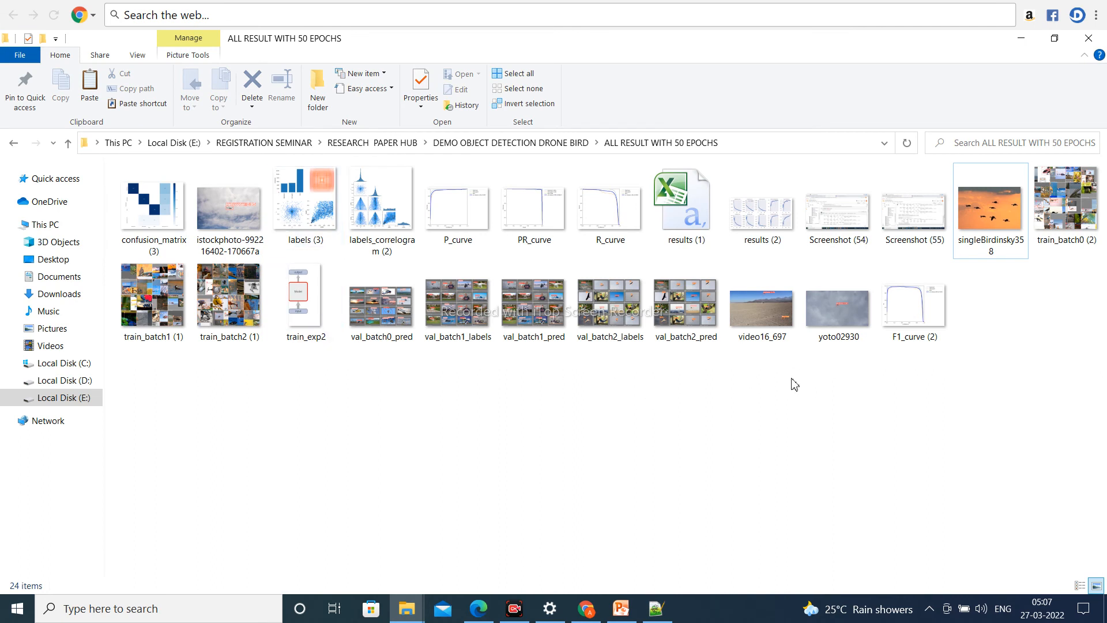
pyautogui.click(228, 203)
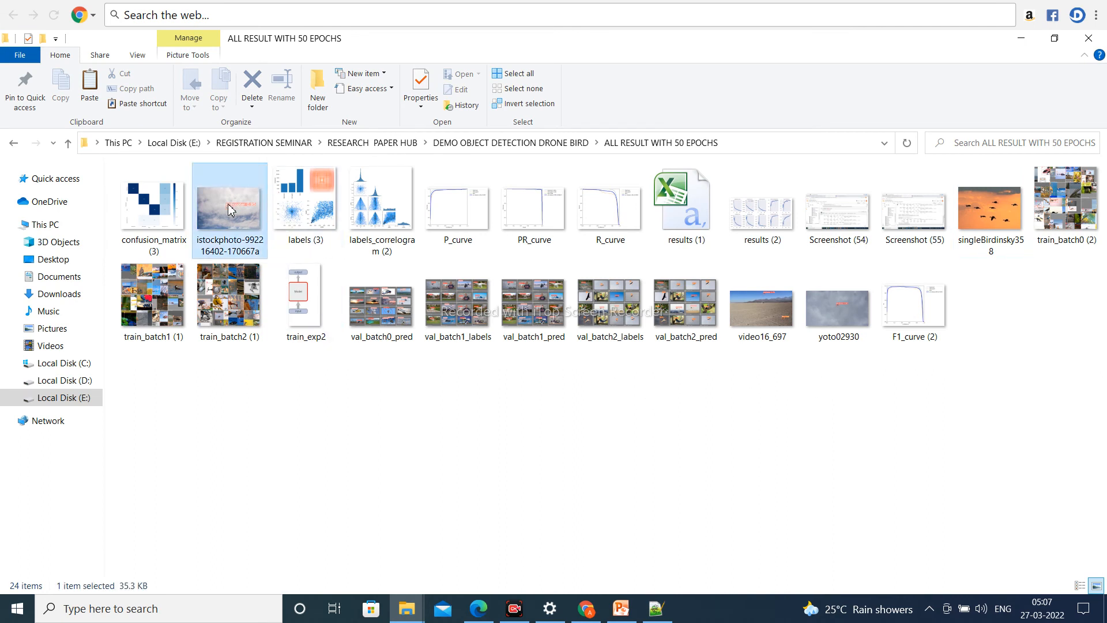
pyautogui.doubleClick(230, 196)
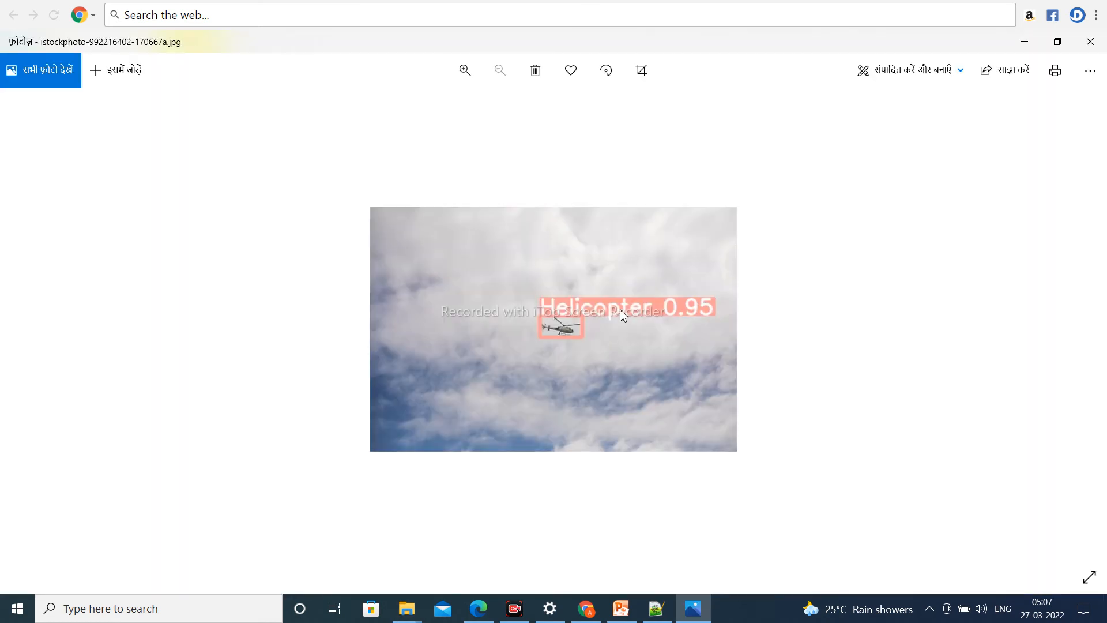
pyautogui.click(465, 70)
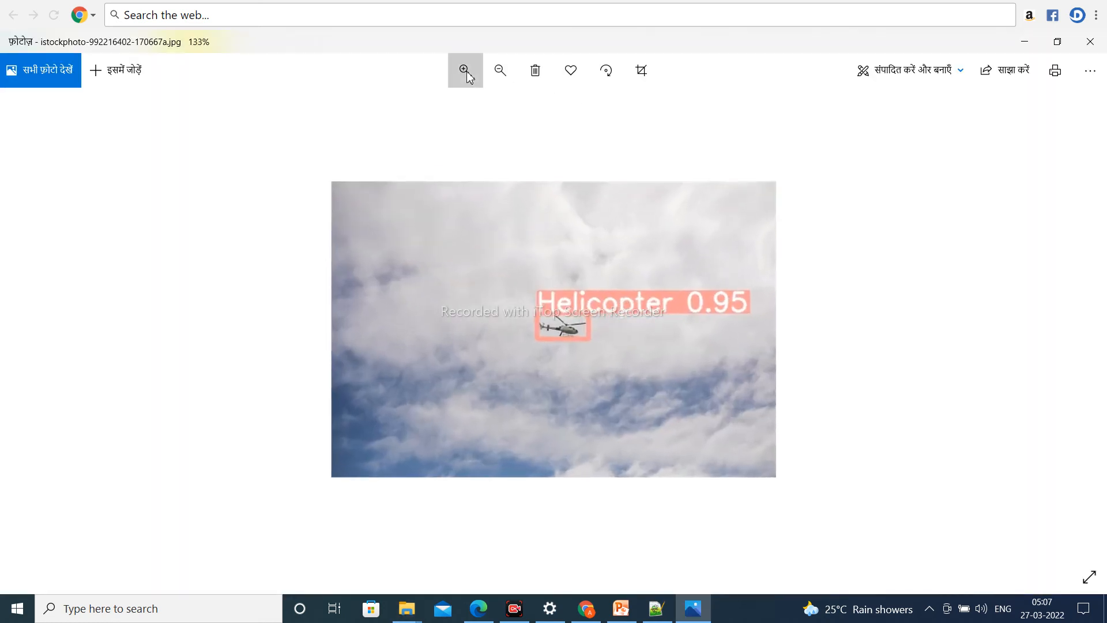
pyautogui.click(464, 71)
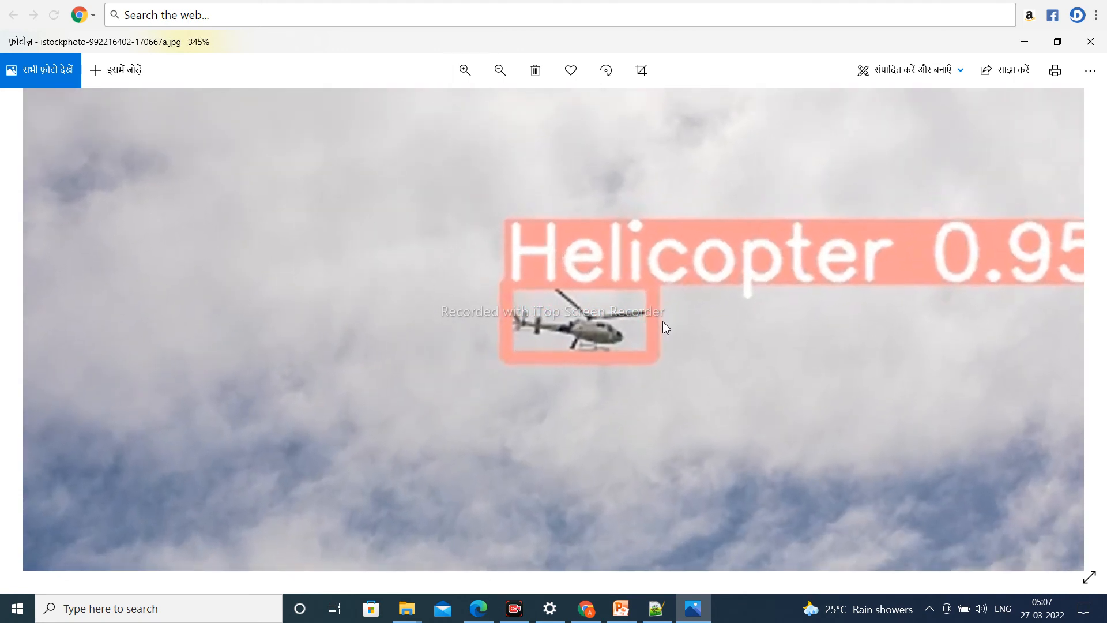
pyautogui.moveTo(1028, 172)
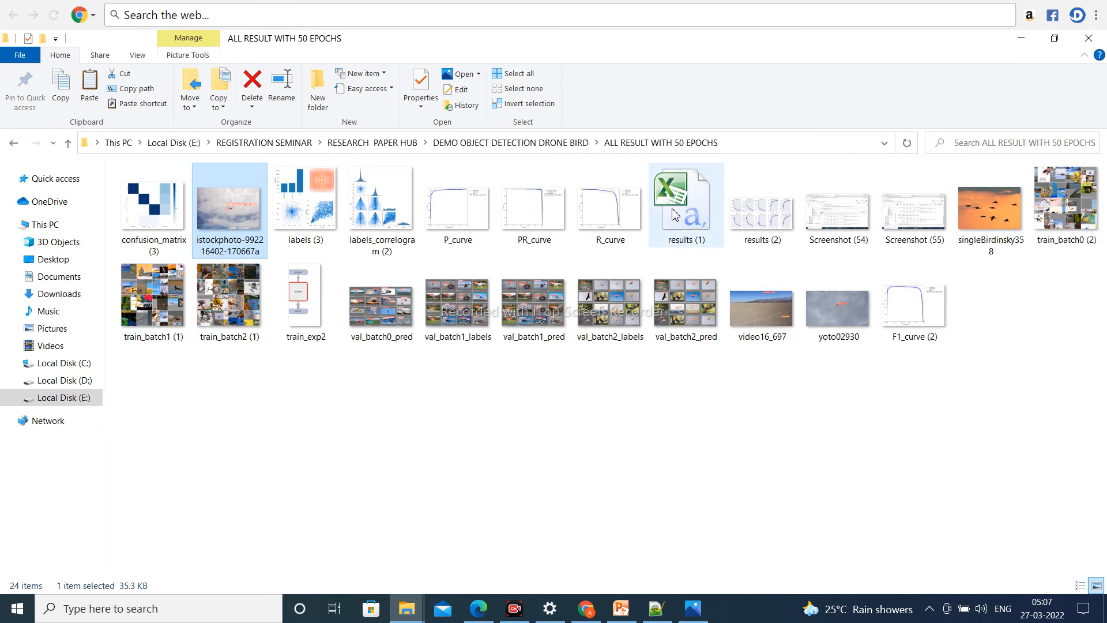
pyautogui.click(837, 304)
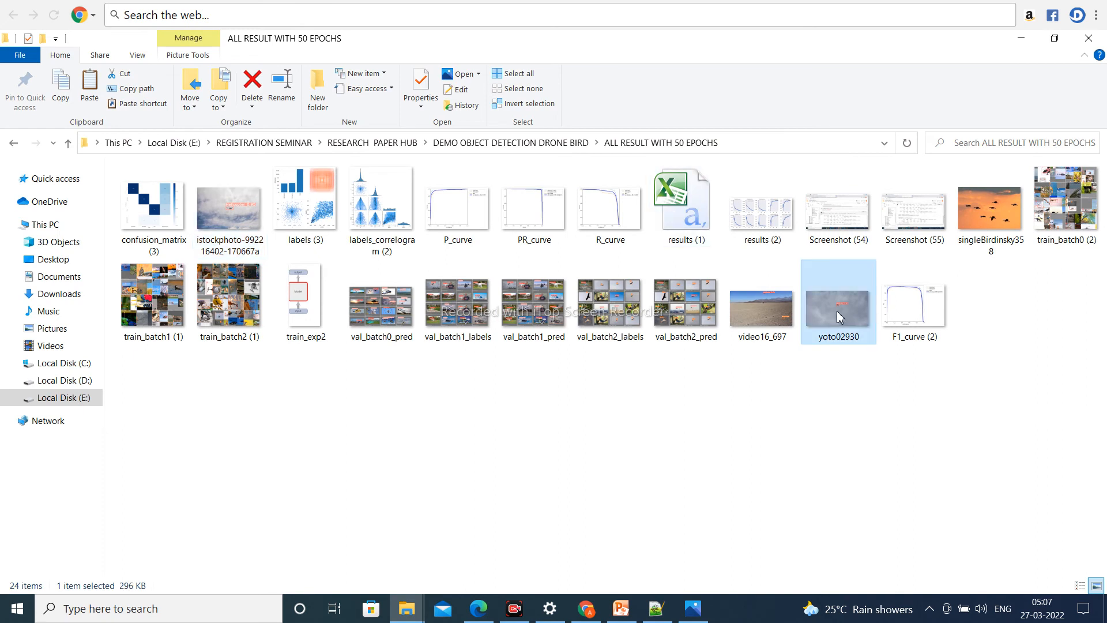
pyautogui.doubleClick(838, 302)
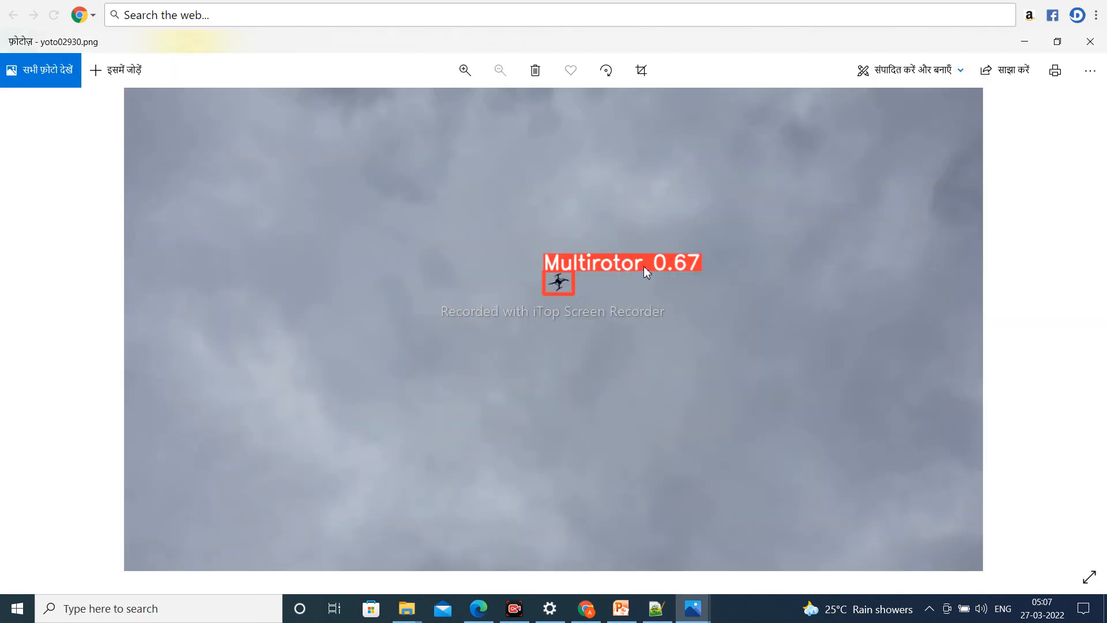
pyautogui.click(465, 71)
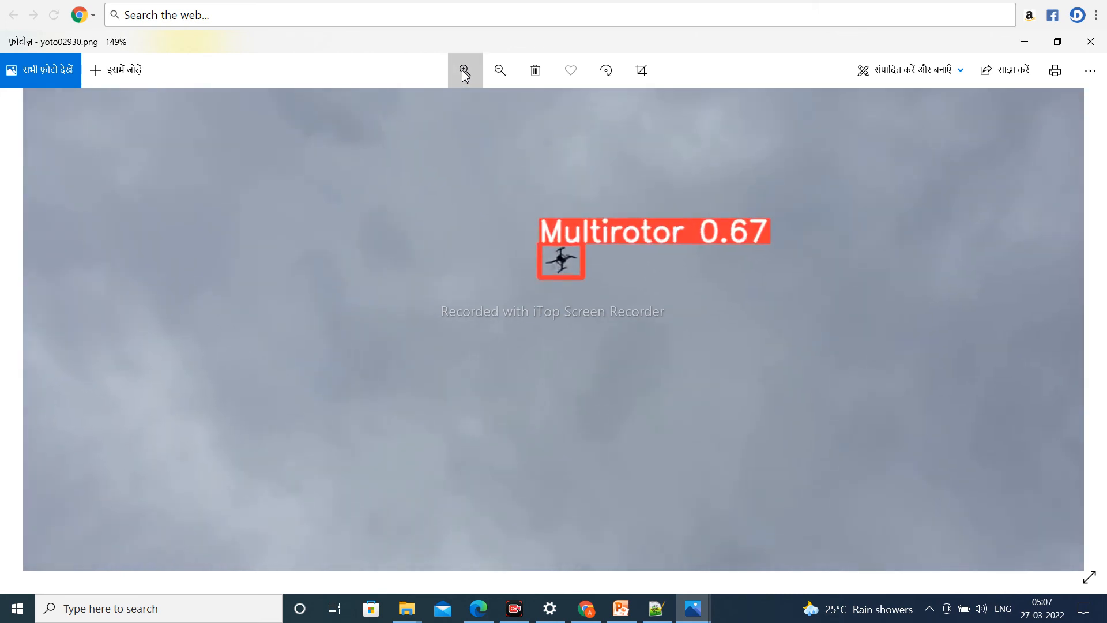
pyautogui.click(464, 70)
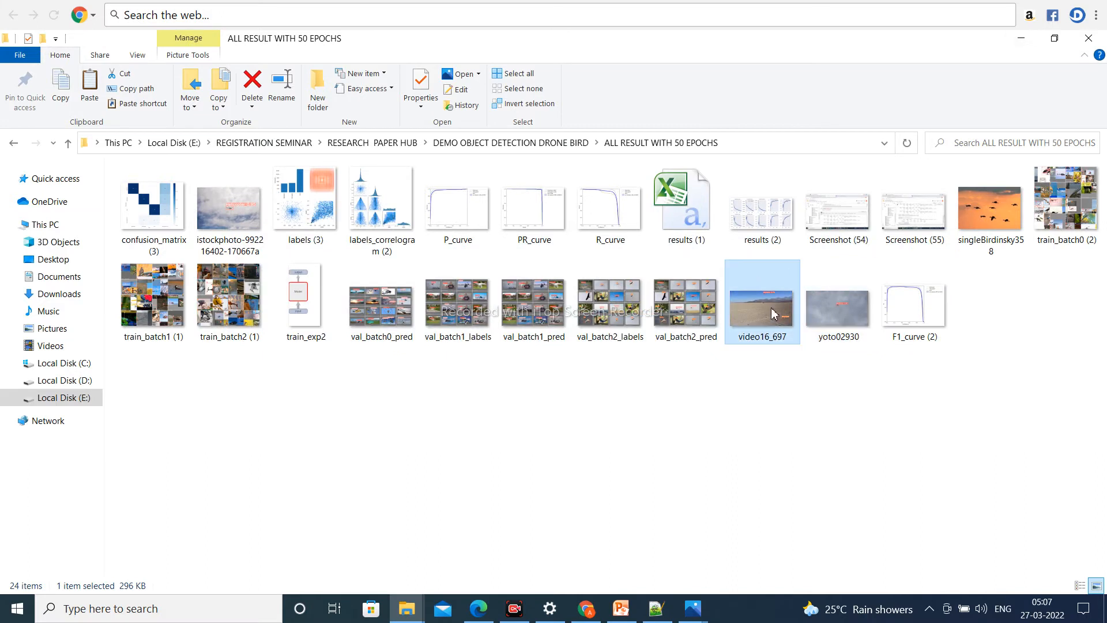
pyautogui.doubleClick(761, 302)
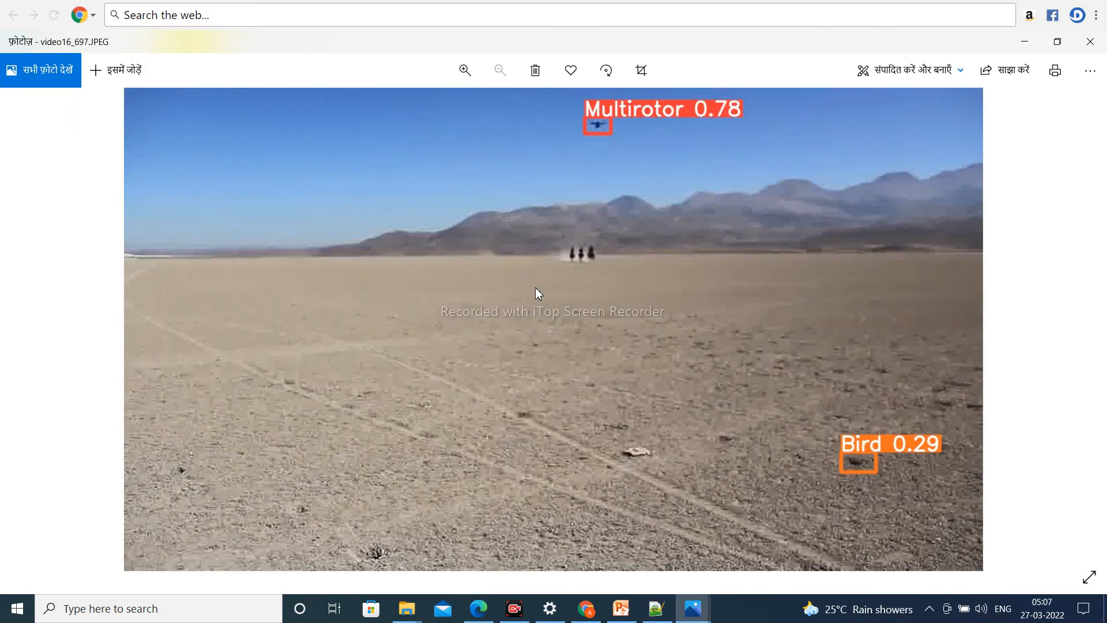
pyautogui.click(464, 71)
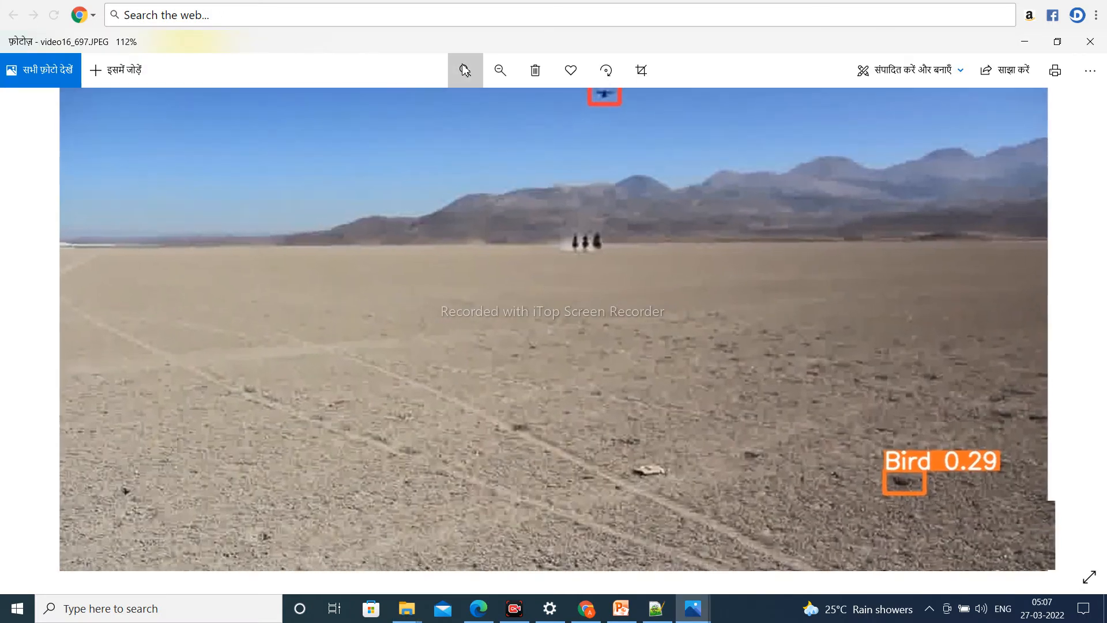
pyautogui.click(464, 71)
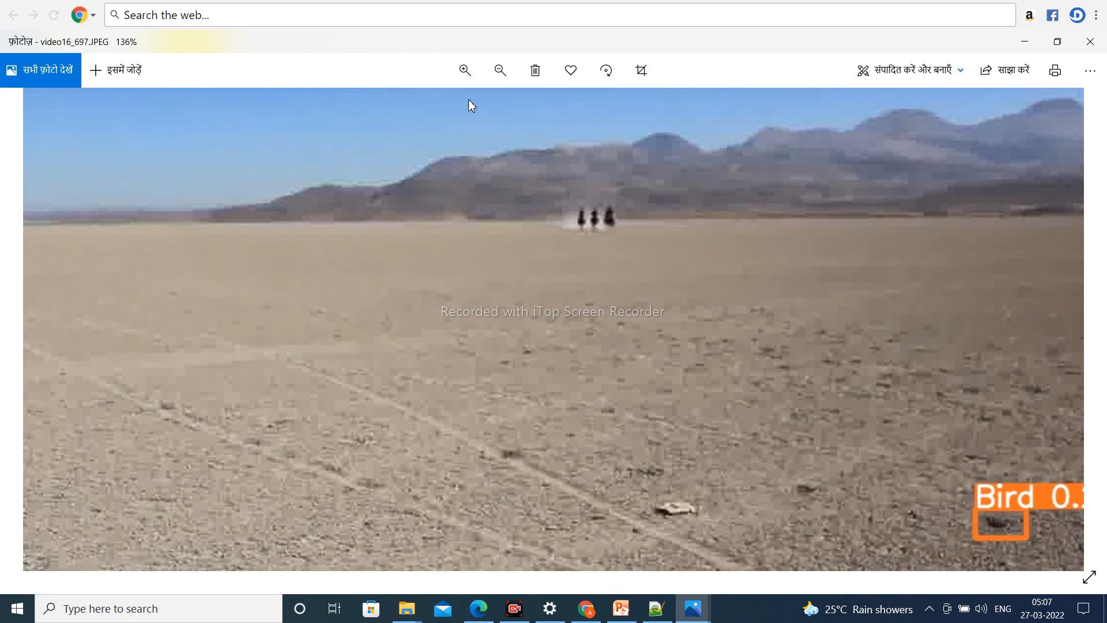
pyautogui.click(465, 70)
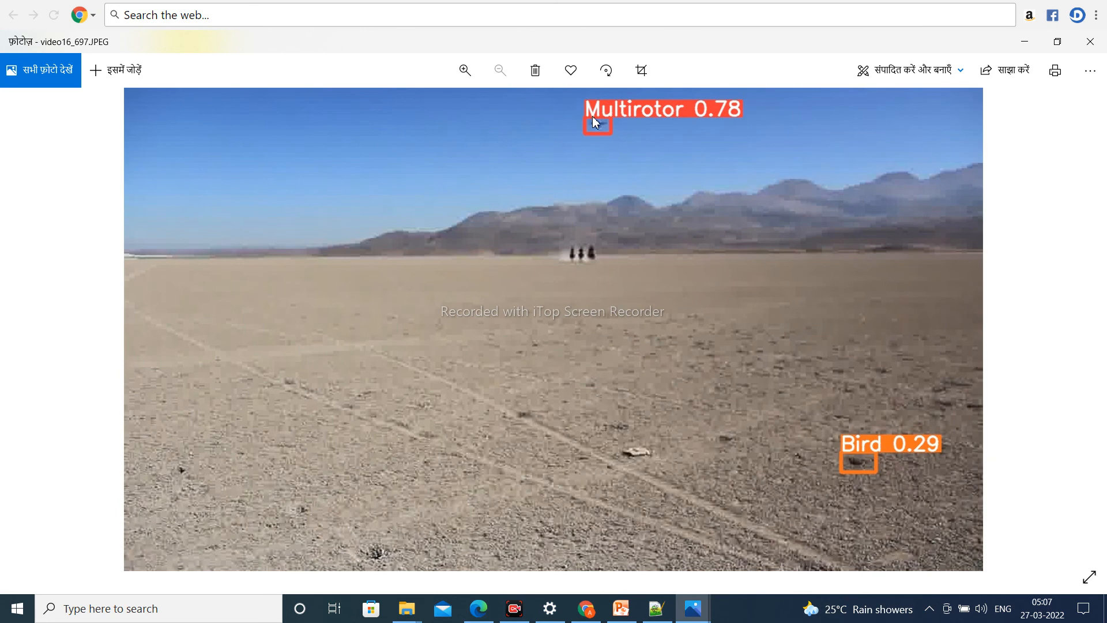
pyautogui.moveTo(858, 443)
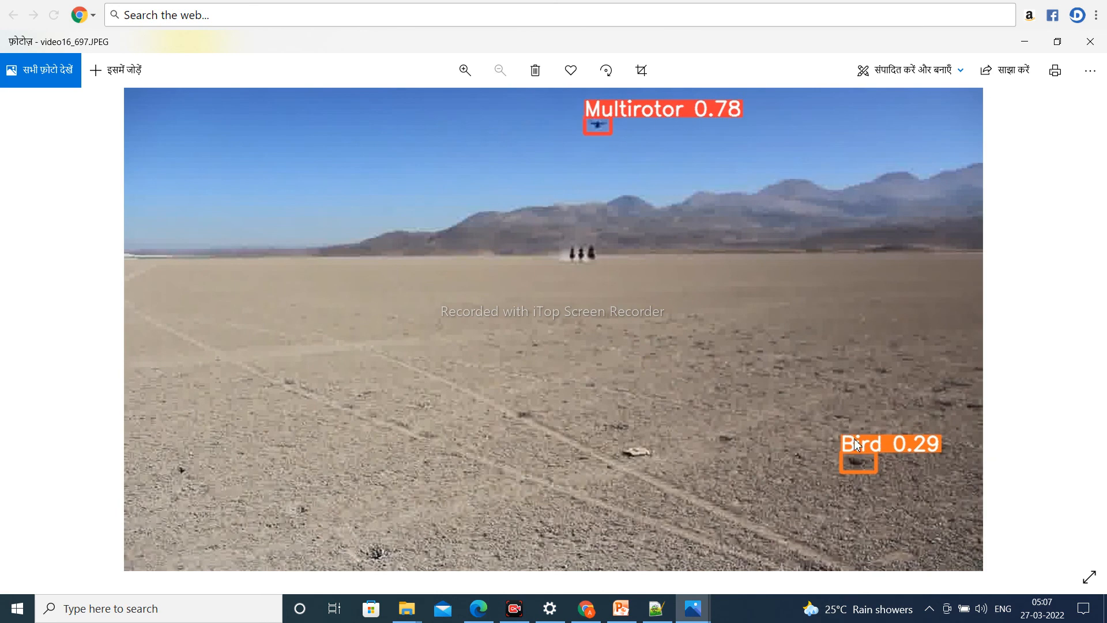
pyautogui.moveTo(1012, 69)
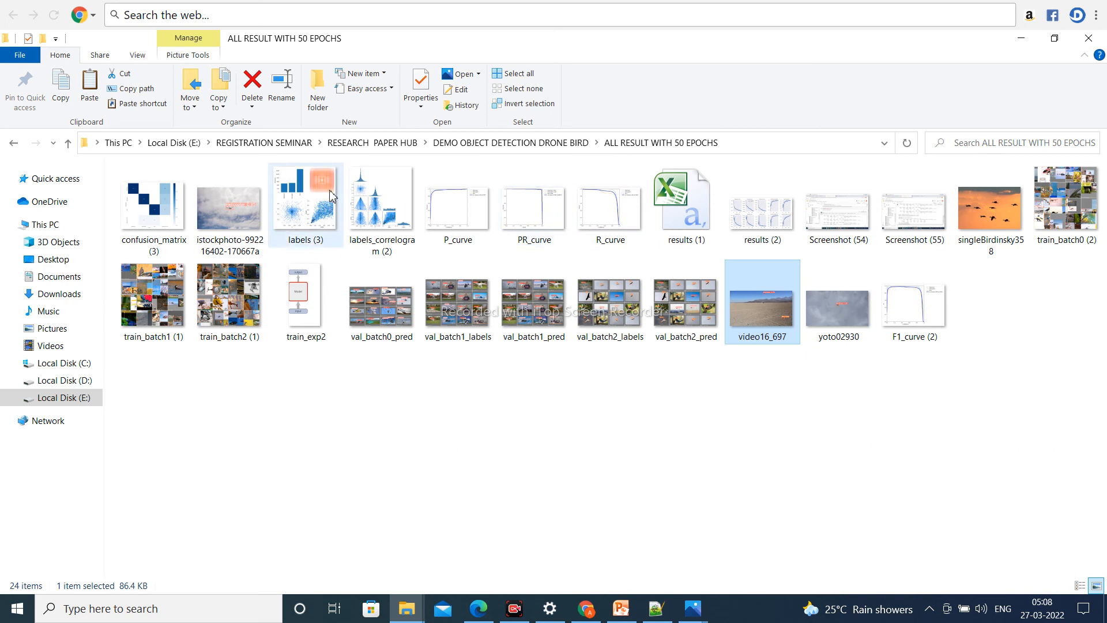
pyautogui.click(153, 206)
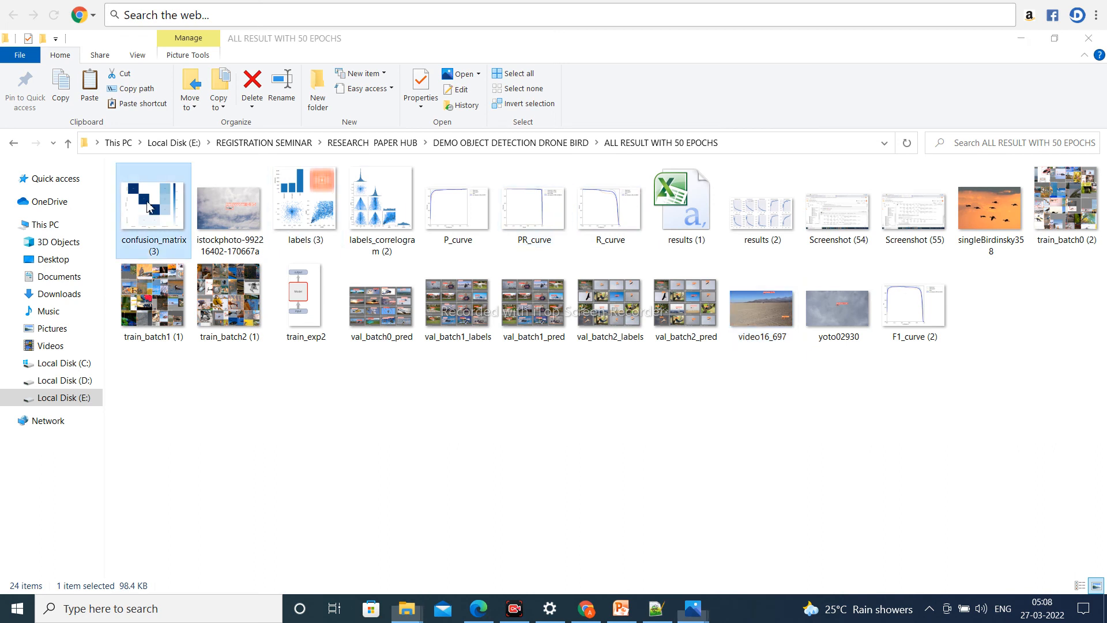
pyautogui.doubleClick(152, 197)
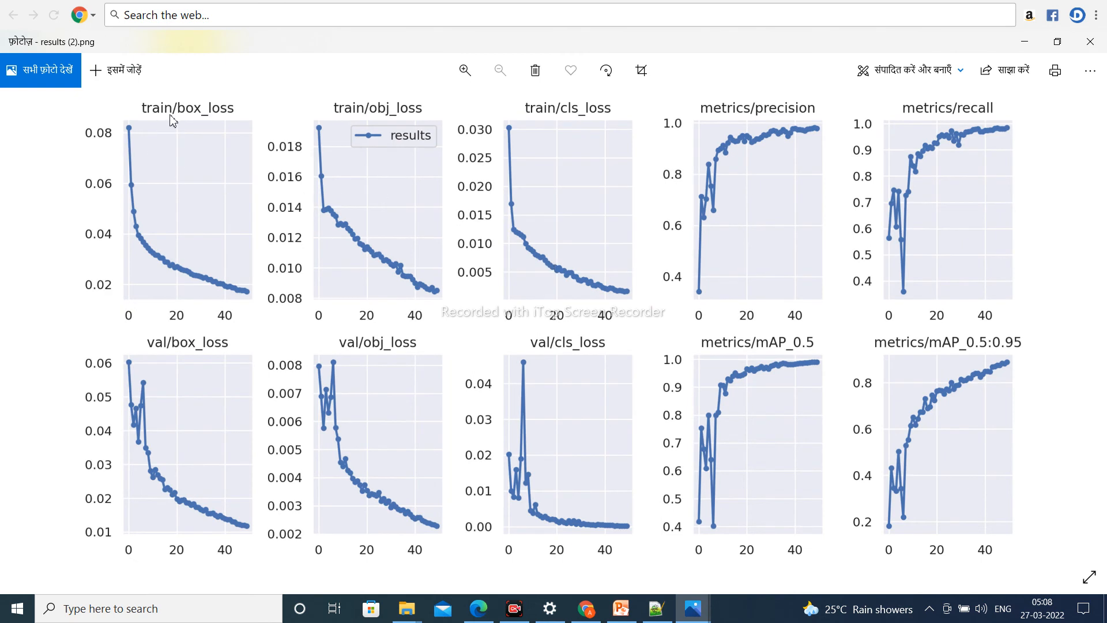
pyautogui.moveTo(211, 384)
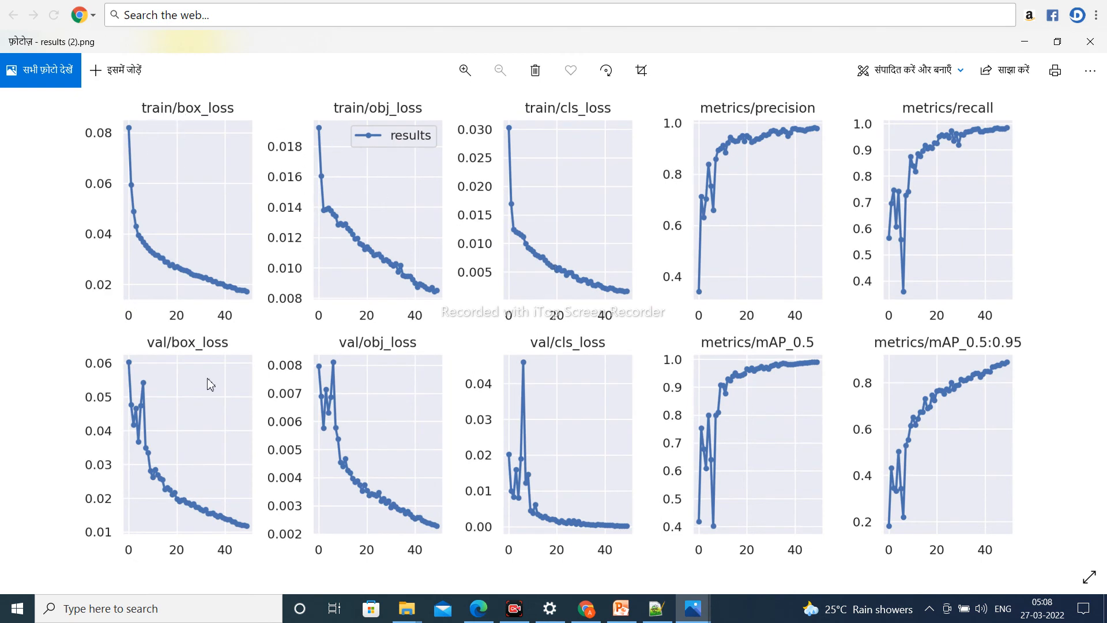
pyautogui.moveTo(932, 130)
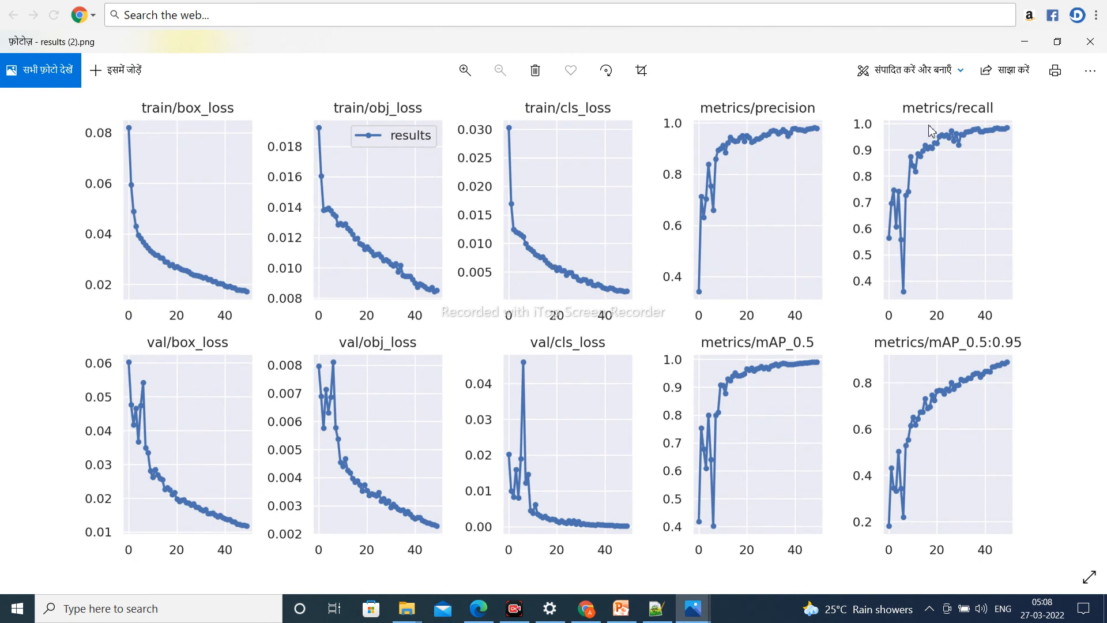
pyautogui.moveTo(756, 351)
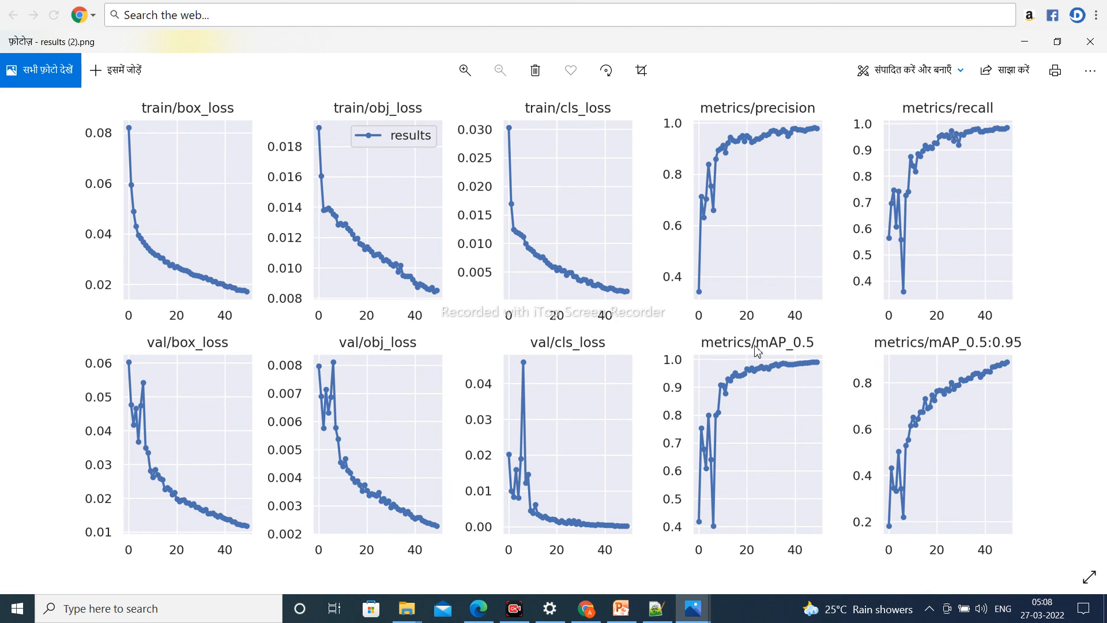
pyautogui.moveTo(975, 68)
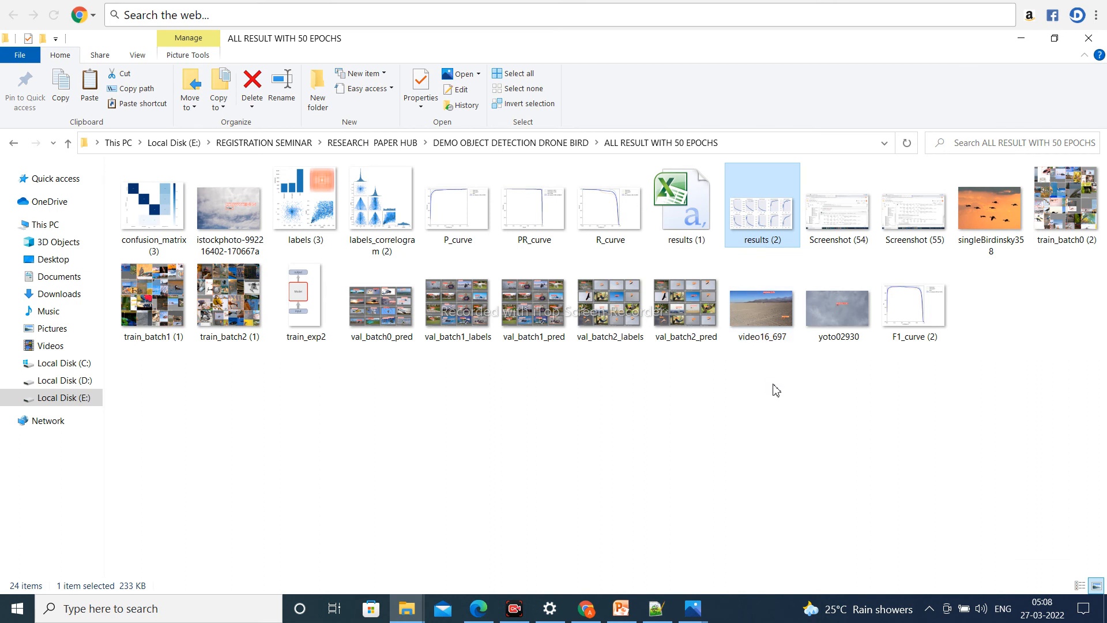
pyautogui.moveTo(458, 297)
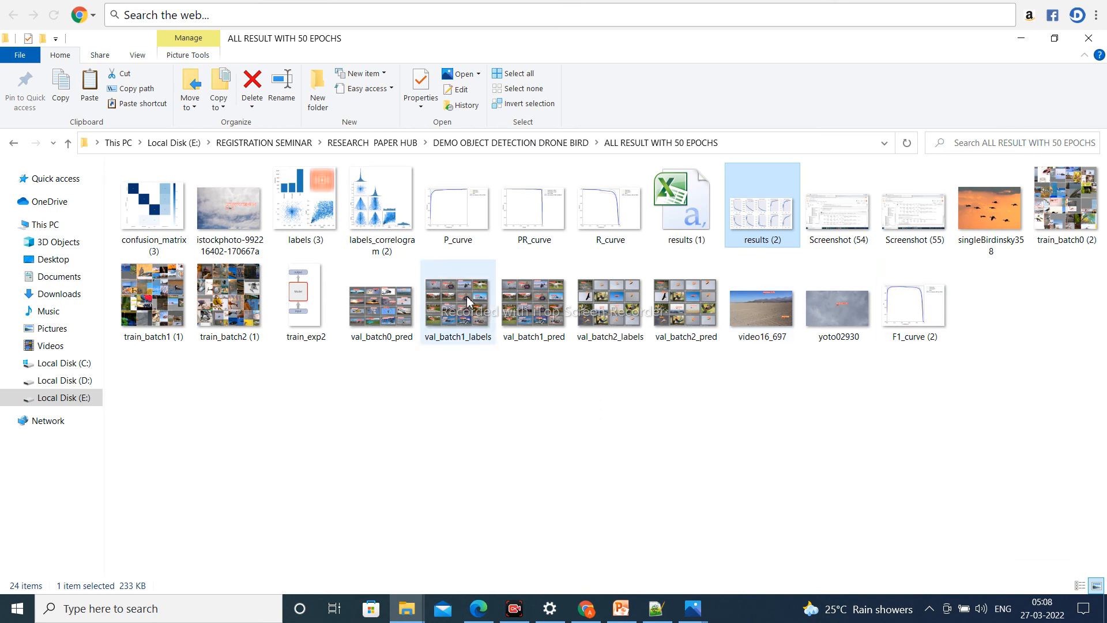
pyautogui.moveTo(609, 570)
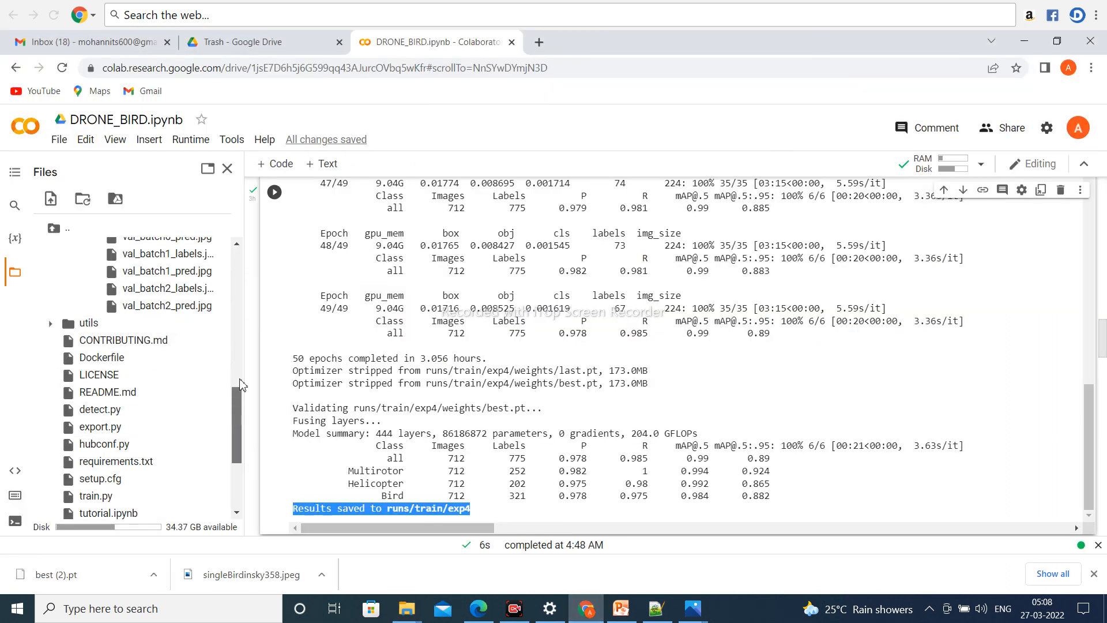
# - Scroll the Files panel and clear the highlight on the runs/train/exp4 results line
pyautogui.scroll(-3)
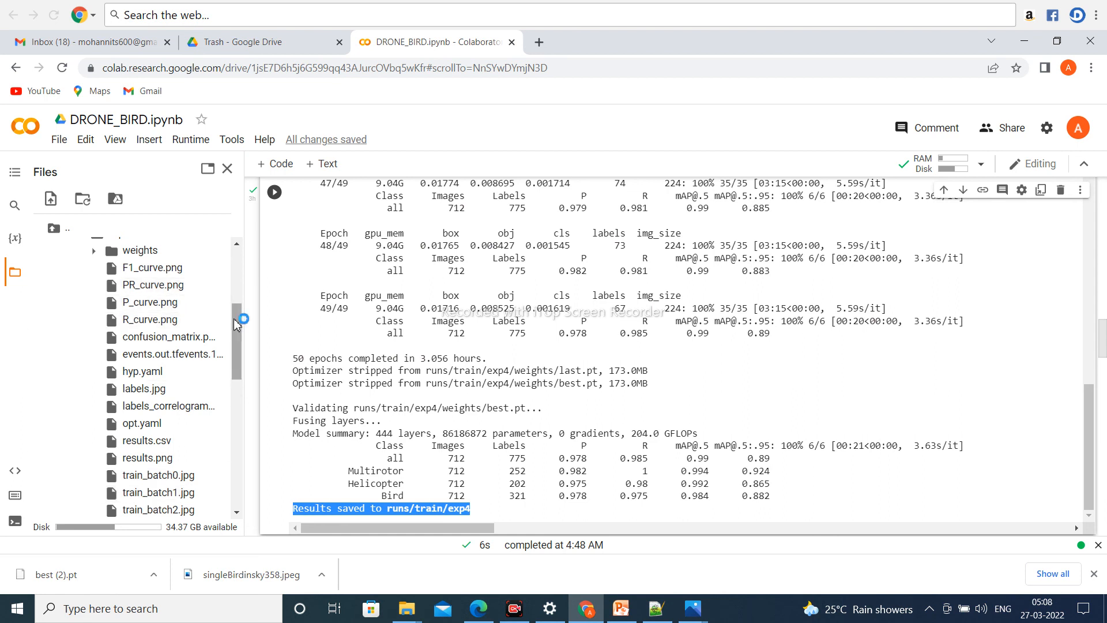
pyautogui.scroll(-3)
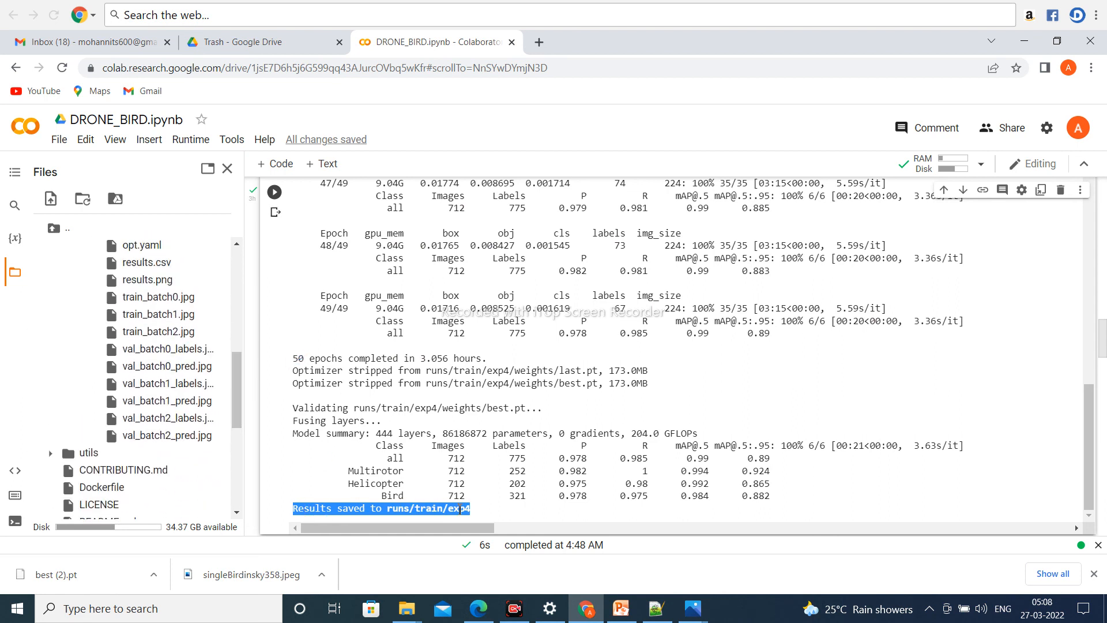
pyautogui.click(385, 509)
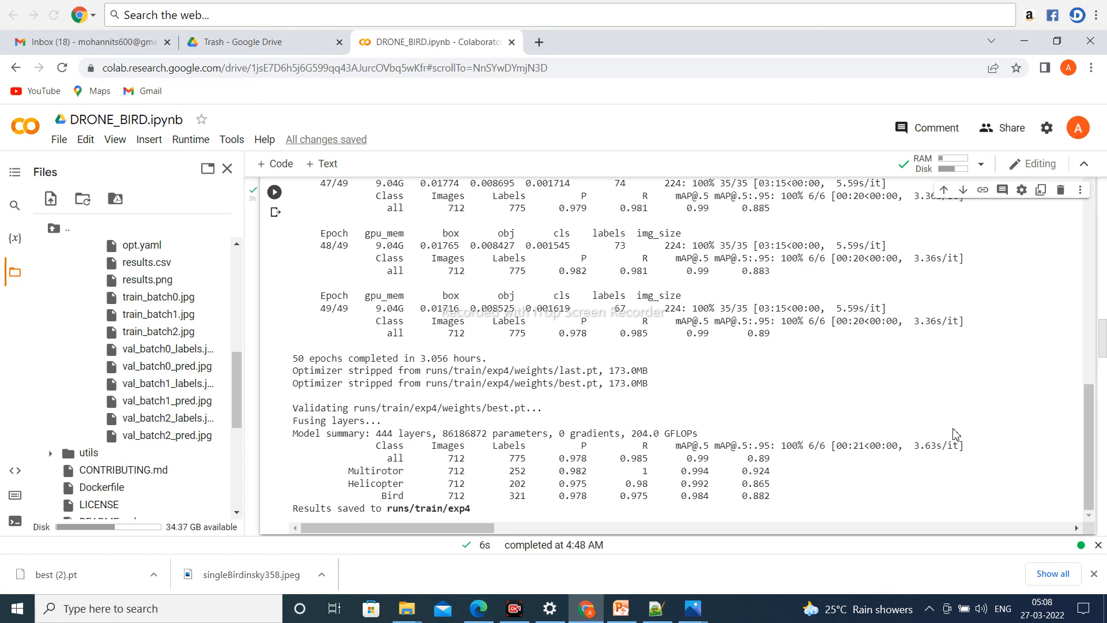
pyautogui.moveTo(1008, 432)
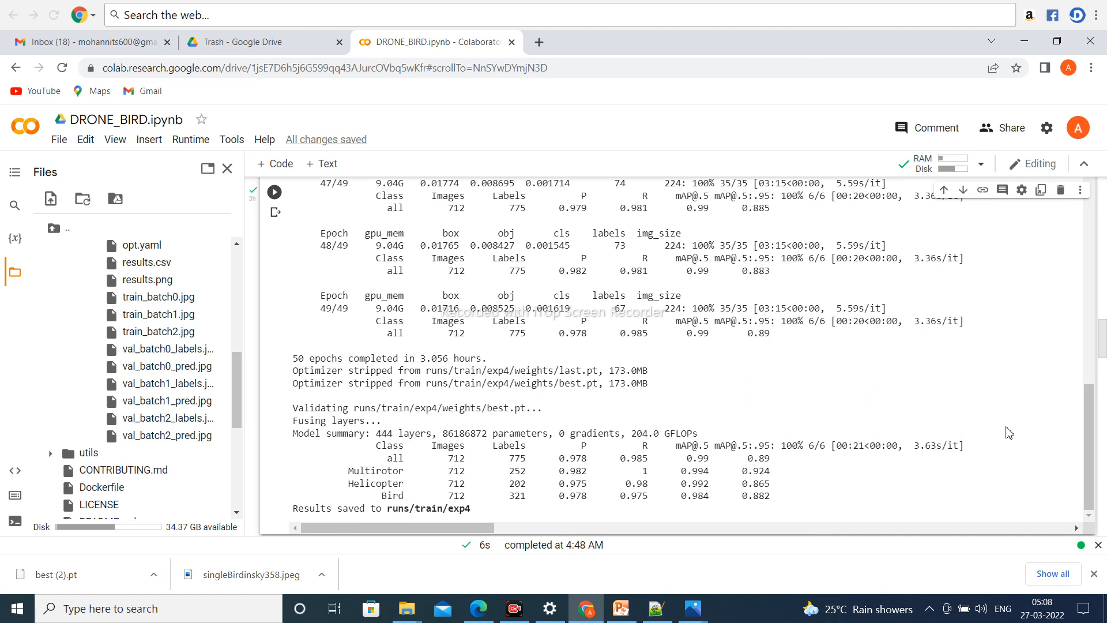
pyautogui.moveTo(1030, 429)
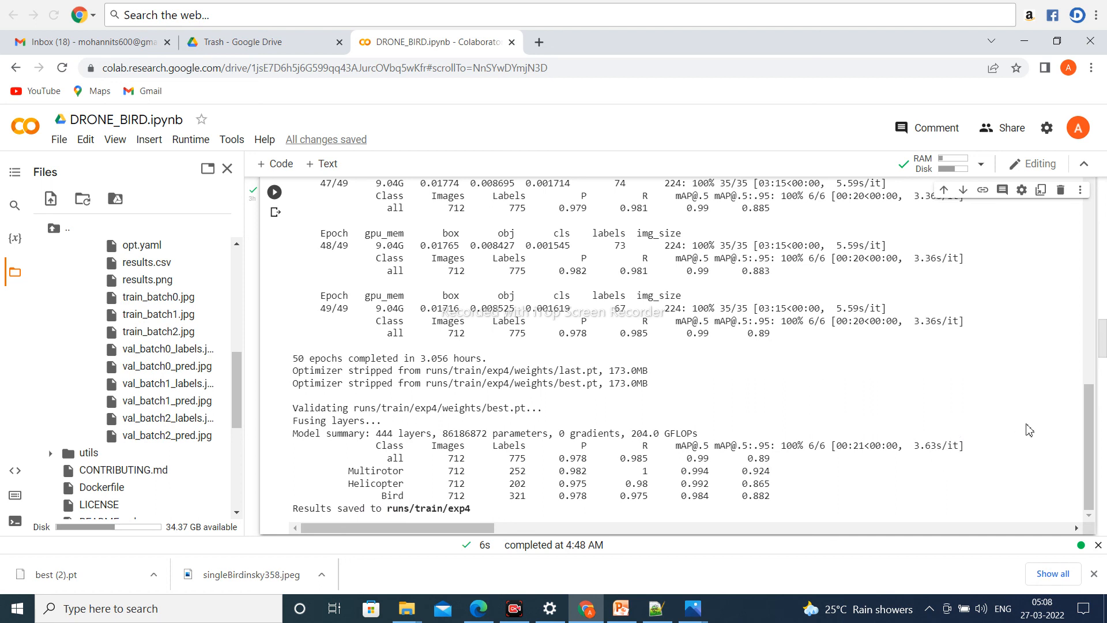
pyautogui.moveTo(976, 554)
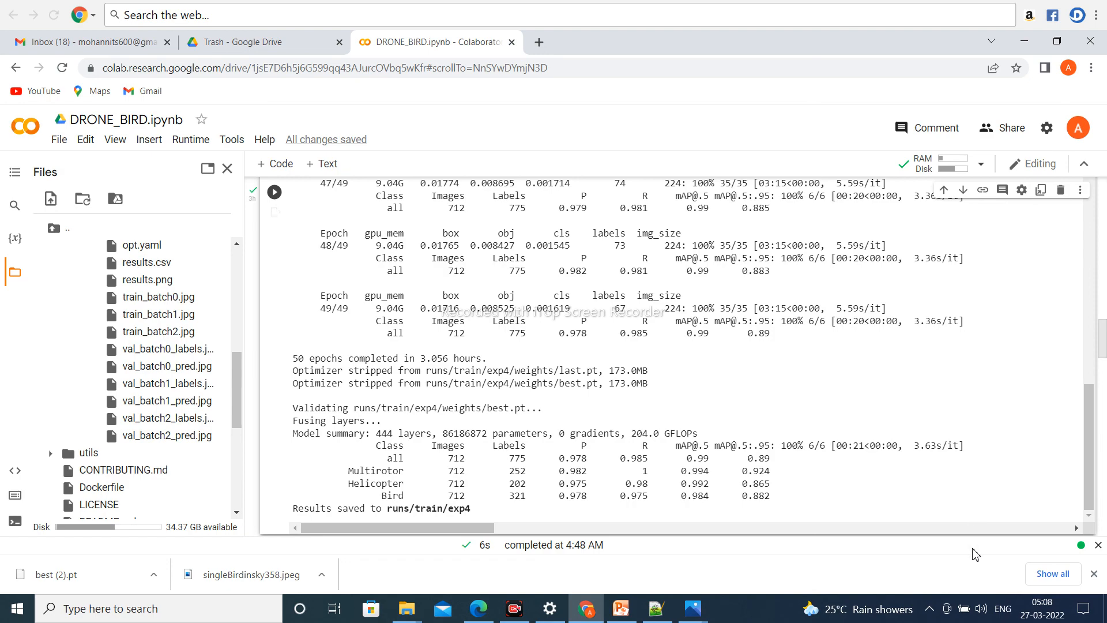